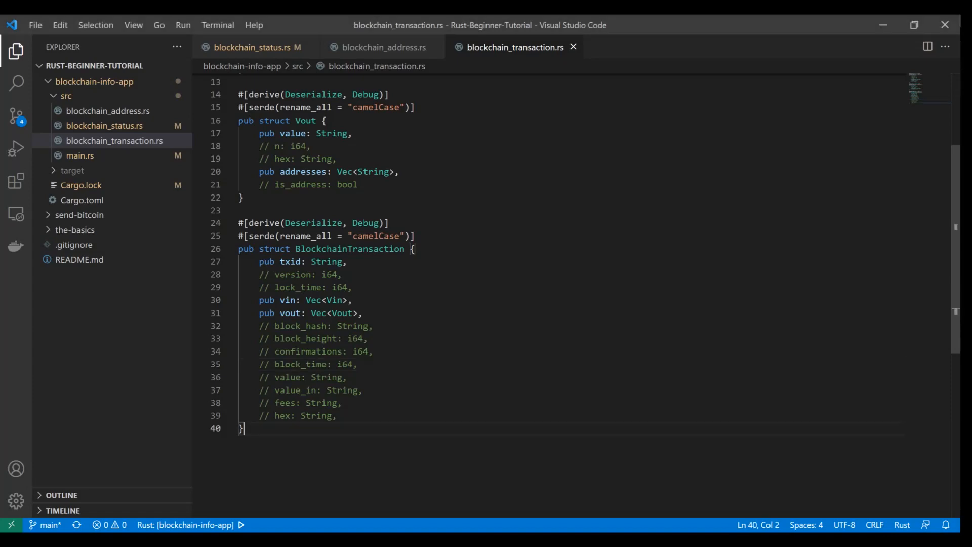
- Review main.rs, then return to the transaction structs file
{"action": "scroll", "scroll_direction": "up", "scroll_amount": 3}
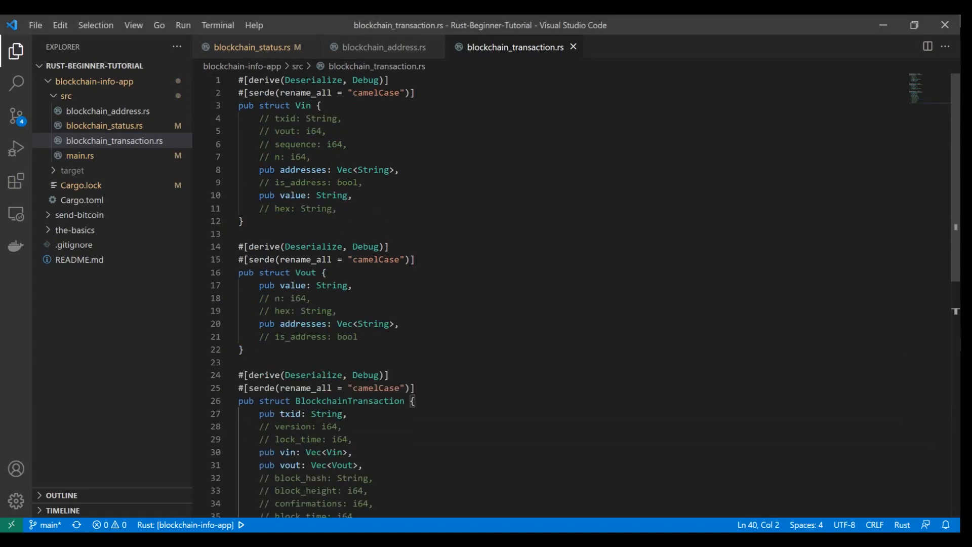
{"action": "scroll", "scroll_direction": "down", "scroll_amount": 3}
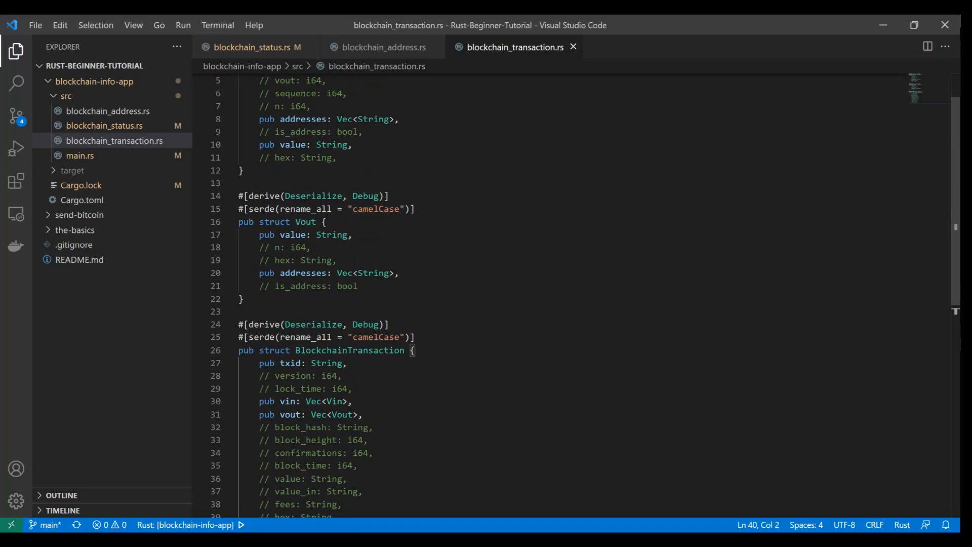
{"action": "left_click", "coordinate": [80, 156]}
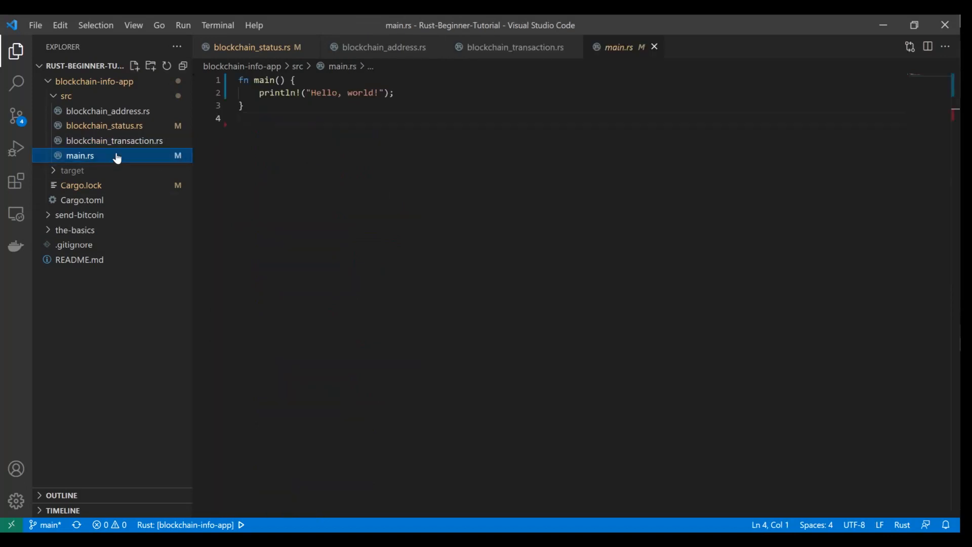
{"action": "mouse_move", "coordinate": [101, 156]}
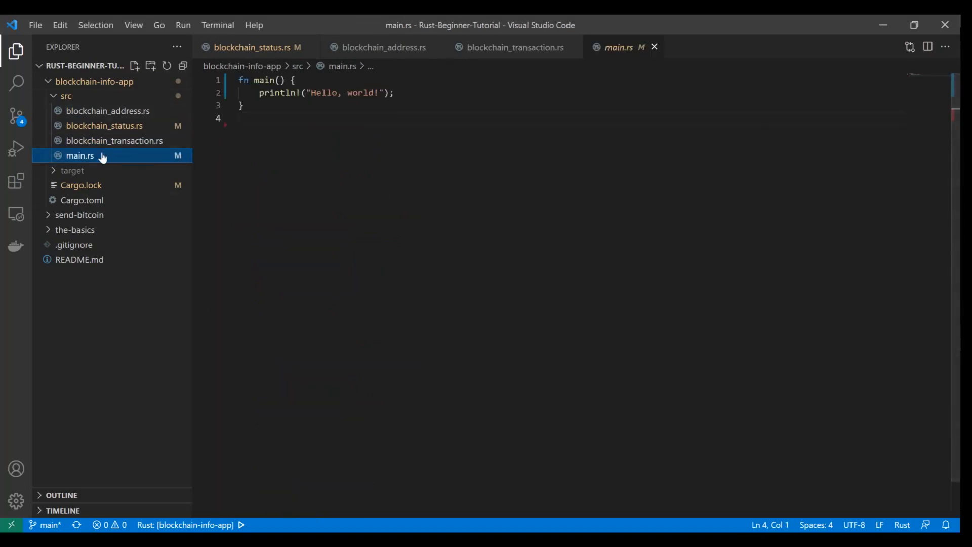
{"action": "left_click", "coordinate": [513, 47]}
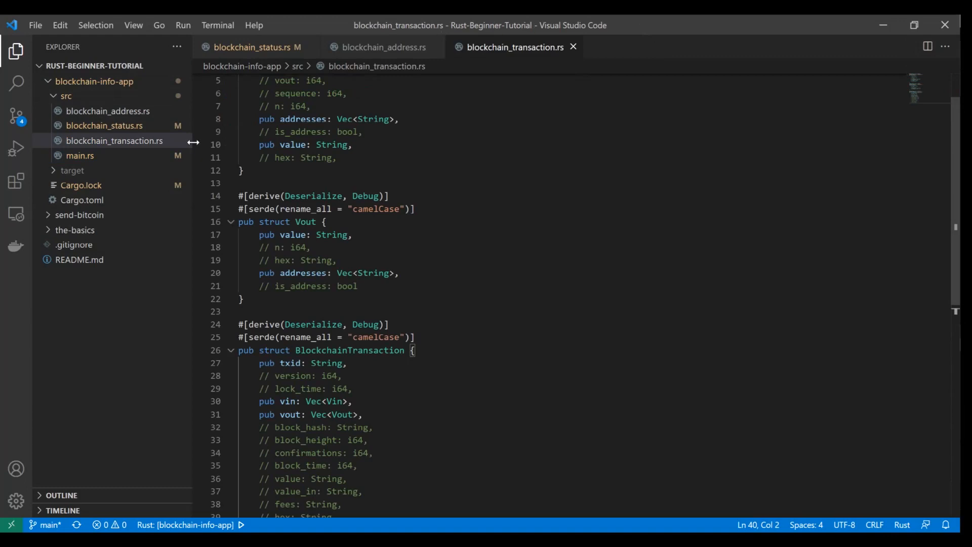
- Create a new file named blockchain_info.rs in the src folder
{"action": "right_click", "coordinate": [66, 95]}
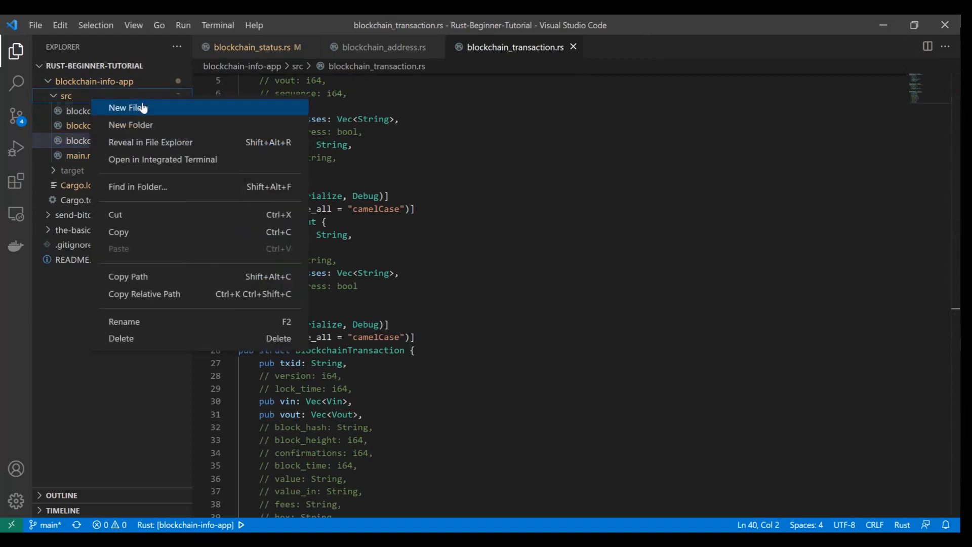
{"action": "left_click", "coordinate": [123, 108]}
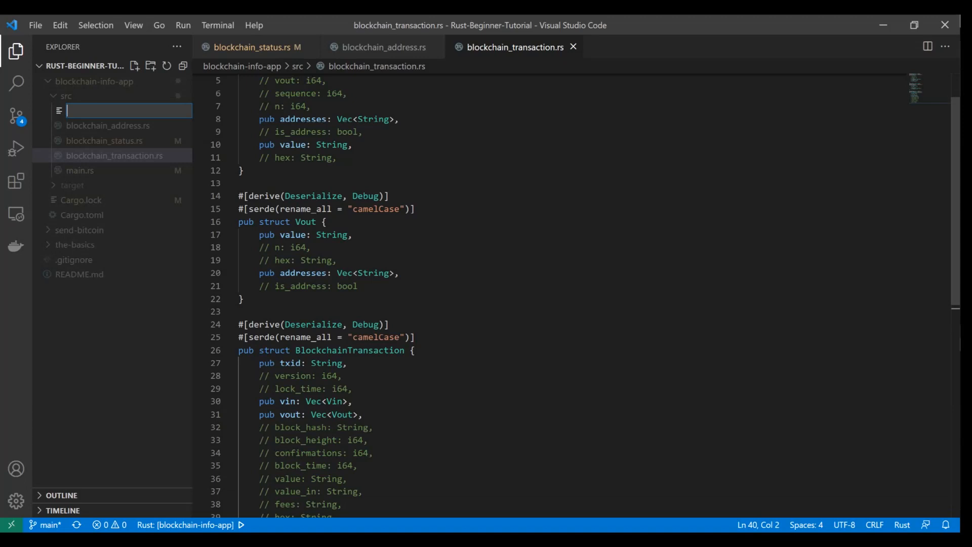
{"action": "type", "text": "blockchain_info"}
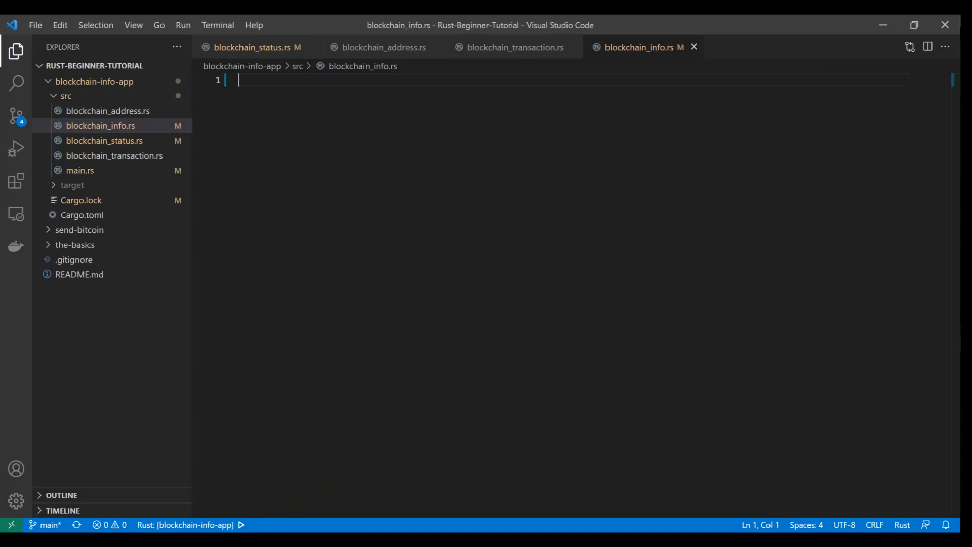
- Add use statements for reqwest, tokio and serde::Result at the top of the file
{"action": "type", "text": "use"}
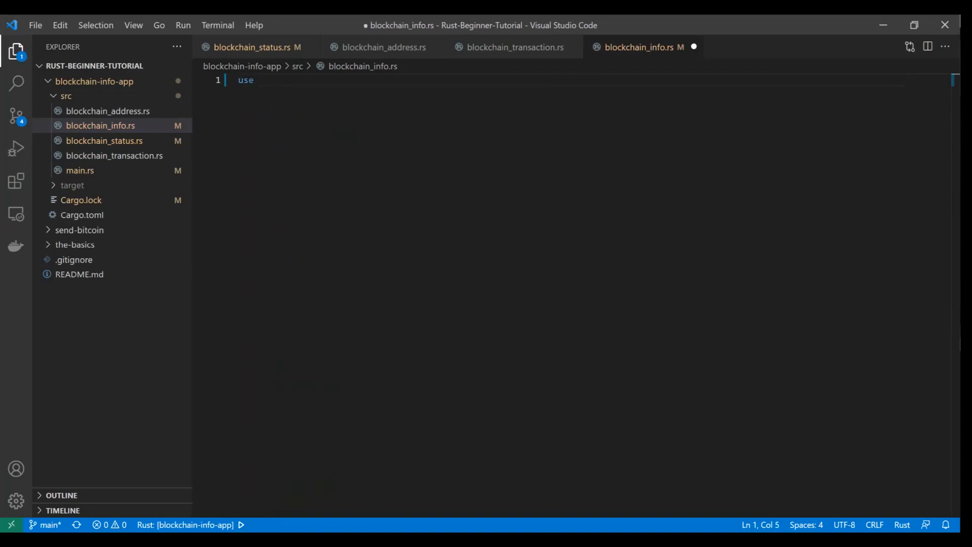
{"action": "type", "text": "reqwest;"}
{"action": "type", "text": "u"}
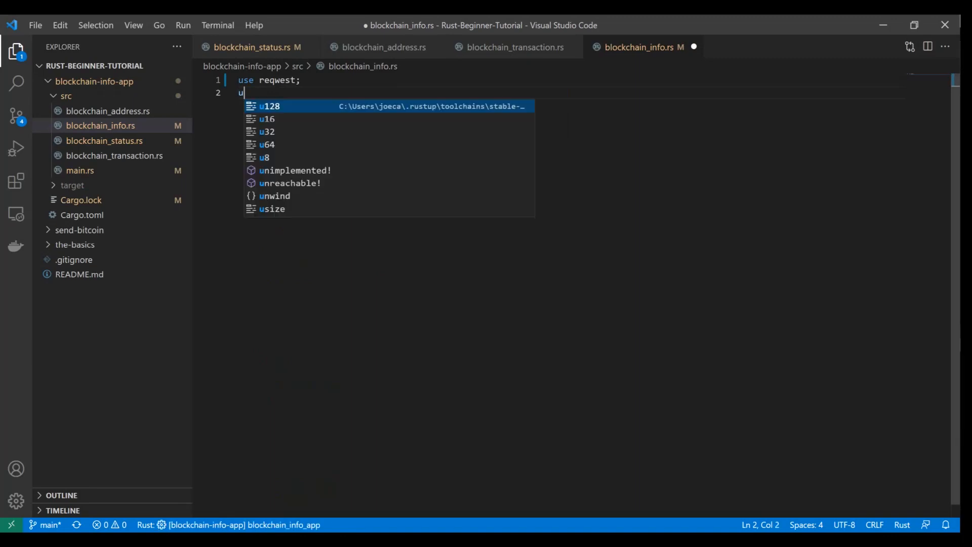
{"action": "type", "text": "se tokio"}
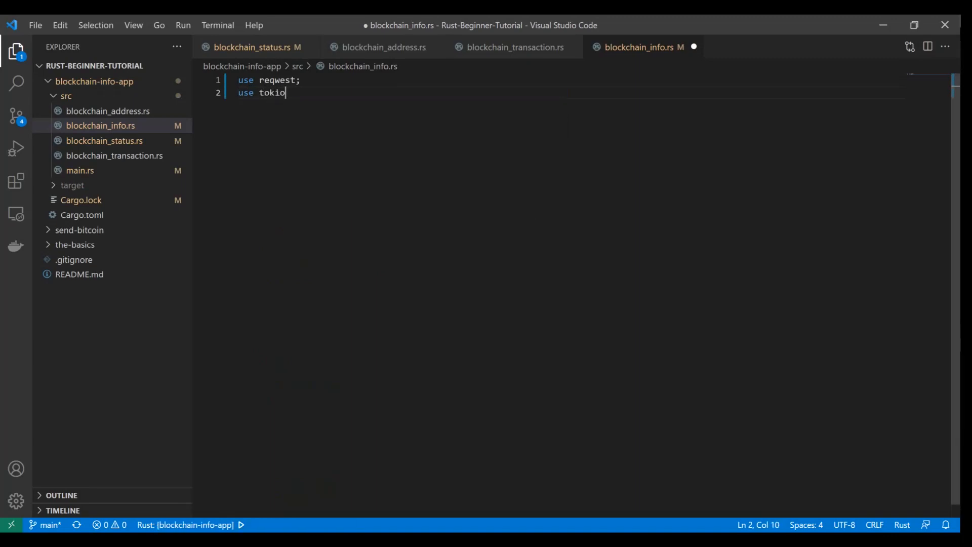
{"action": "type", "text": ";"}
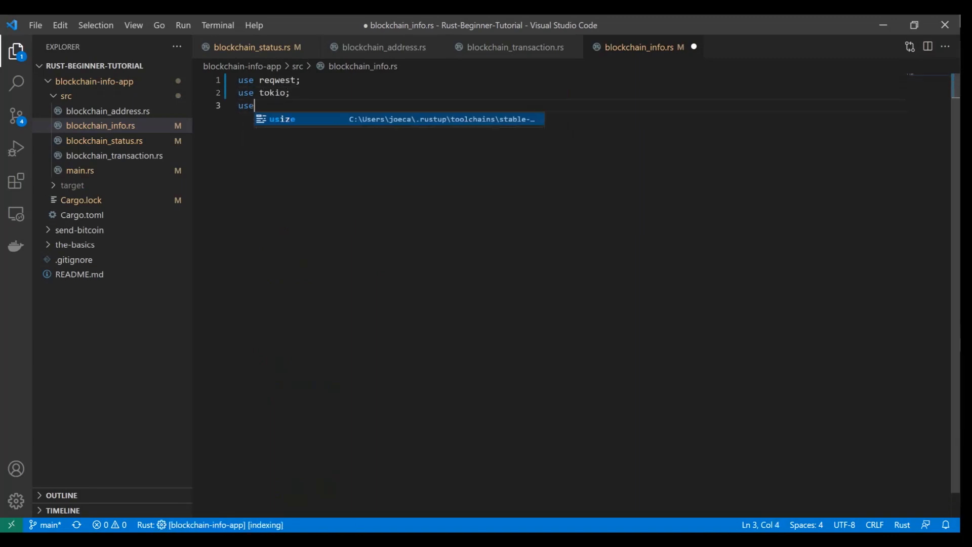
{"action": "type", "text": "serde::"}
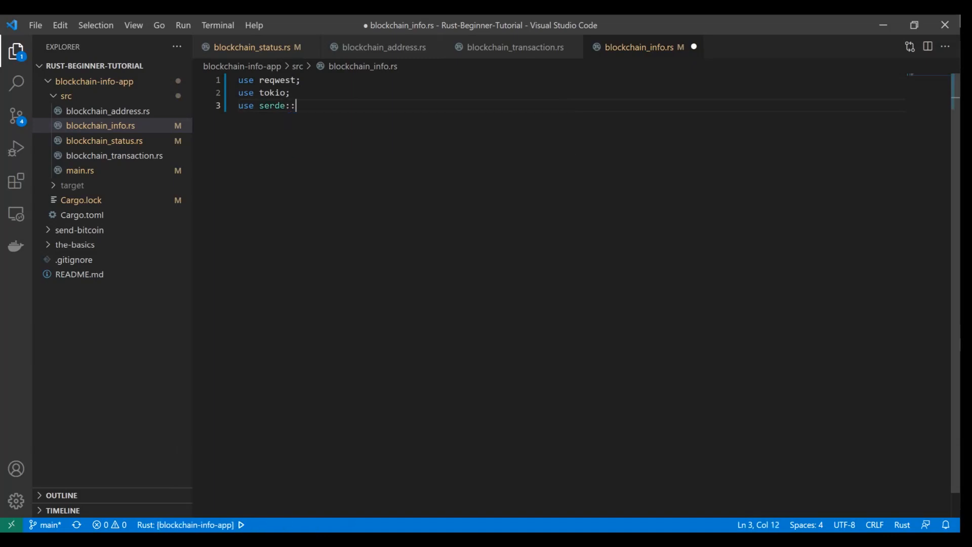
{"action": "type", "text": "Resul"}
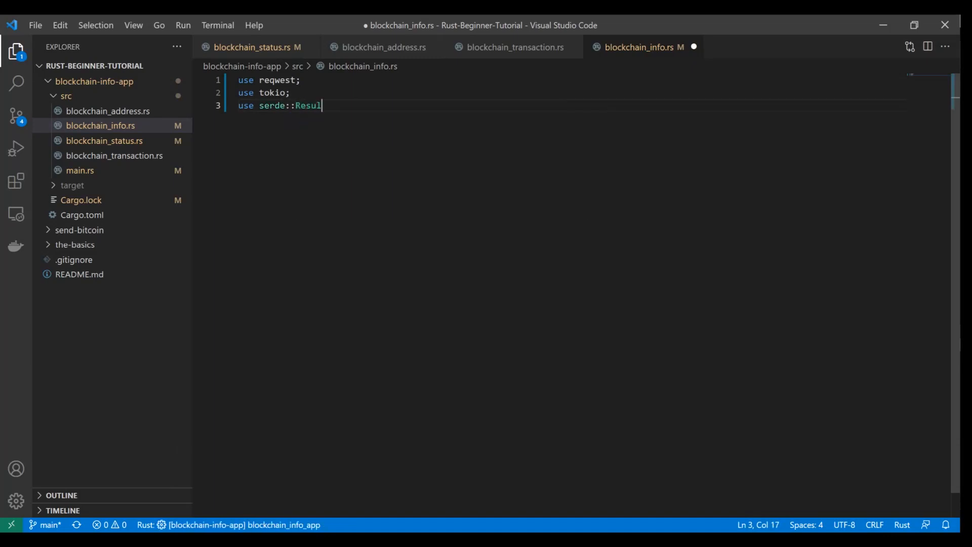
{"action": "type", "text": "t;"}
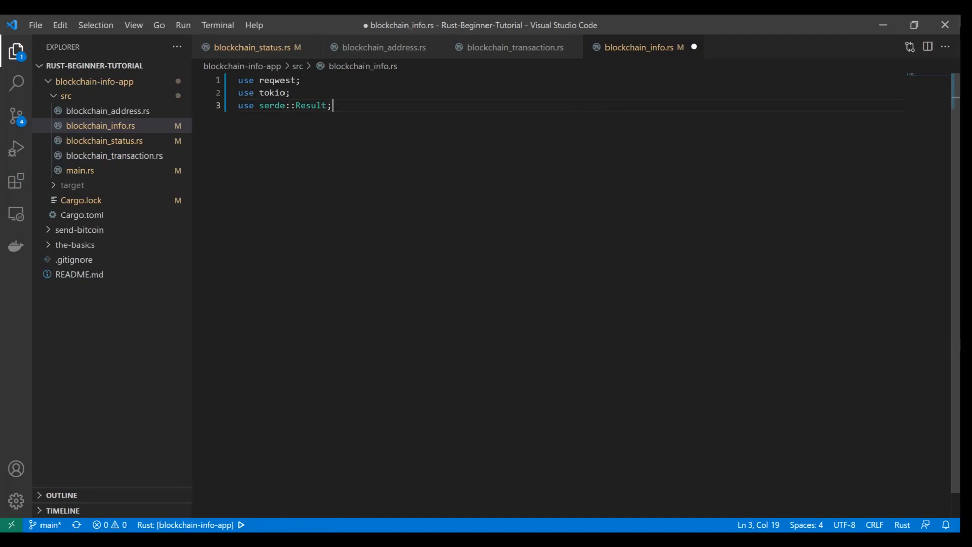
{"action": "key", "text": "Enter"}
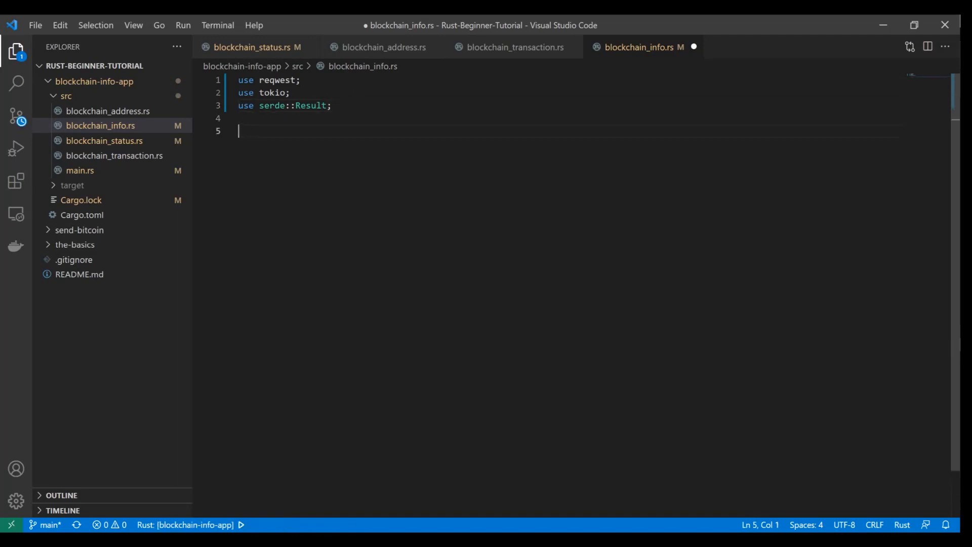
- Begin a constant declaration: const HOST_ROOT: &str = ""
{"action": "type", "text": "const"}
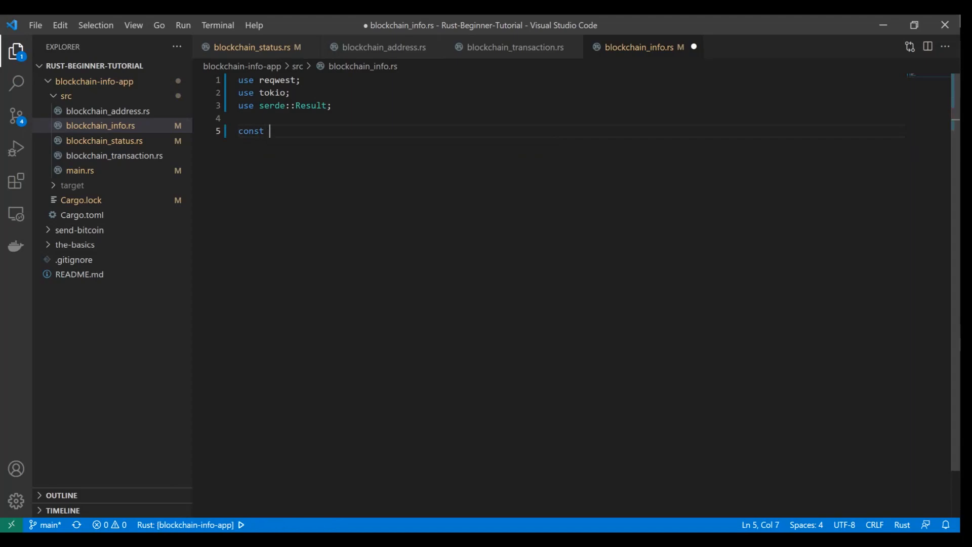
{"action": "type", "text": "HOST"}
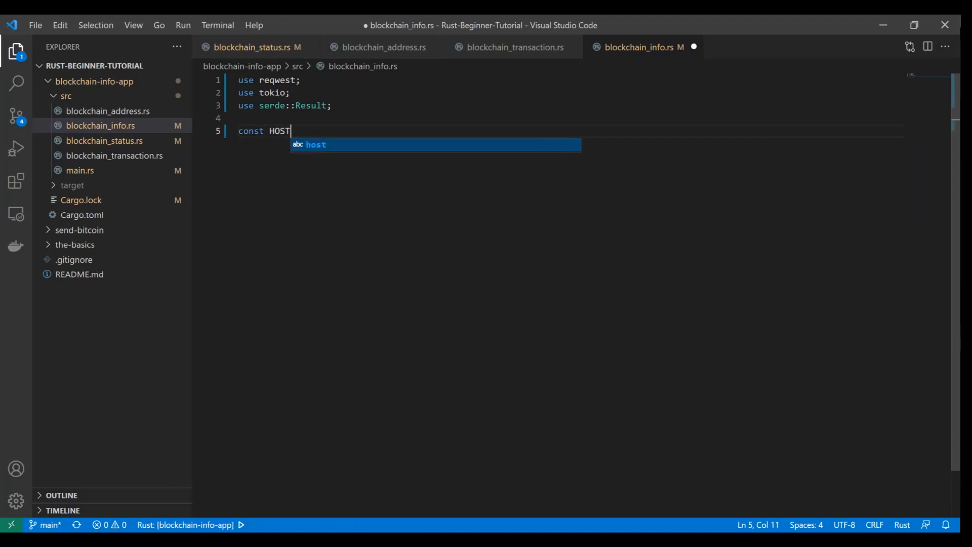
{"action": "type", "text": "_ROOT"}
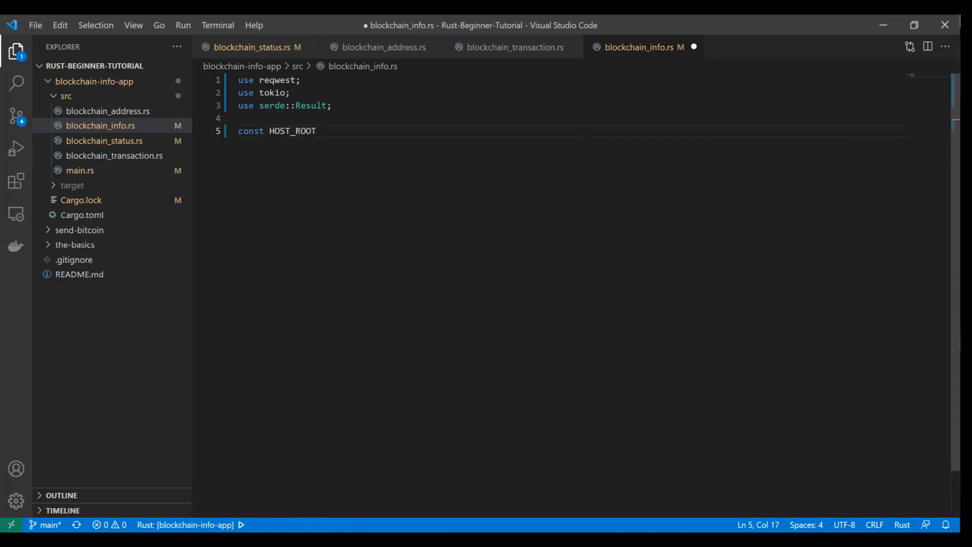
{"action": "type", "text": ":"}
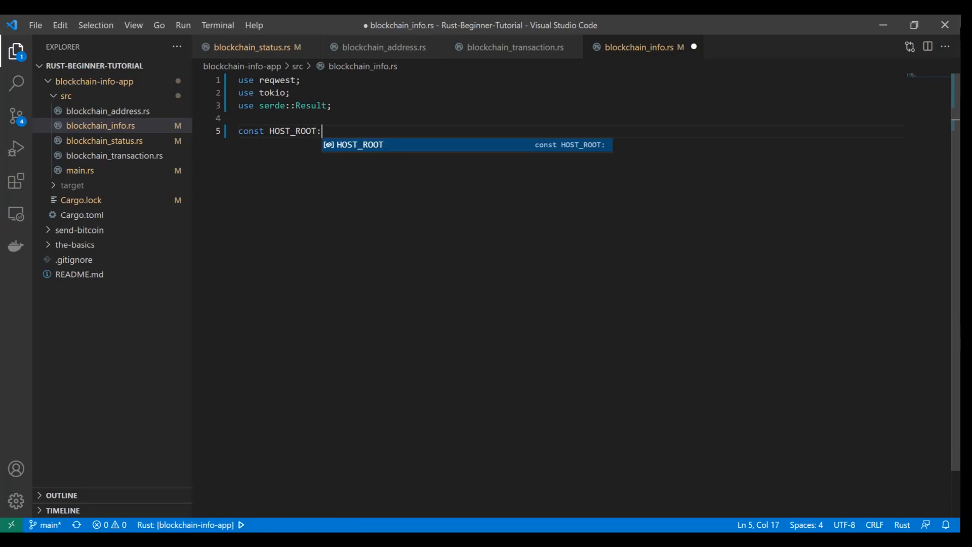
{"action": "type", "text": "&str"}
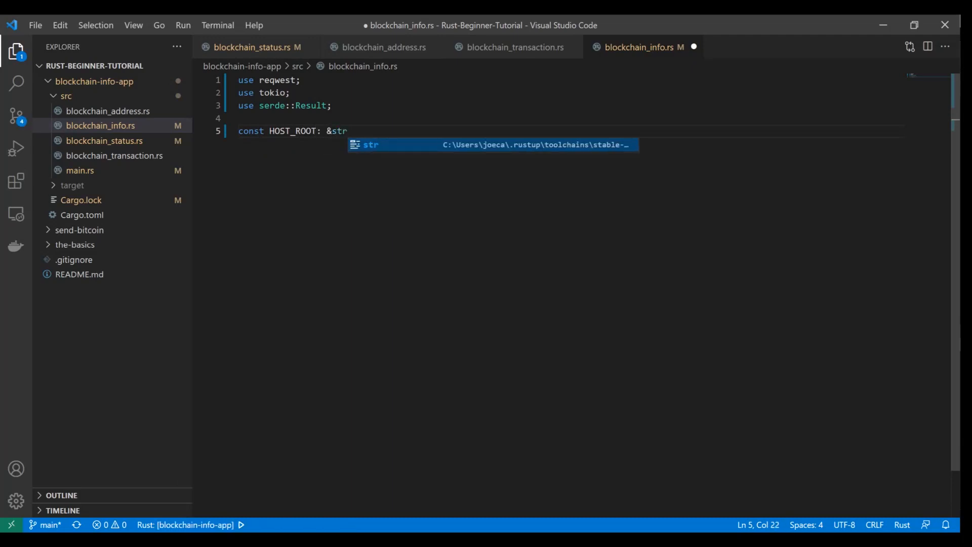
{"action": "type", "text": "= \"\""}
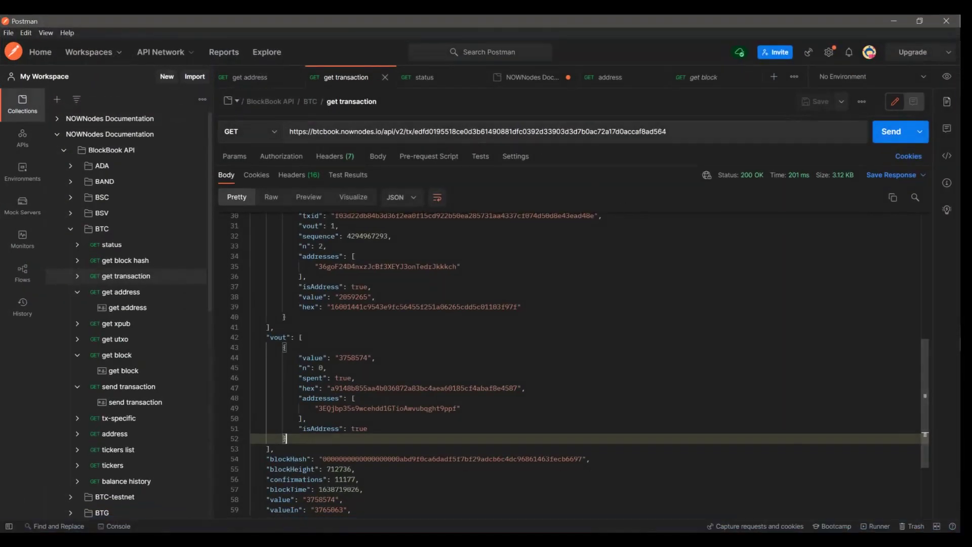
- Copy the base URL from Postman's BTC GET status request
{"action": "left_click", "coordinate": [424, 77]}
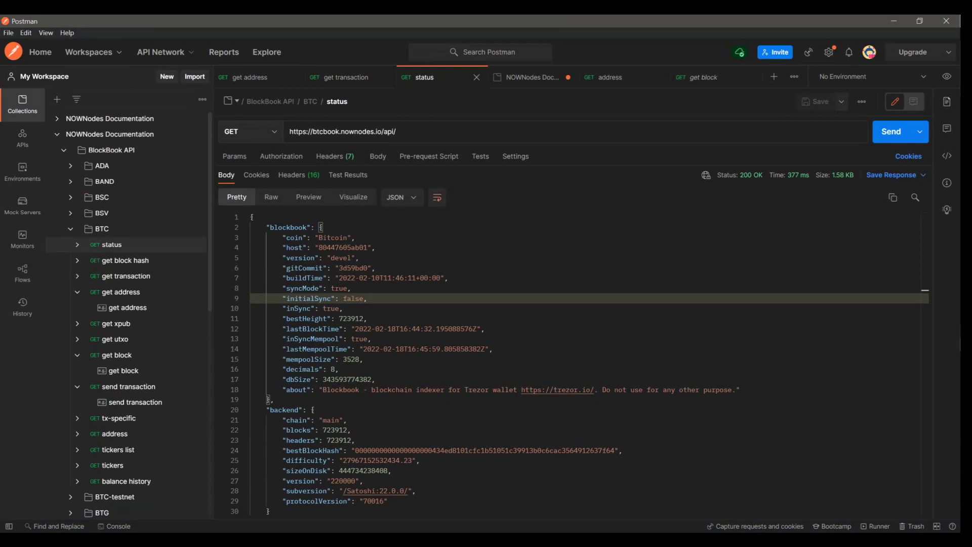
{"action": "double_click", "coordinate": [344, 132]}
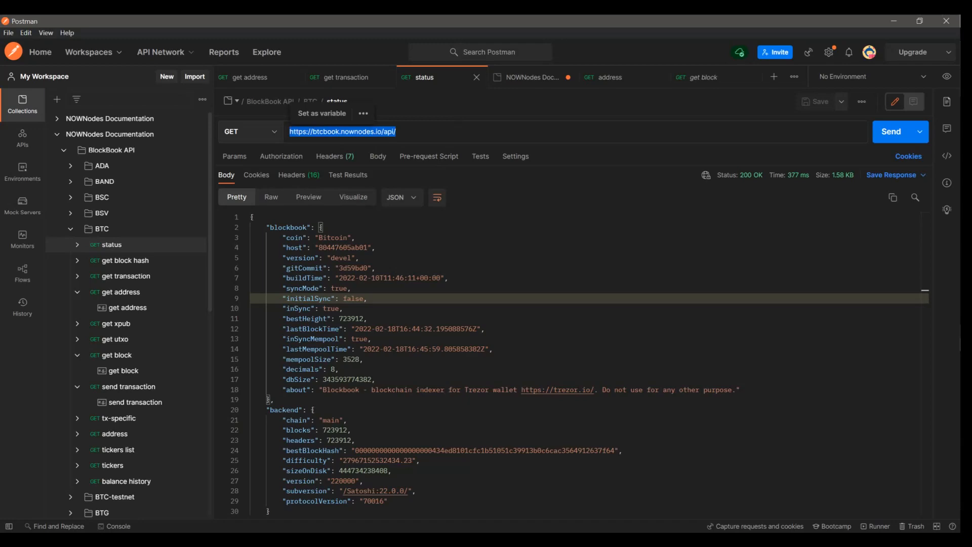
{"action": "left_click", "coordinate": [345, 77]}
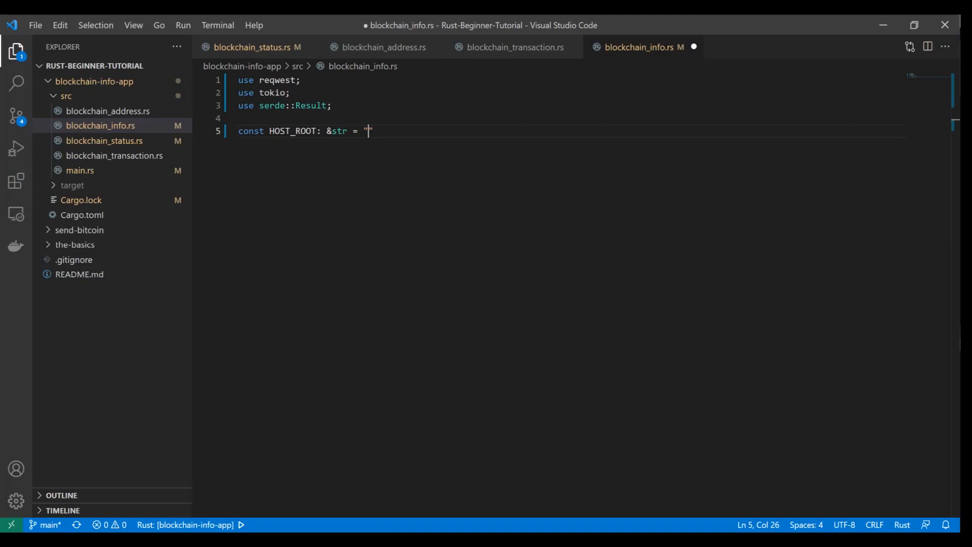
{"action": "type", "text": "https://btcbook.nownodes.io/api/\""}
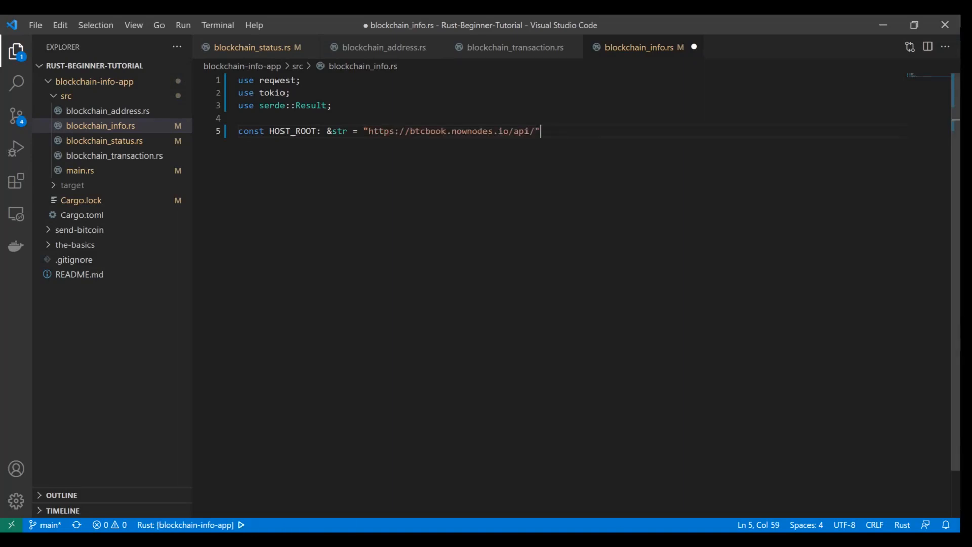
{"action": "key", "text": "Enter"}
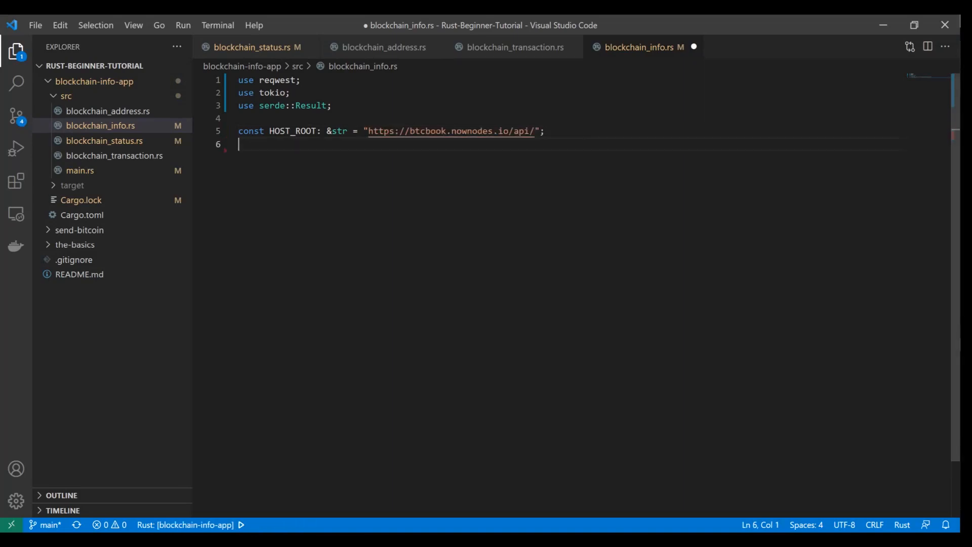
{"action": "key", "text": "Enter"}
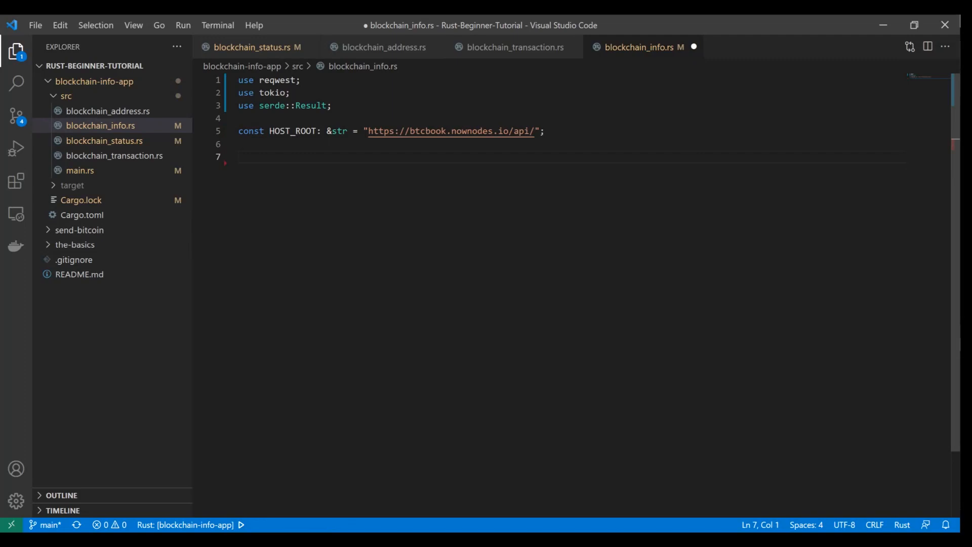
- Declare pub fn send_request(url: &str) -> String creating a reqwest::Client::new() client
{"action": "type", "text": "pub fn"}
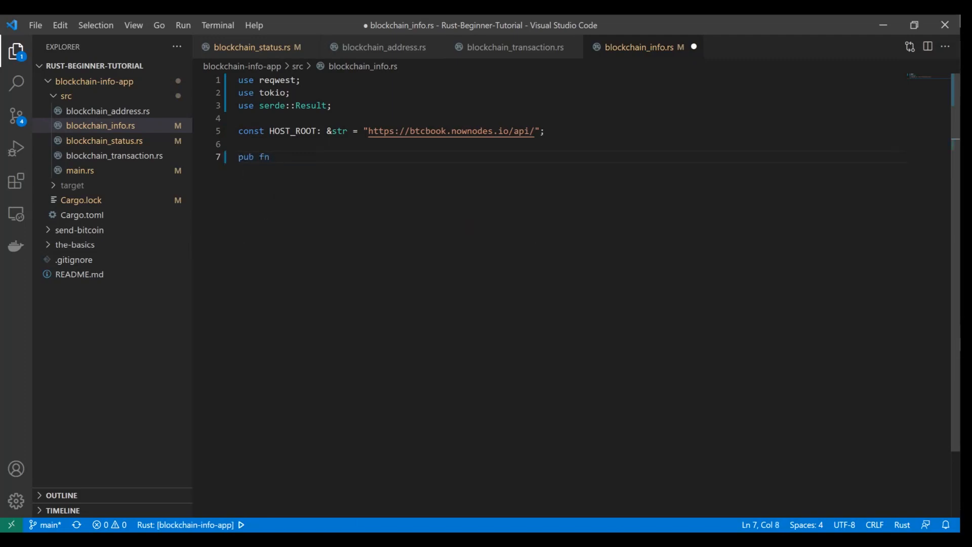
{"action": "type", "text": "send_request(url:"}
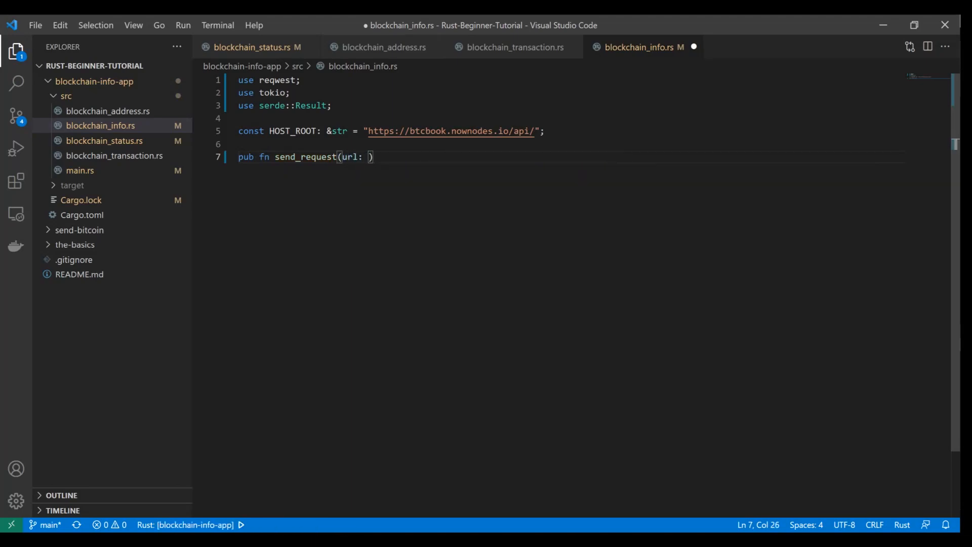
{"action": "type", "text": "&"}
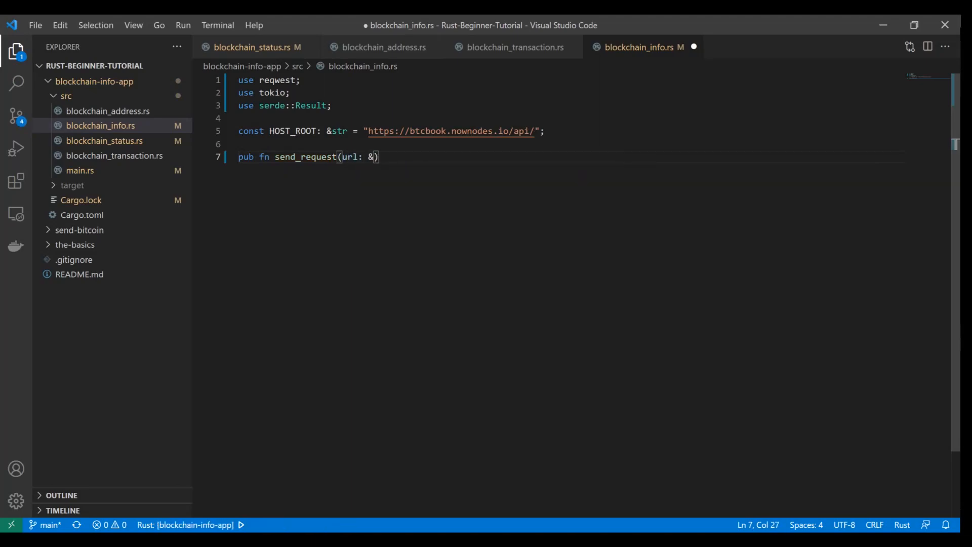
{"action": "type", "text": "str"}
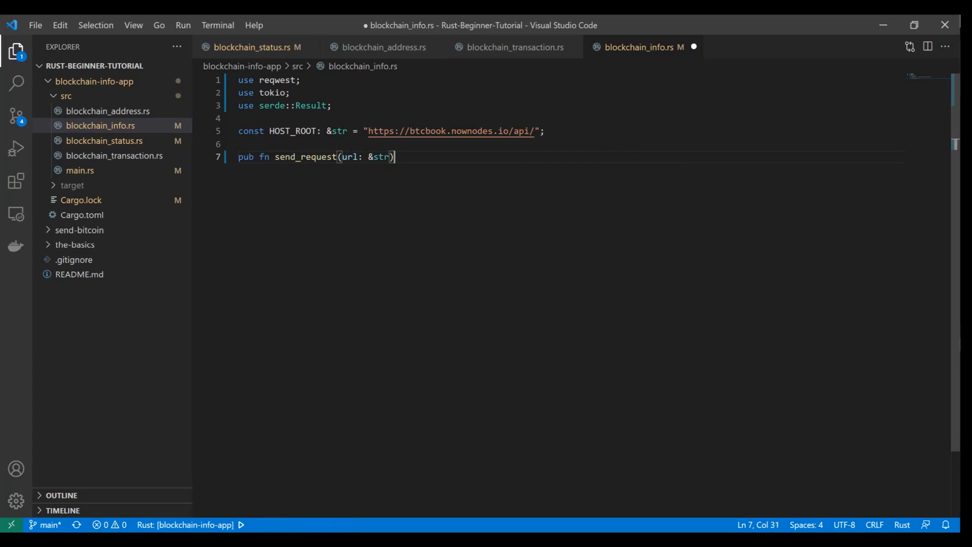
{"action": "type", "text": "-> S"}
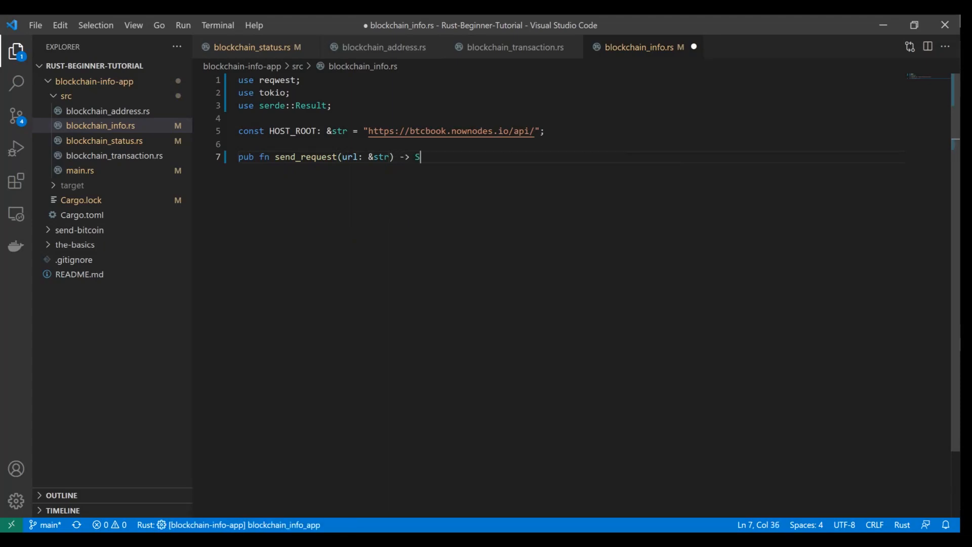
{"action": "type", "text": "tring {"}
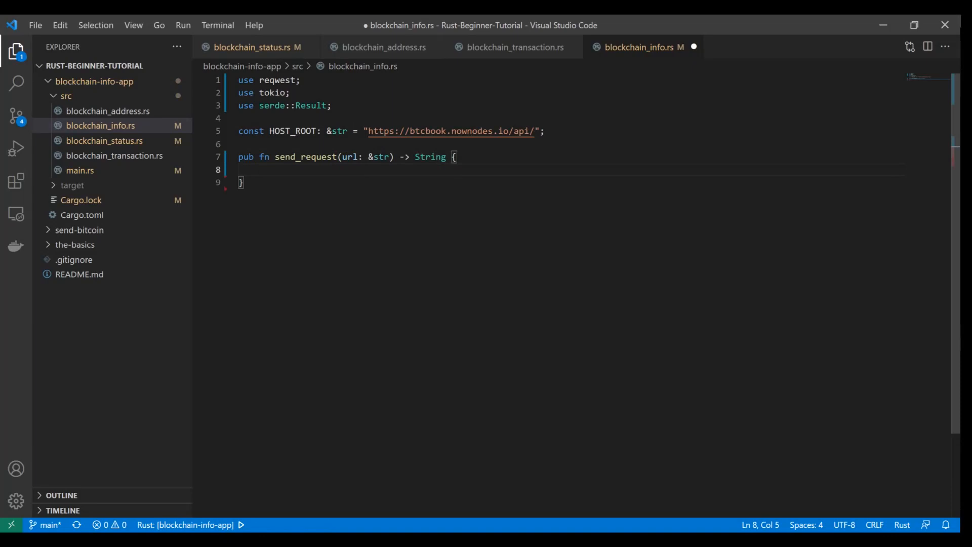
{"action": "type", "text": "let"}
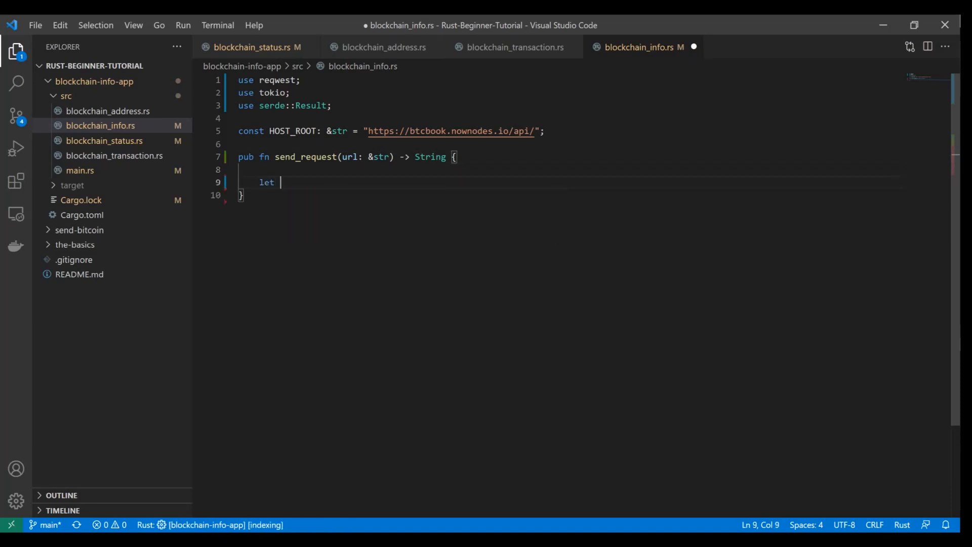
{"action": "type", "text": "client ="}
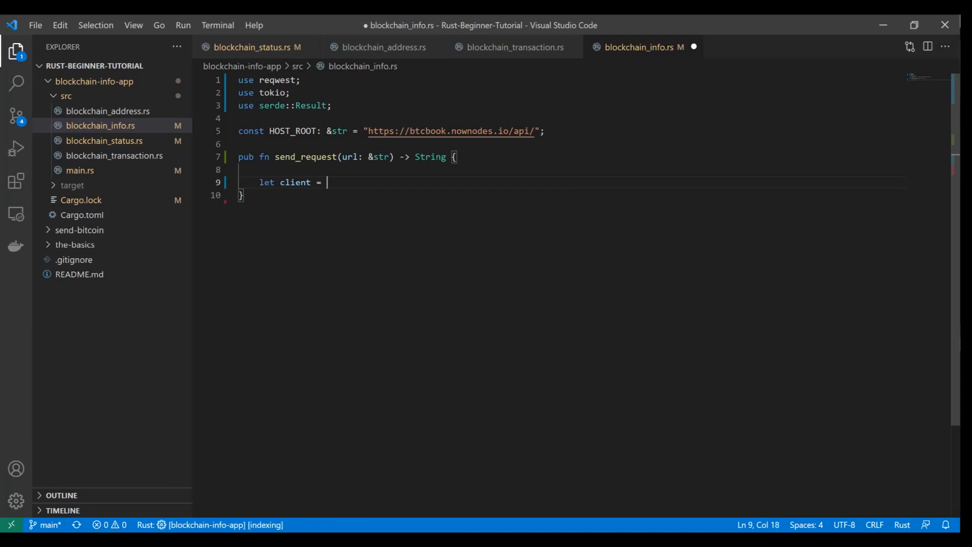
{"action": "type", "text": "reqwest::Cl"}
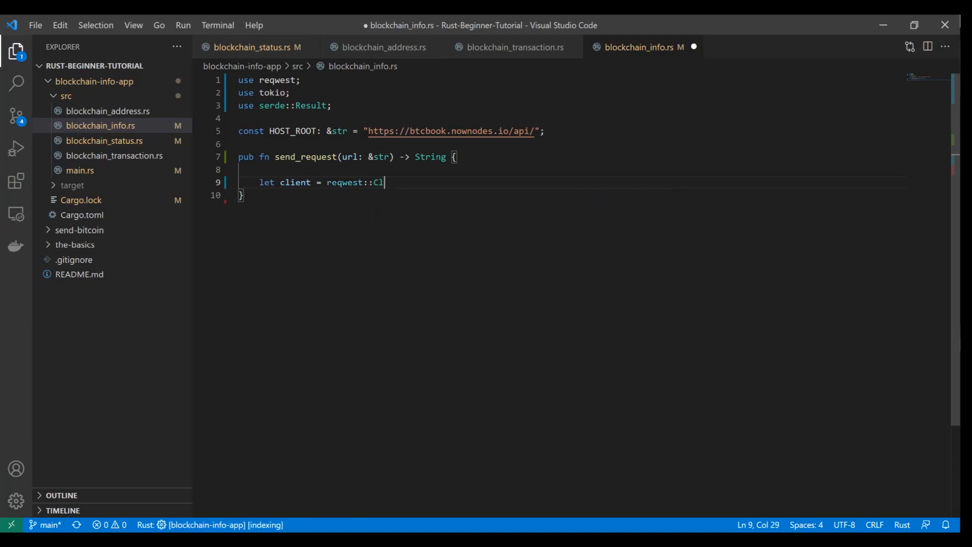
{"action": "type", "text": "ient::mew();"}
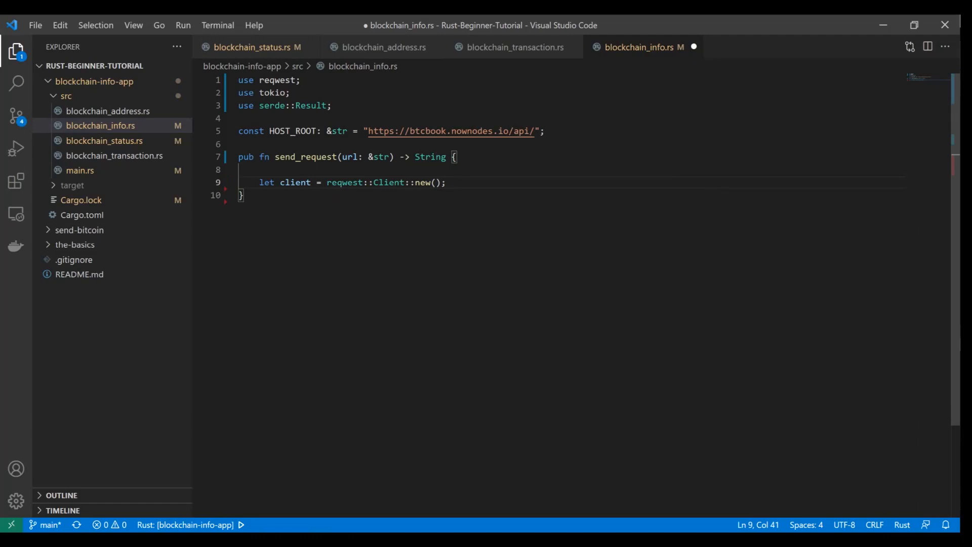
{"action": "key", "text": "Enter"}
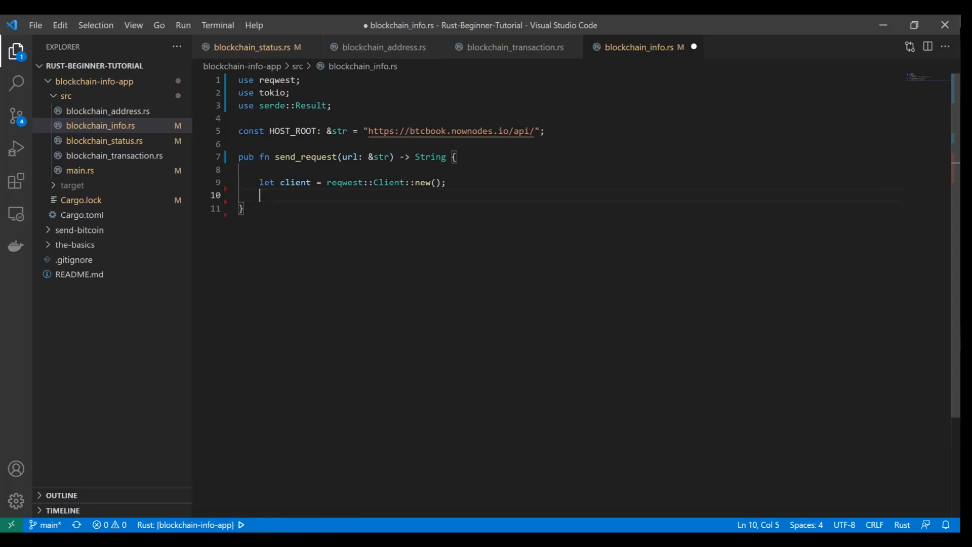
- Chain client.get(url) with an "api-key" header holding a placeholder key
{"action": "type", "text": "client"}
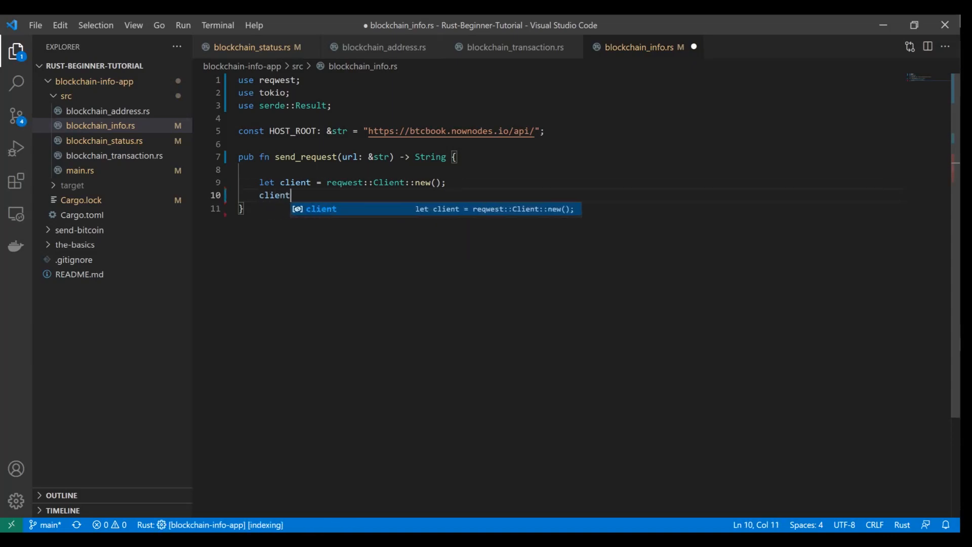
{"action": "type", "text": ".g"}
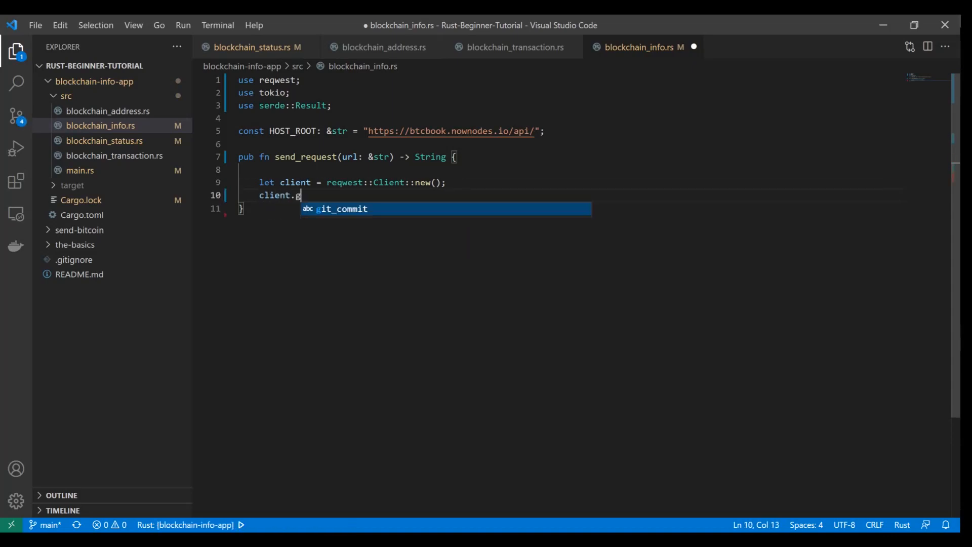
{"action": "type", "text": "et"}
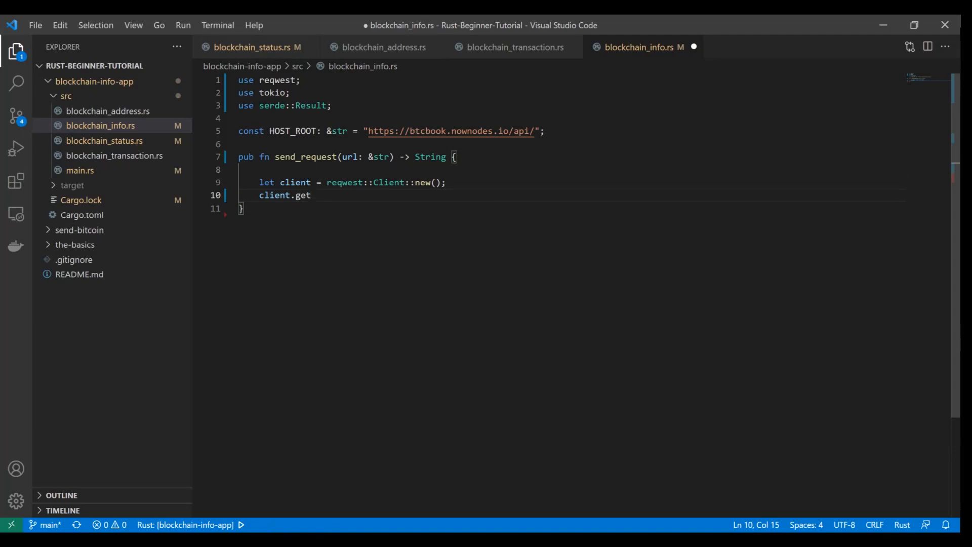
{"action": "type", "text": "(url"}
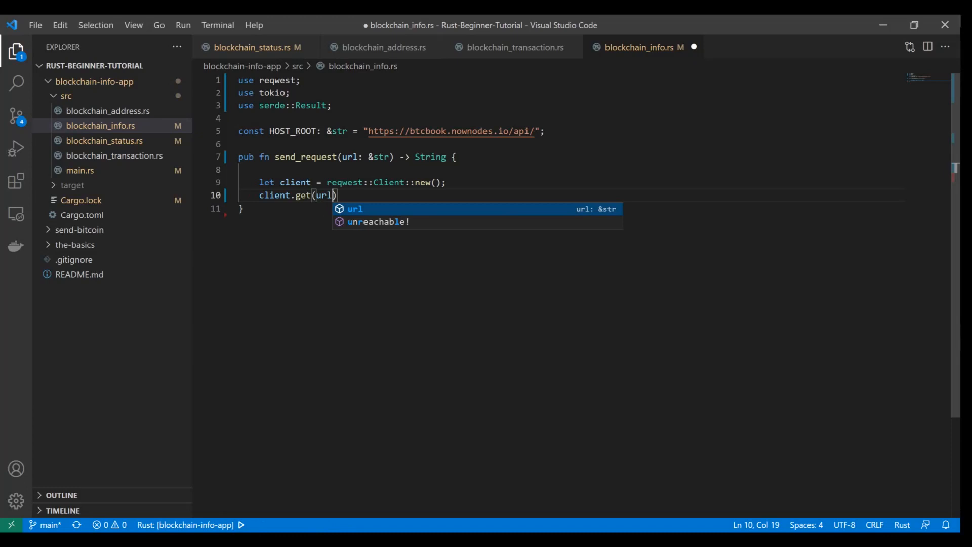
{"action": "key", "text": "Escape"}
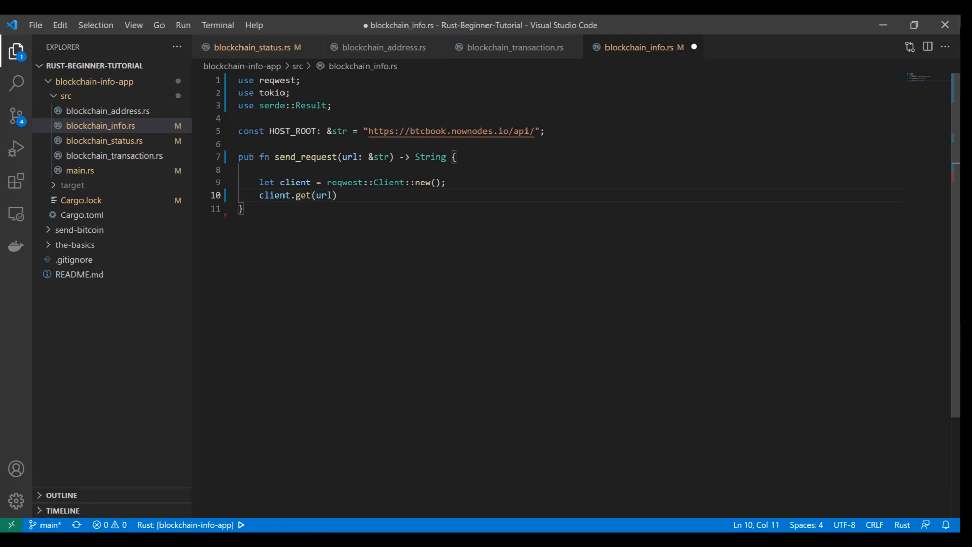
{"action": "key", "text": "Enter"}
{"action": "type", "text": "."}
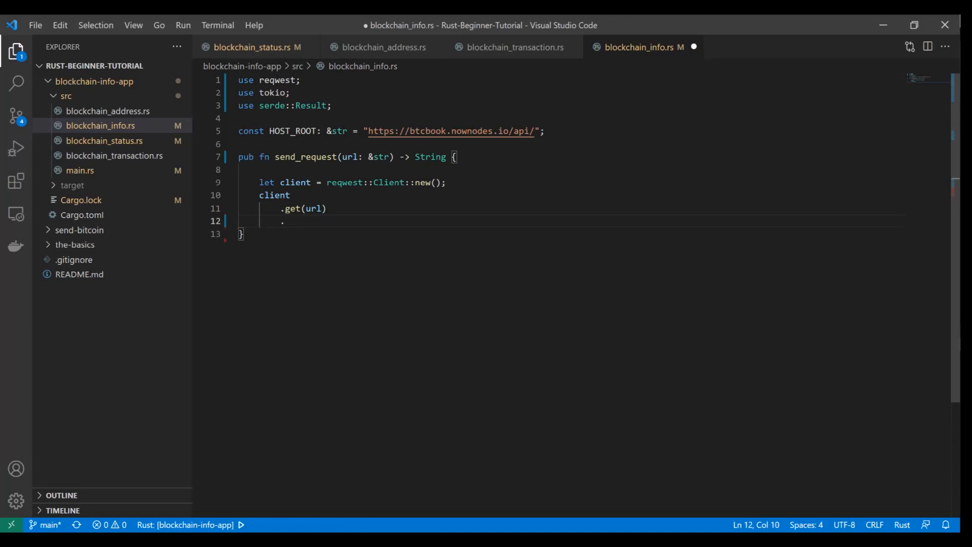
{"action": "type", "text": "header("}
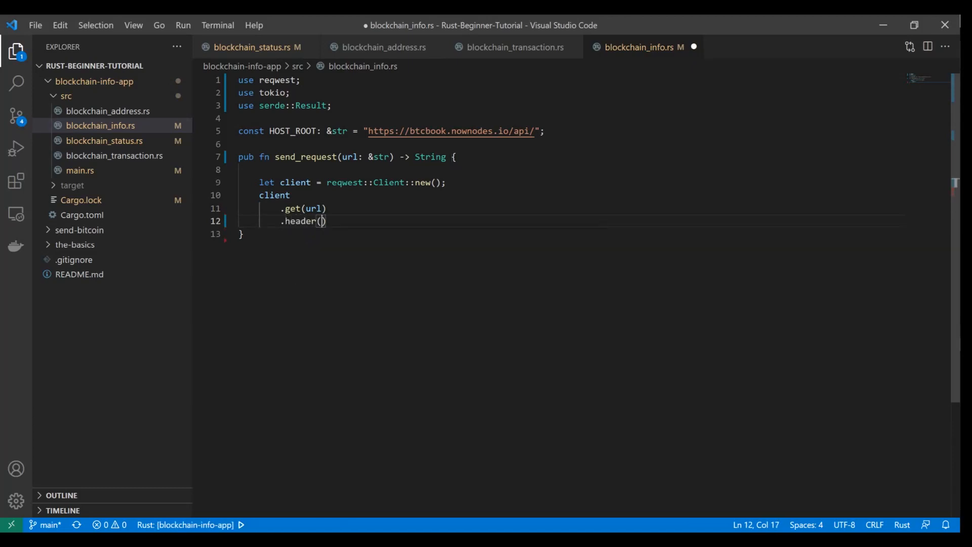
{"action": "type", "text": "\"api\""}
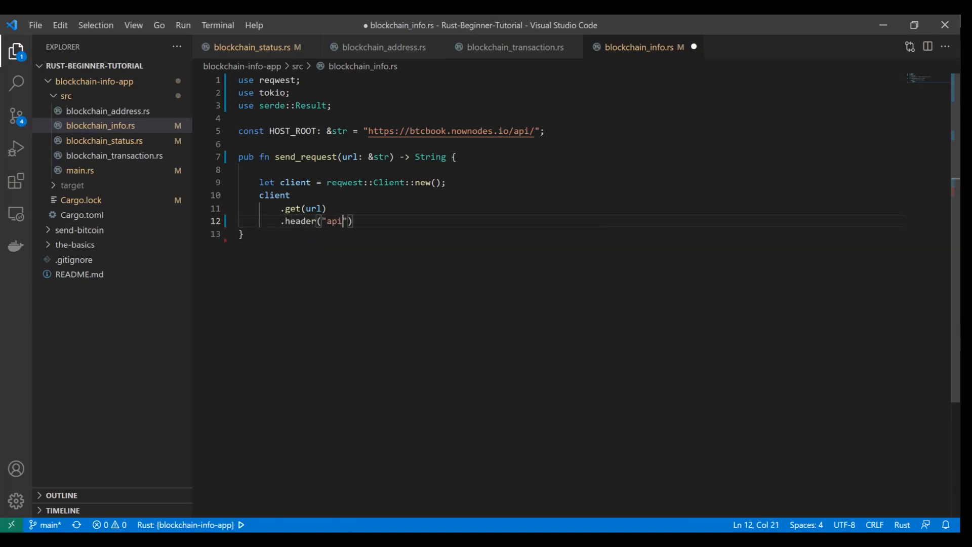
{"action": "type", "text": "-key"}
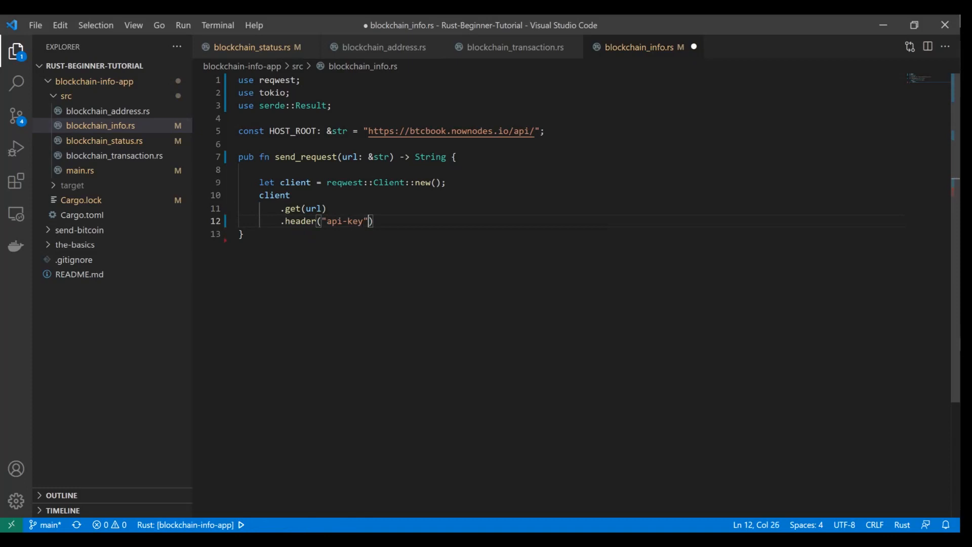
{"action": "type", "text": "\", \"\"<your->"}
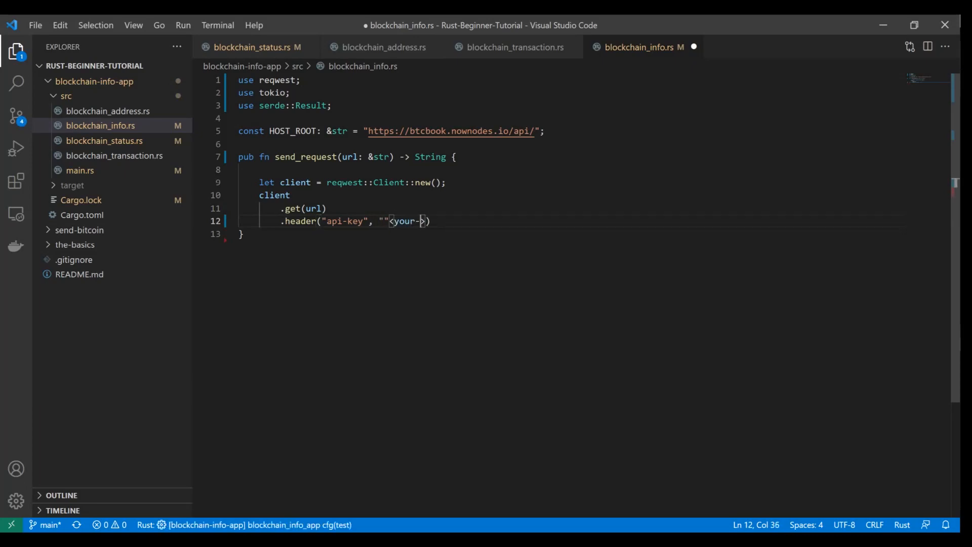
{"action": "type", "text": "api-key>"}
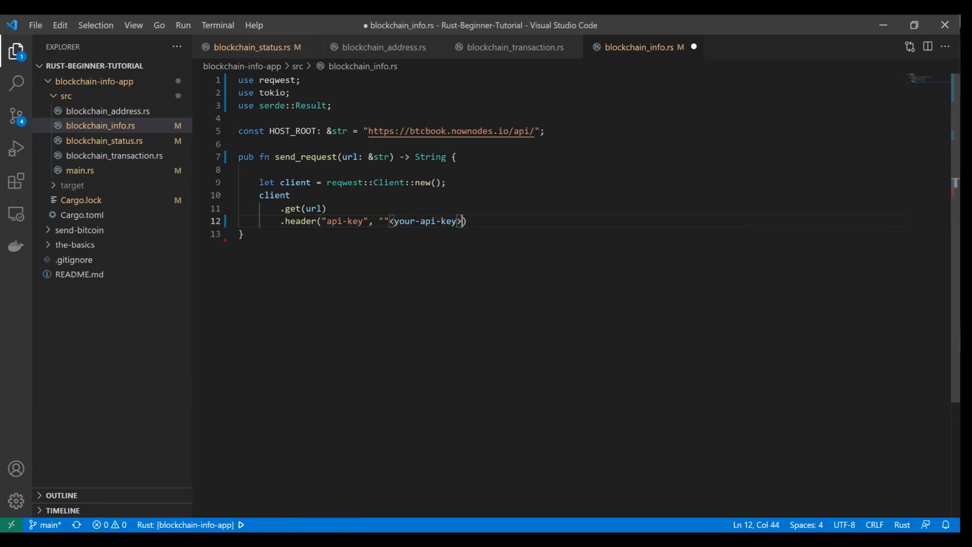
{"action": "type", "text": "\"\""}
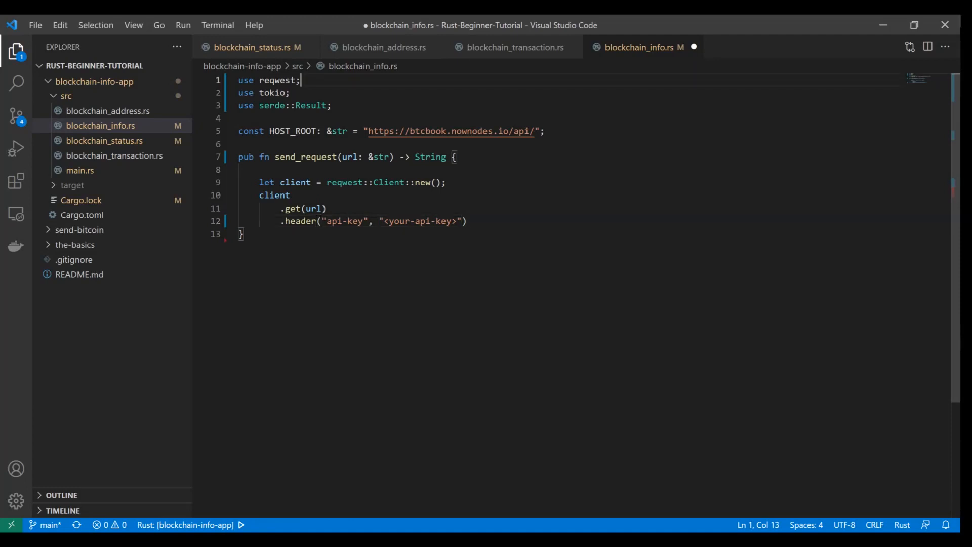
- Insert use dotenv; as the first import via autocomplete
{"action": "type", "text": "do"}
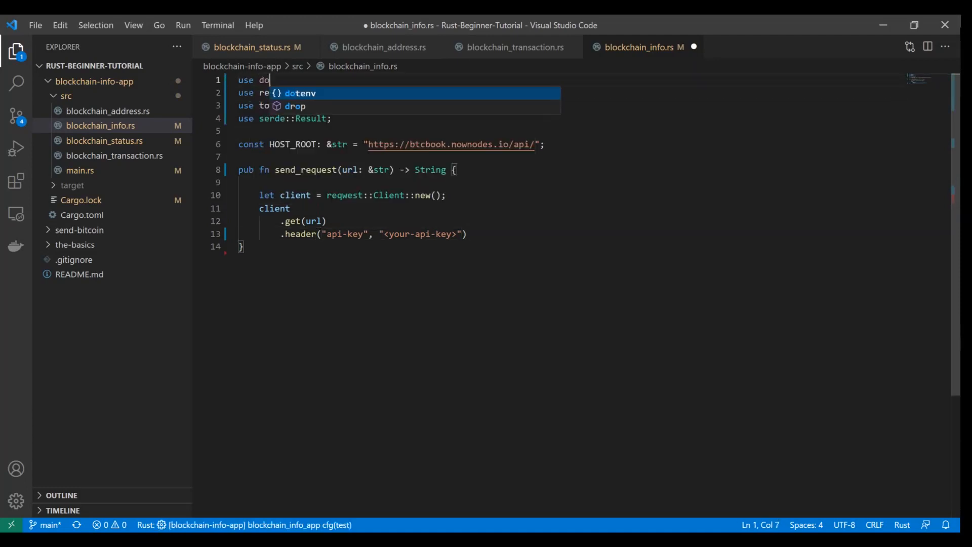
{"action": "type", "text": "tenv;"}
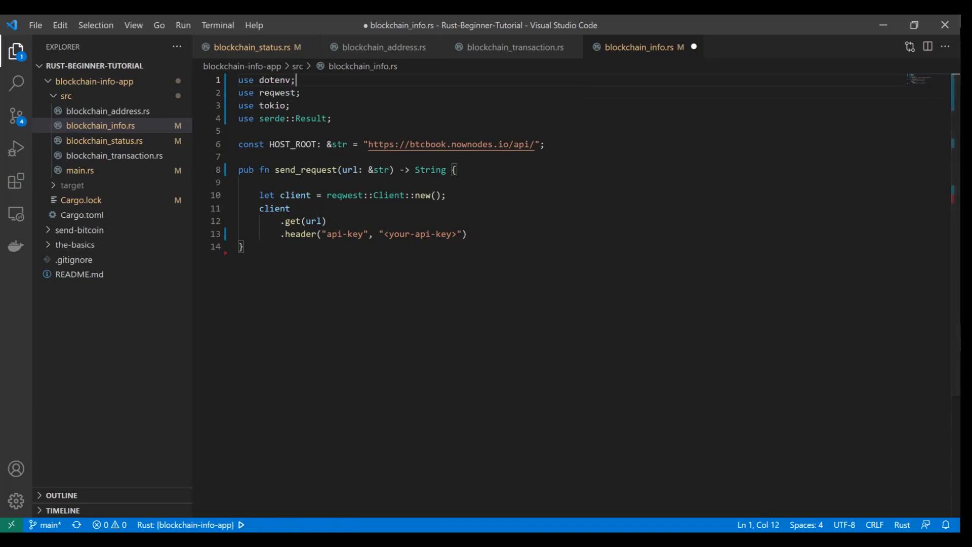
{"action": "left_click", "coordinate": [246, 247]}
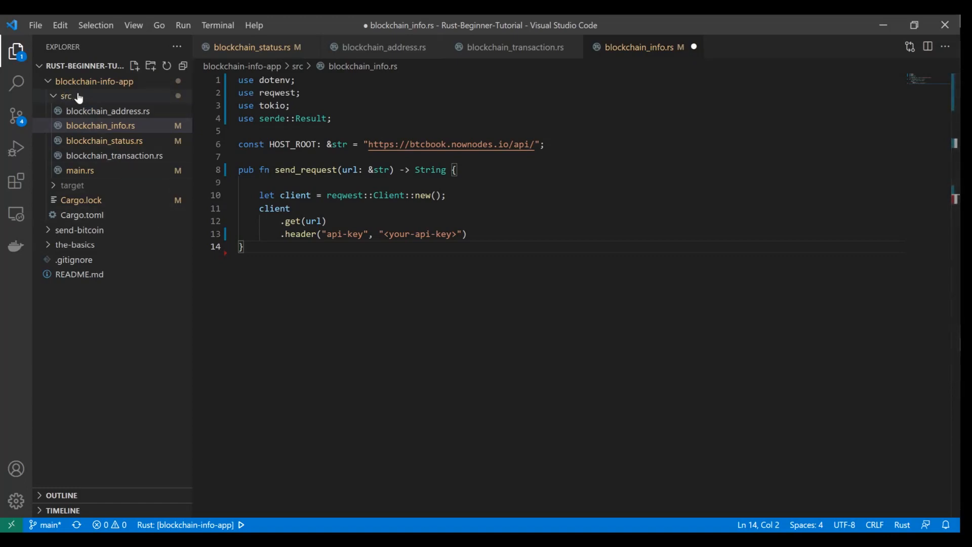
{"action": "mouse_move", "coordinate": [71, 98]}
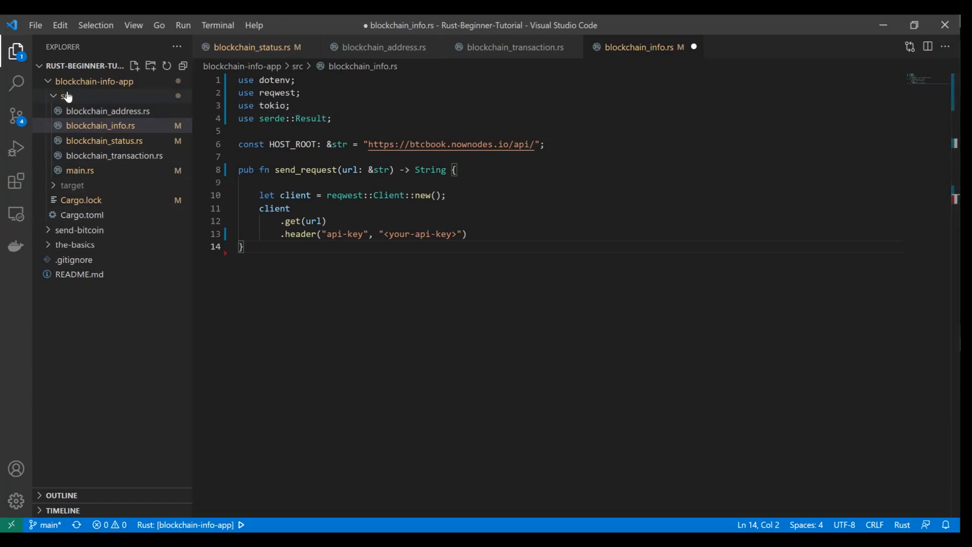
- Create a .env file in blockchain-info-app containing API_KEY="<your-api-key>", then close it
{"action": "left_click", "coordinate": [66, 96]}
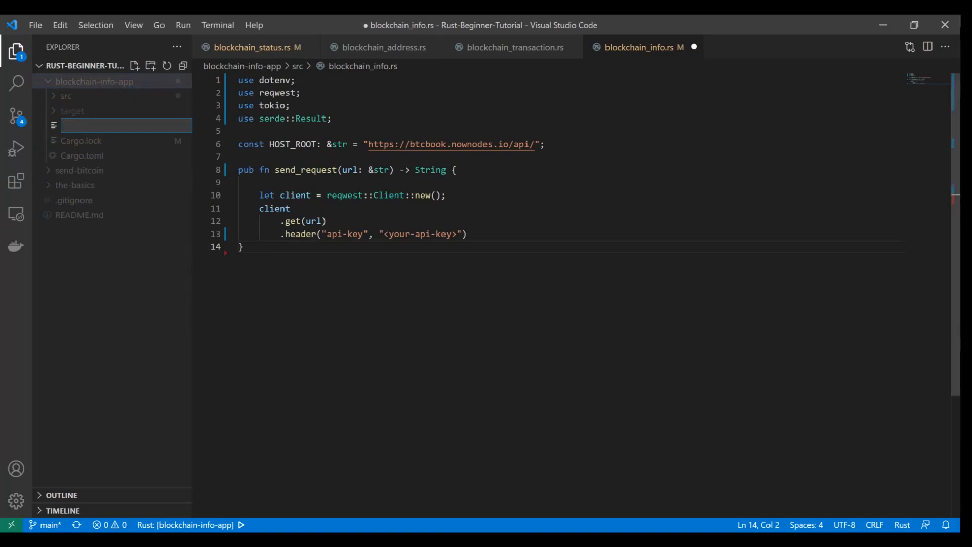
{"action": "type", "text": ".en"}
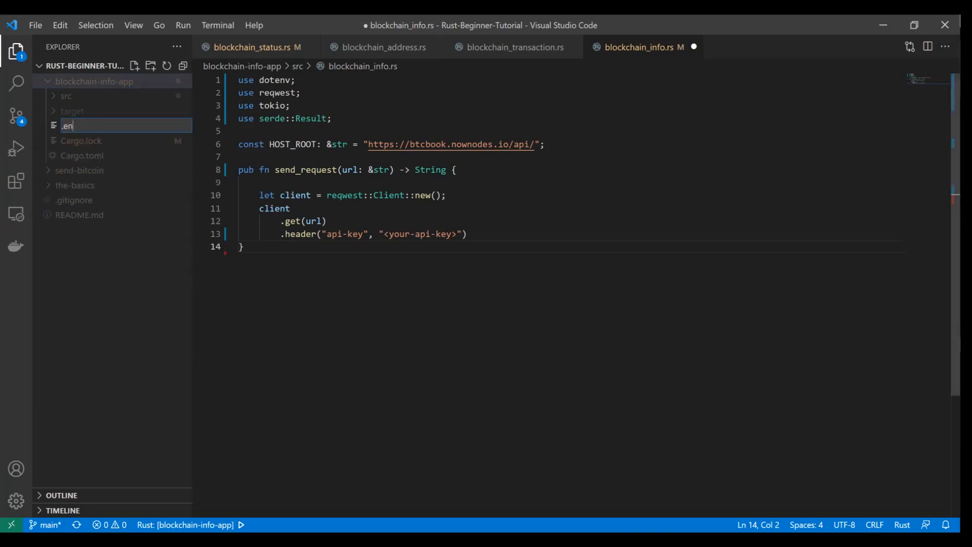
{"action": "key", "text": "Enter"}
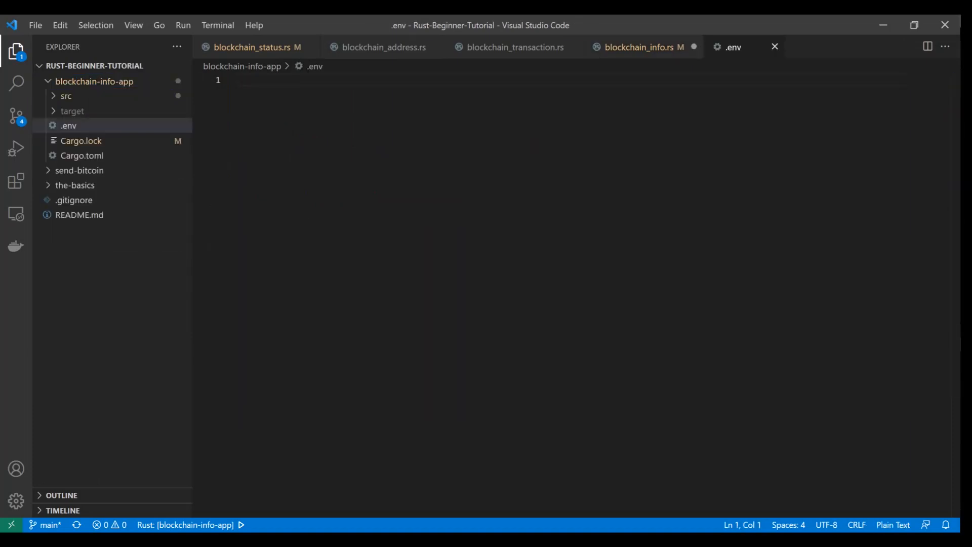
{"action": "mouse_move", "coordinate": [55, 130]}
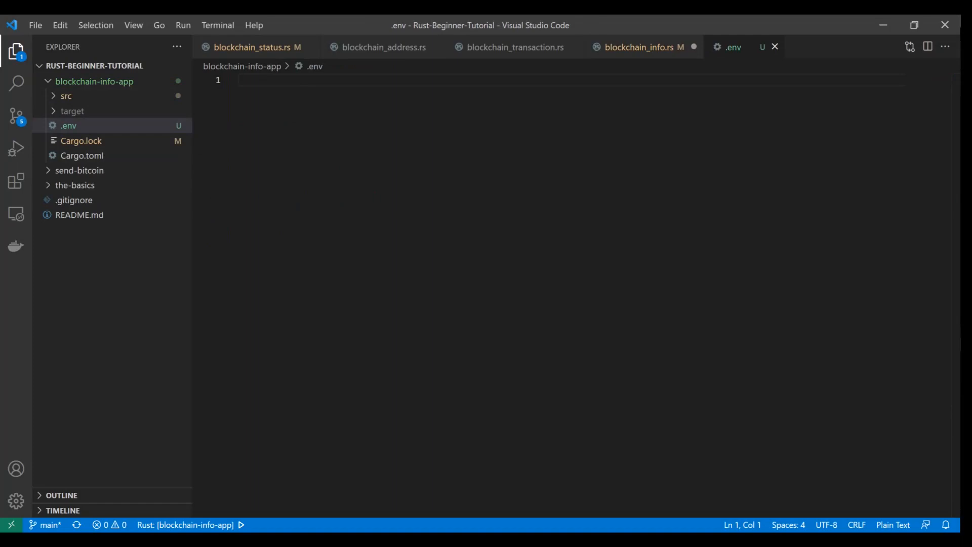
{"action": "type", "text": "API_KEY=\"<your-api-key>"}
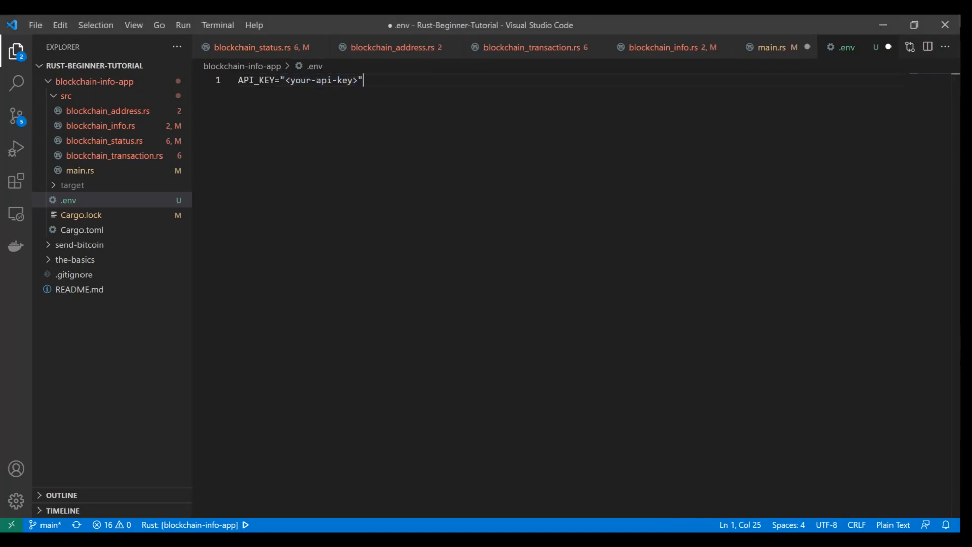
{"action": "left_click", "coordinate": [669, 47]}
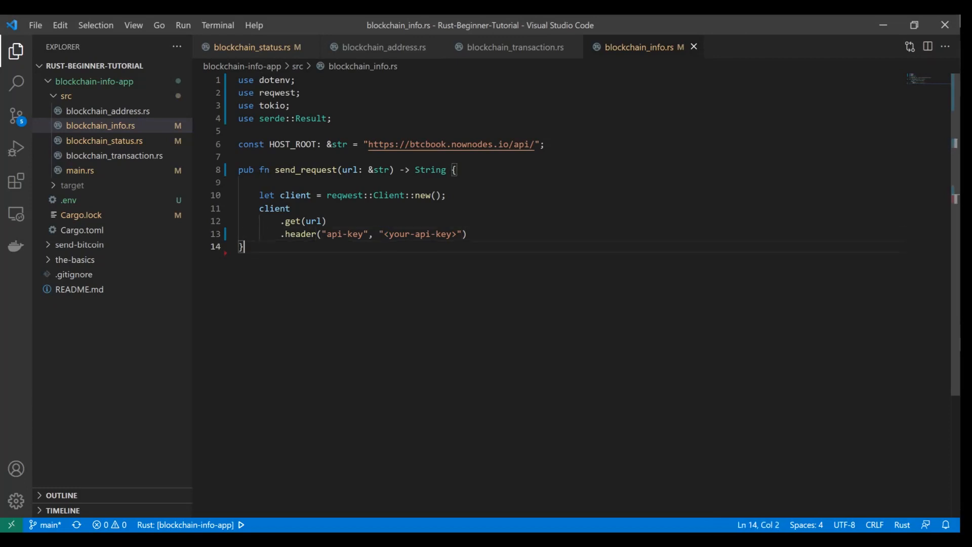
- Replace the header value with dotenv::var("API_KEY").expect("Could not find key: API_KEY")
{"action": "double_click", "coordinate": [420, 234]}
{"action": "type", "text": "dot"}
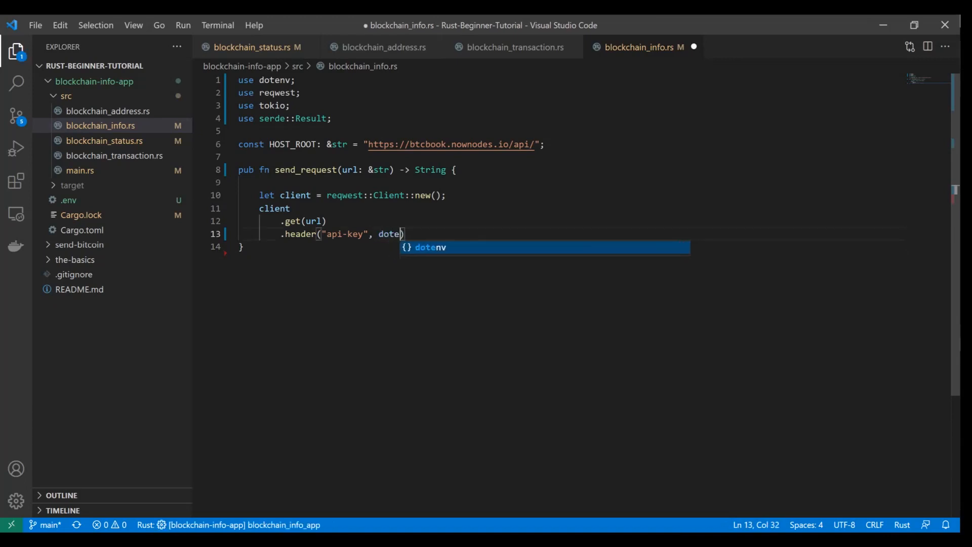
{"action": "type", "text": "nv::var(\""}
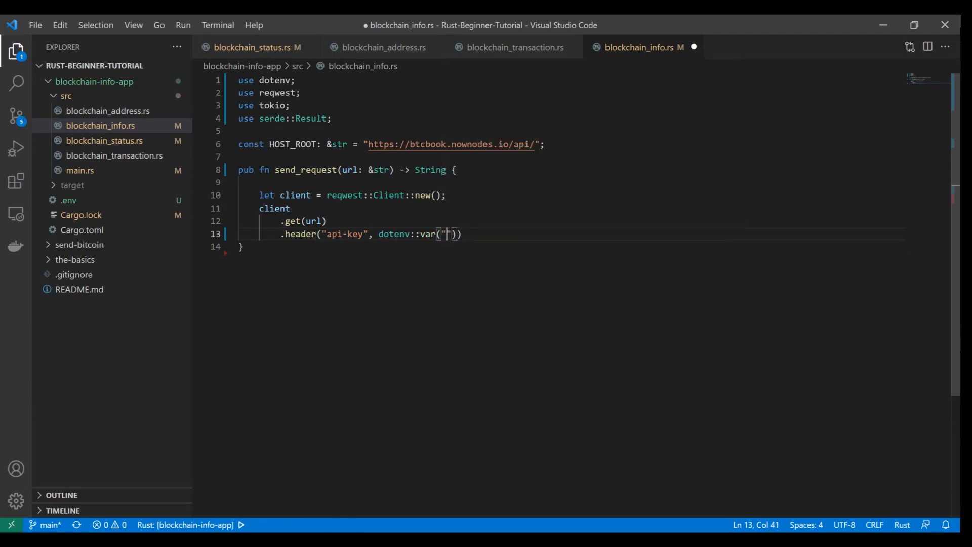
{"action": "type", "text": "API_K"}
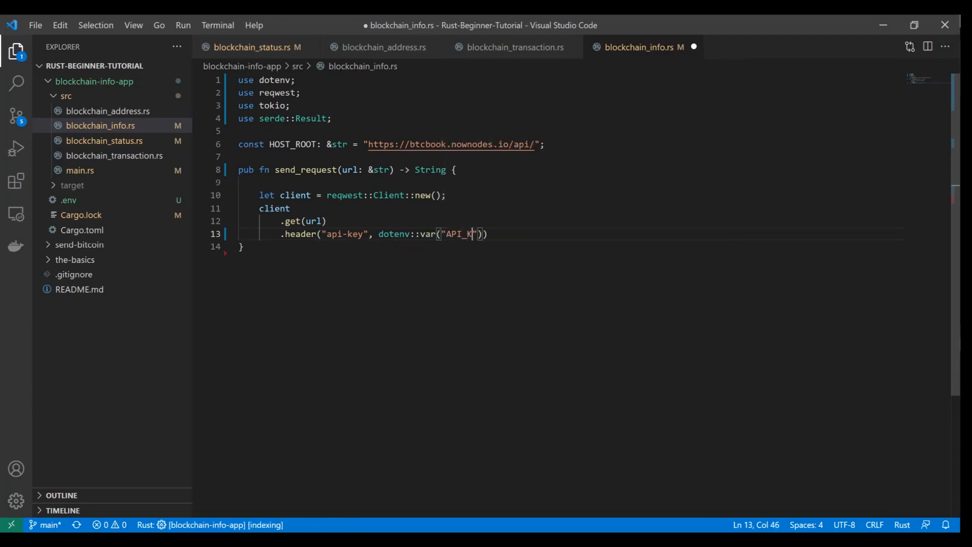
{"action": "type", "text": "EY"}
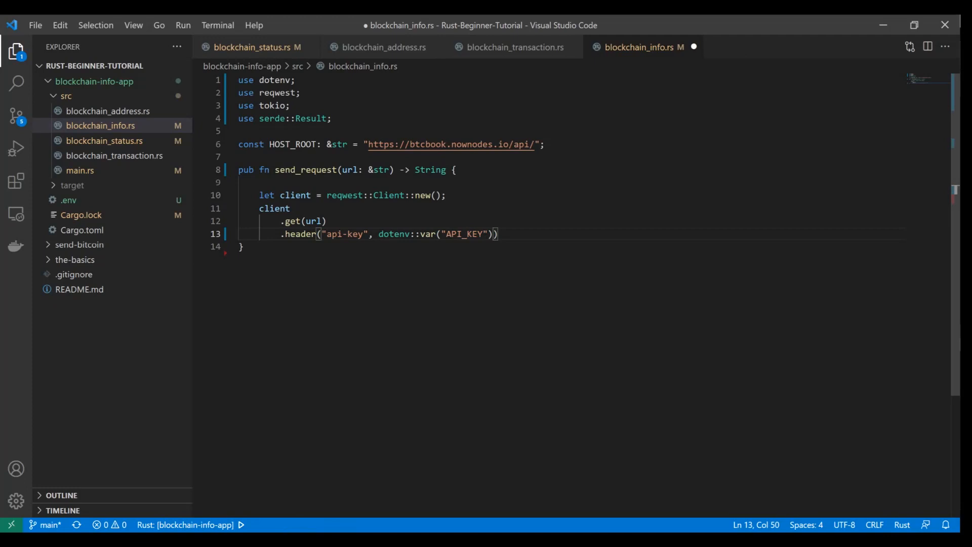
{"action": "type", "text": ".expect(msg: &str"}
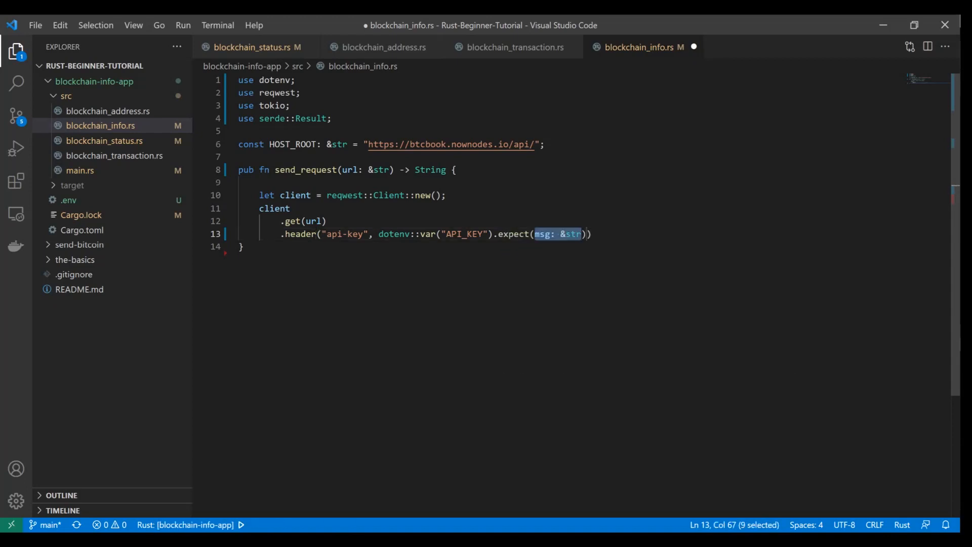
{"action": "key", "text": "Delete"}
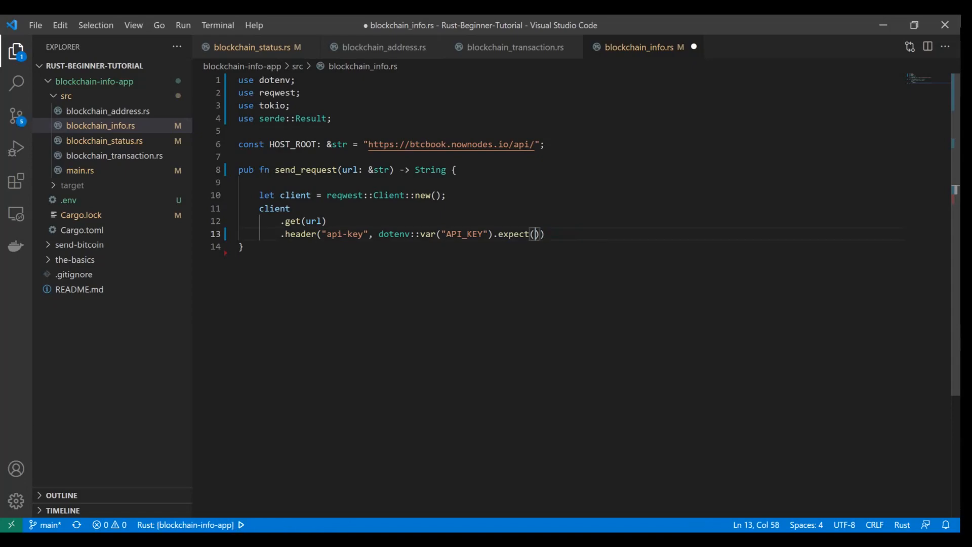
{"action": "type", "text": "\"\""}
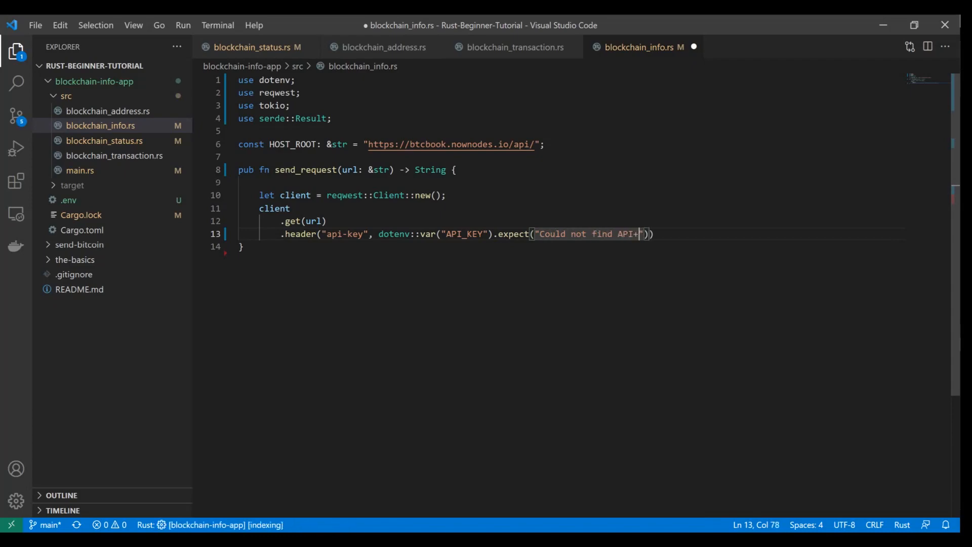
{"action": "type", "text": "_KEY"}
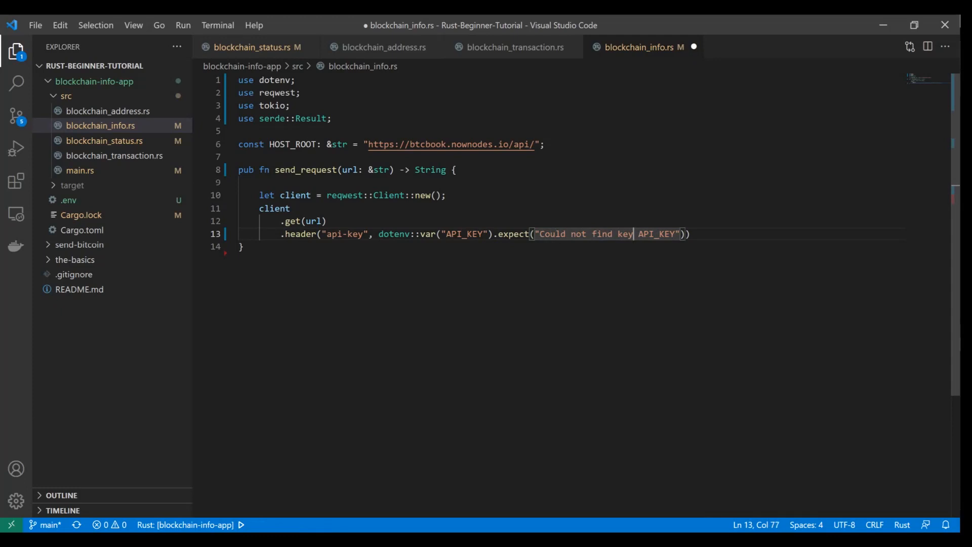
{"action": "type", "text": ":"}
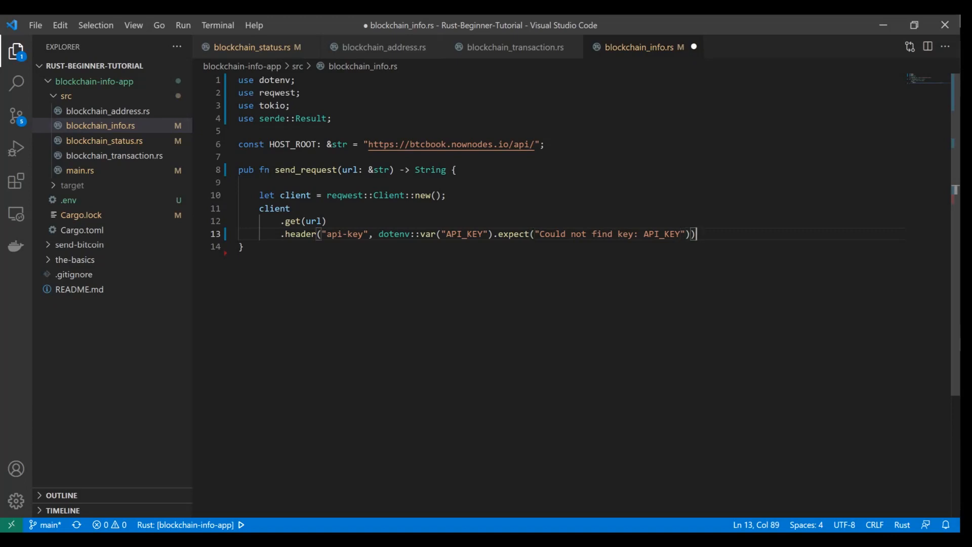
{"action": "left_click_drag", "start_coordinate": [282, 234], "coordinate": [696, 234]}
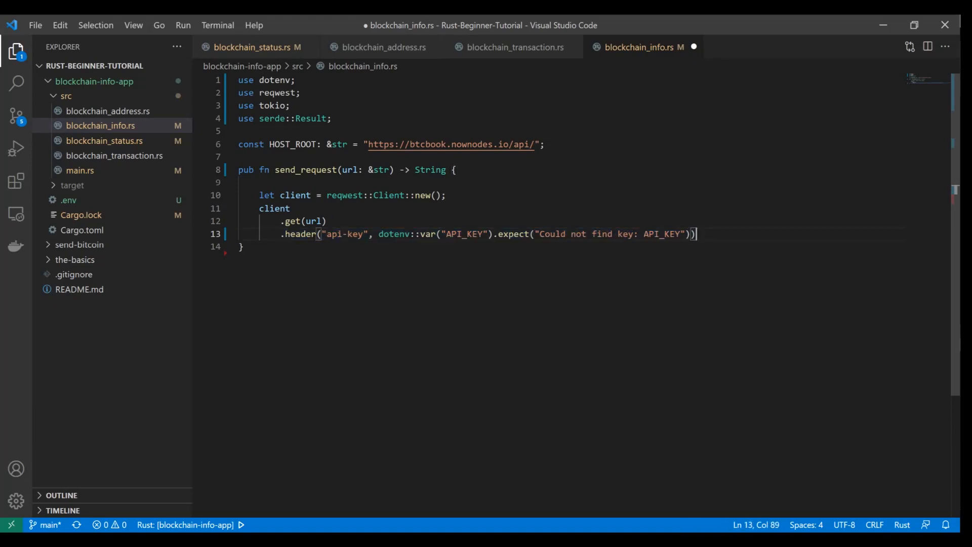
- Append .send() and .await to the chain and add a blank line above send_request
{"action": "key", "text": "Enter"}
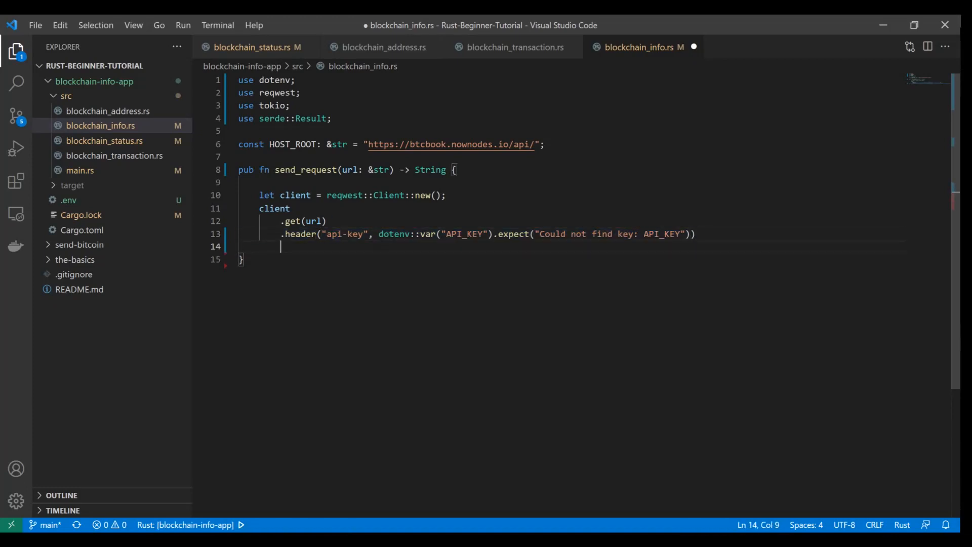
{"action": "type", "text": ".send()"}
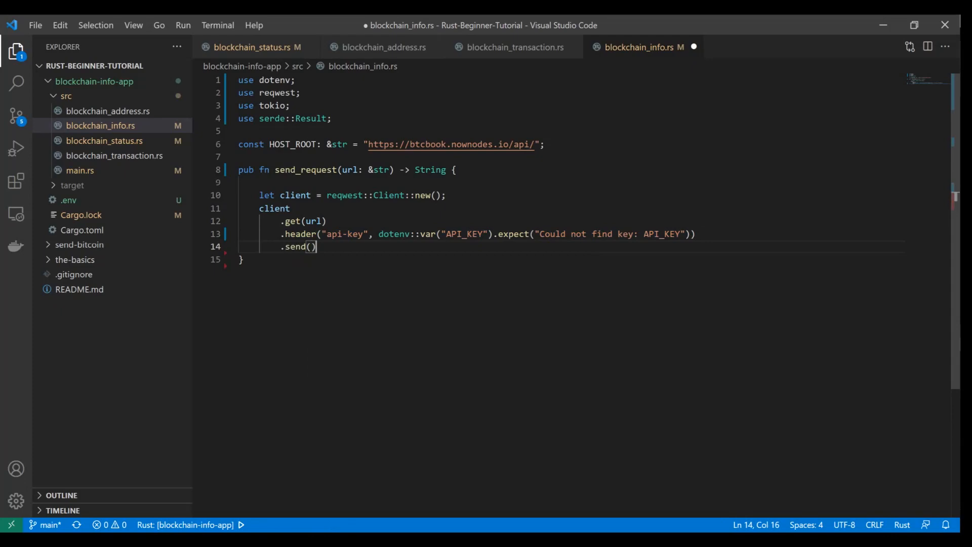
{"action": "left_click", "coordinate": [273, 92]}
{"action": "type", "text": ".await"}
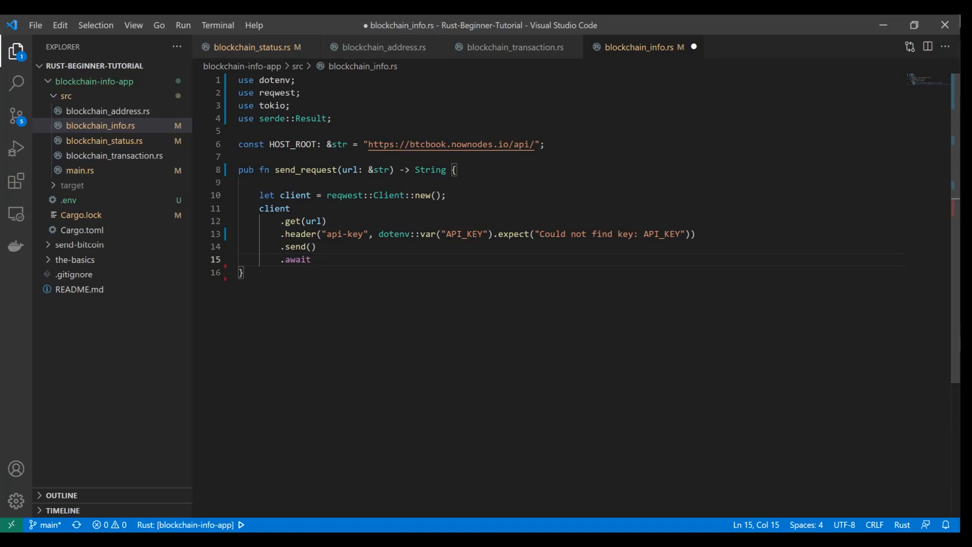
{"action": "key", "text": "Enter"}
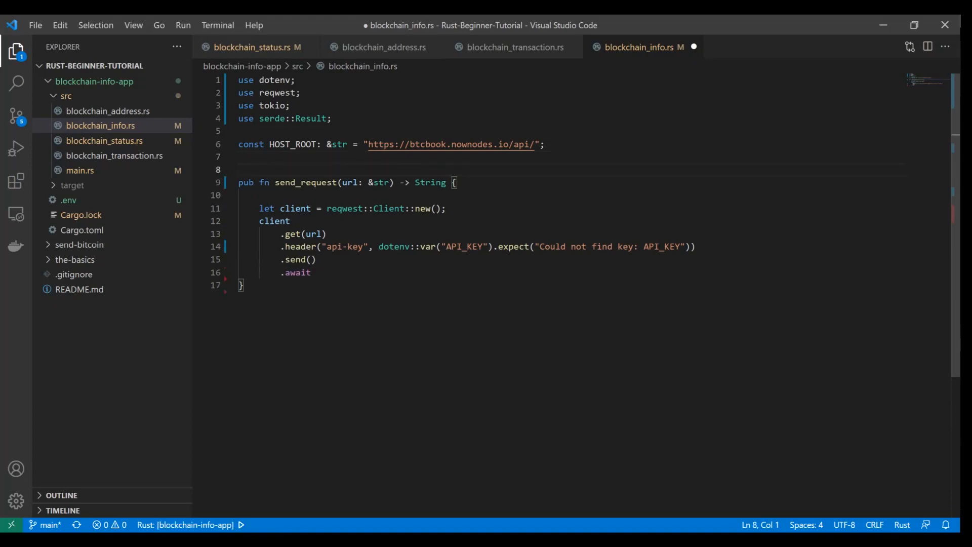
- Add #[tokio::main] above send_request and mark the function async
{"action": "type", "text": "#{}"}
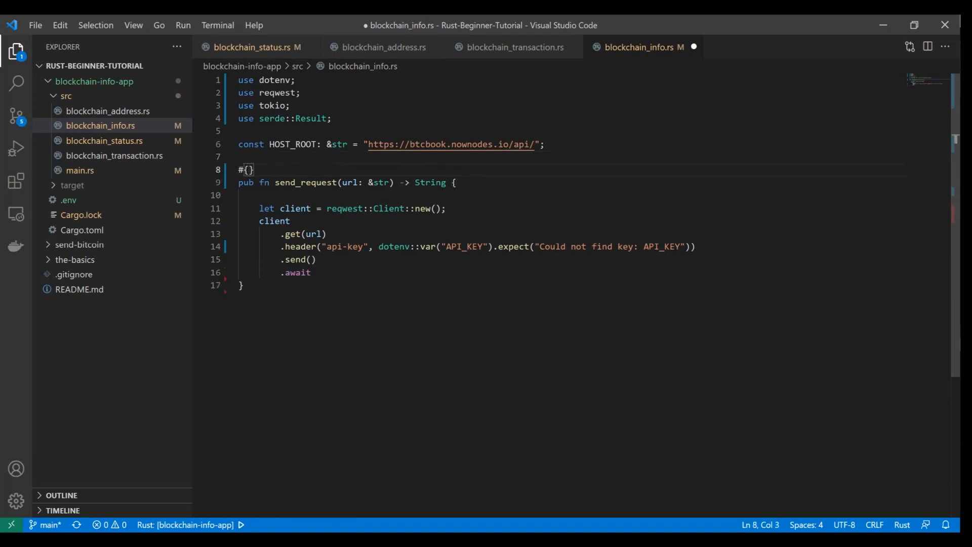
{"action": "type", "text": "[]"}
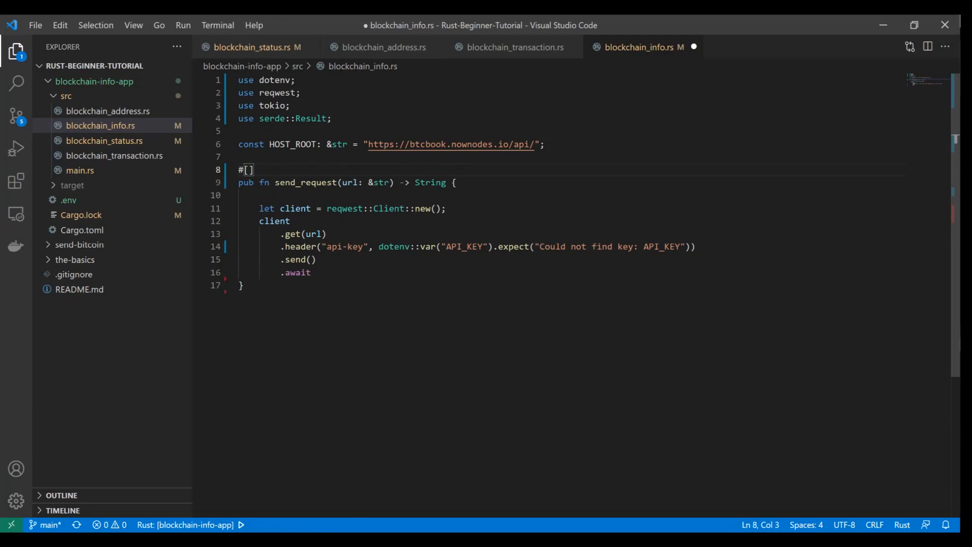
{"action": "type", "text": "trokio::main"}
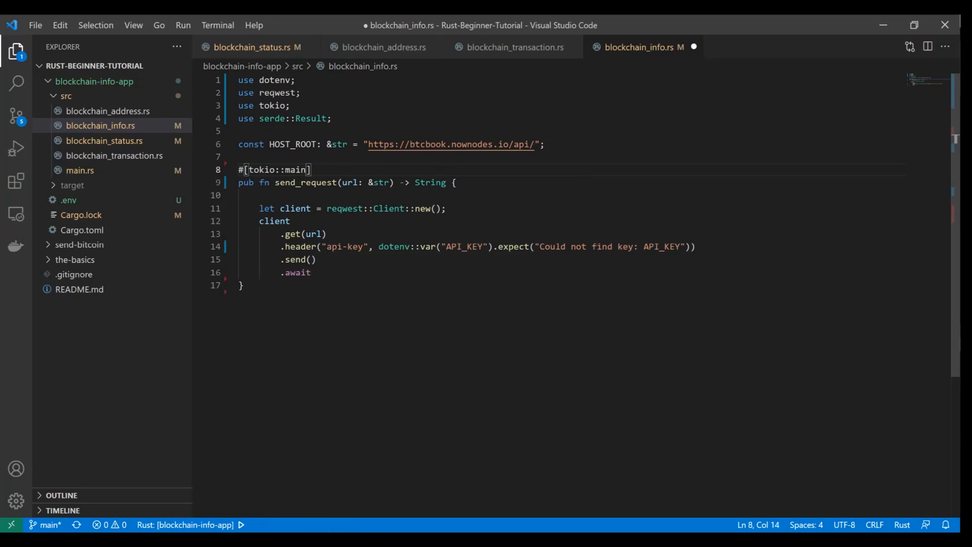
{"action": "left_click", "coordinate": [303, 183]}
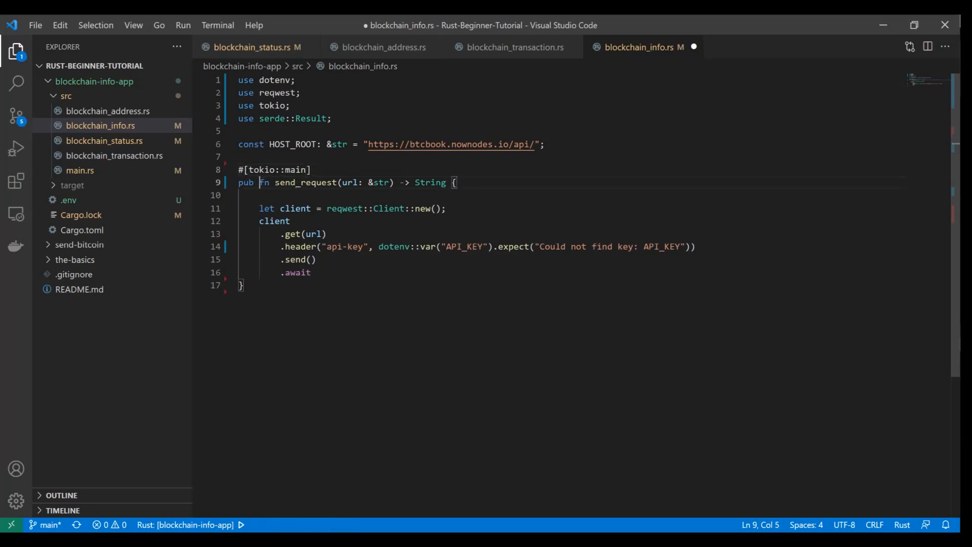
{"action": "type", "text": "async"}
{"action": "type", "text": ".exp"}
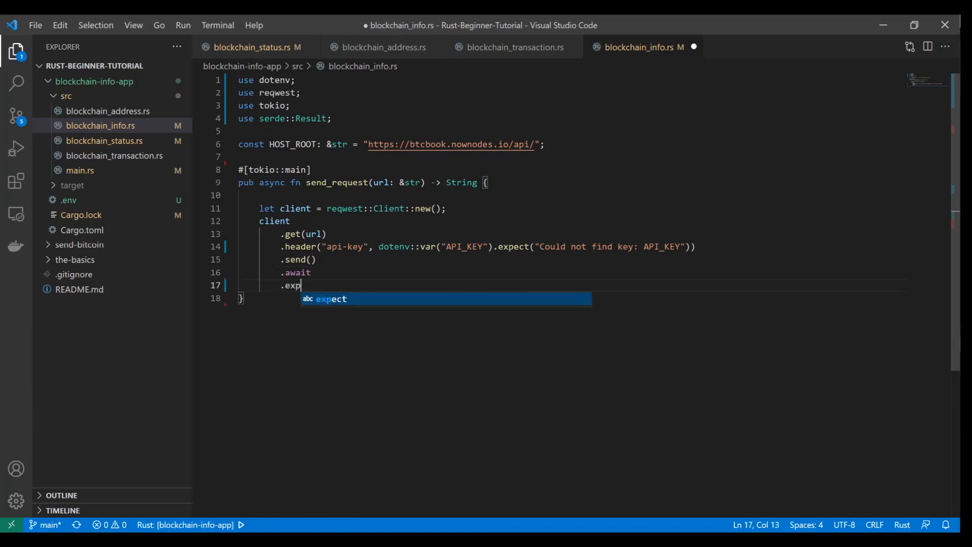
- Chain .expect("Failed to get response") and .text() onto the send_request response
{"action": "key", "text": "Tab"}
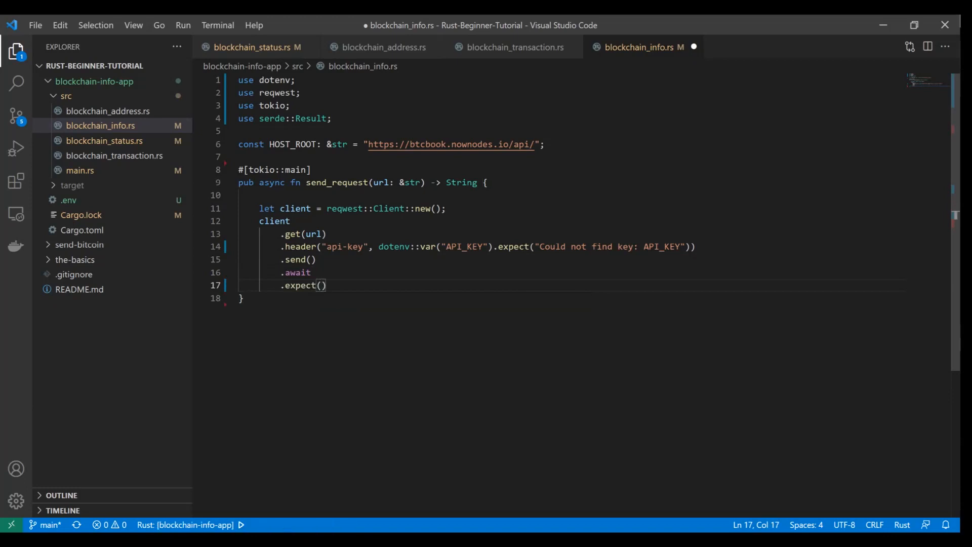
{"action": "type", "text": "\"Fail\""}
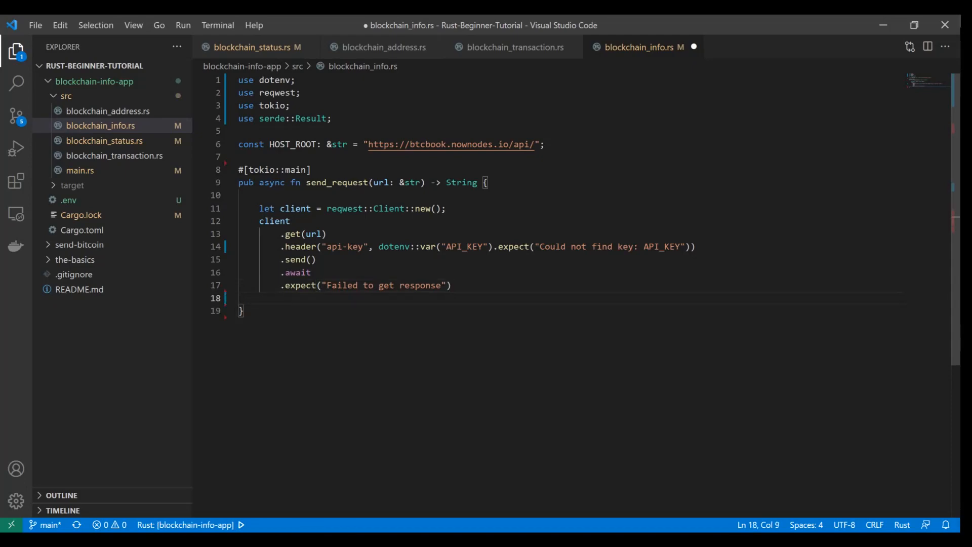
{"action": "type", "text": "."}
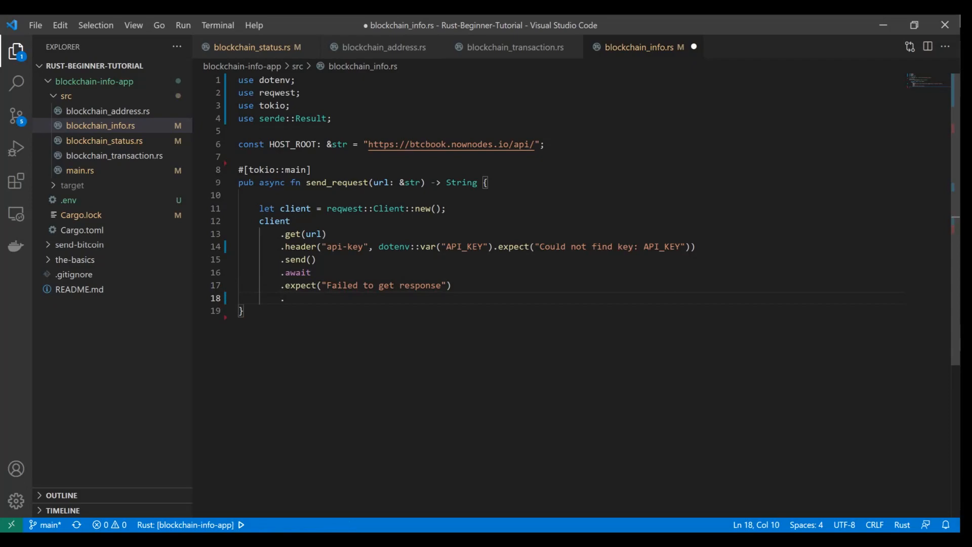
{"action": "type", "text": "text()"}
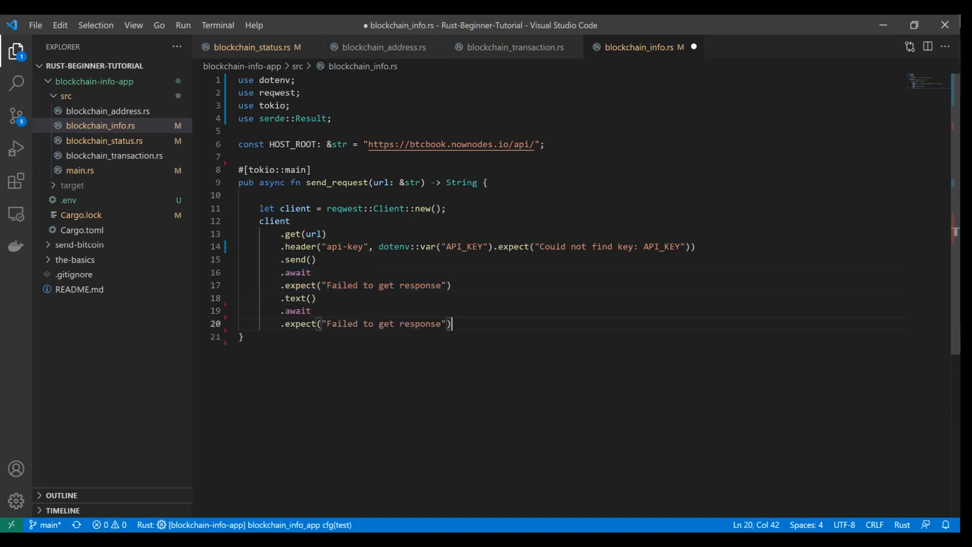
- Await the text and add .expect("Failed to convert payload") to finish send_request
{"action": "double_click", "coordinate": [419, 323]}
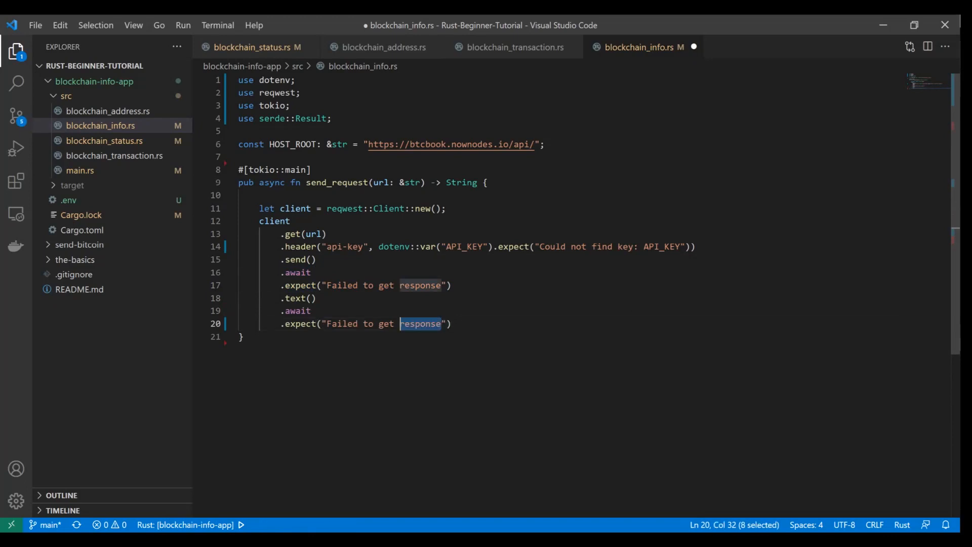
{"action": "key", "text": "Delete"}
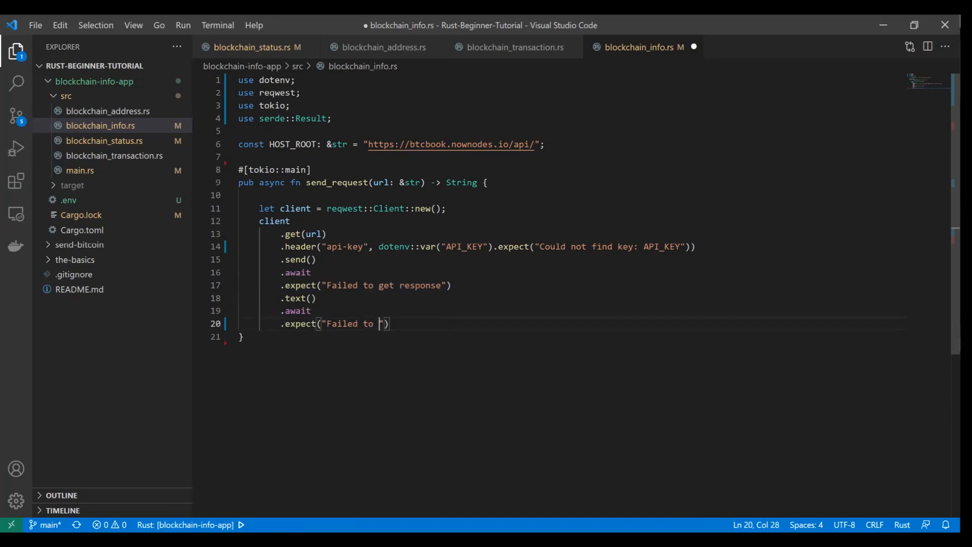
{"action": "type", "text": "convert payload"}
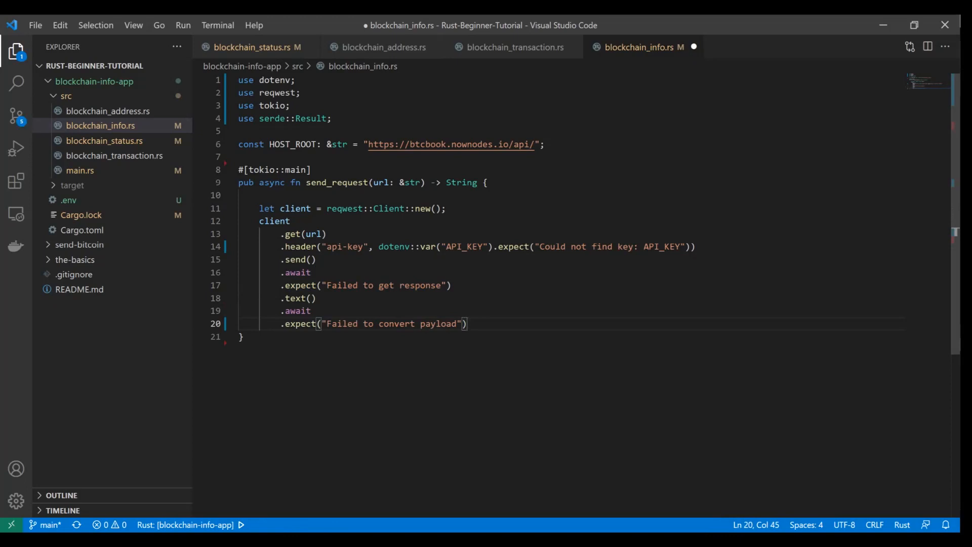
{"action": "left_click", "coordinate": [242, 336]}
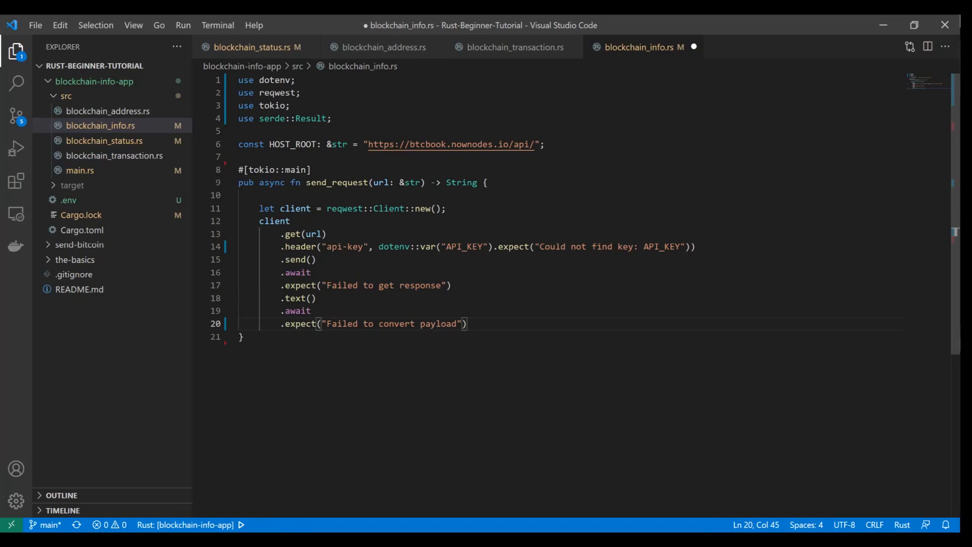
{"action": "double_click", "coordinate": [294, 298]}
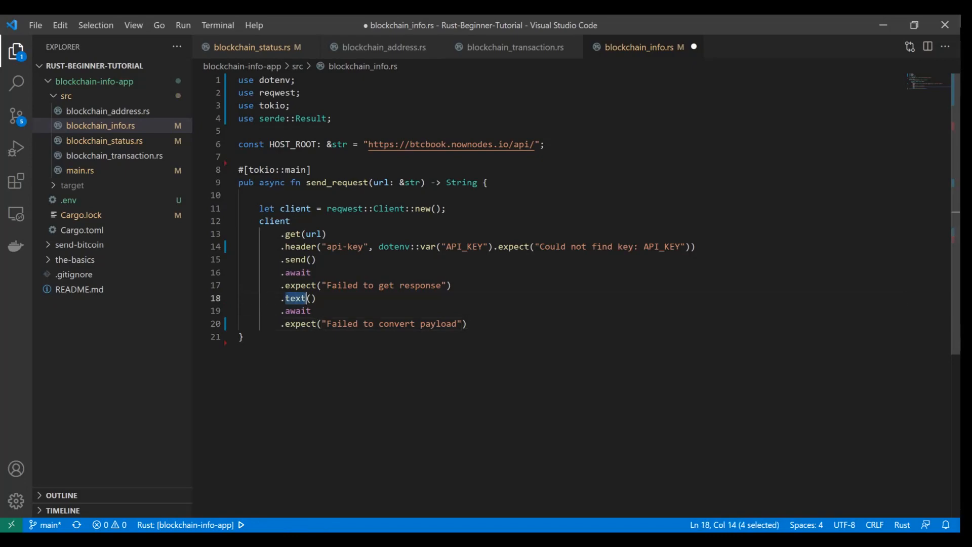
{"action": "double_click", "coordinate": [461, 183]}
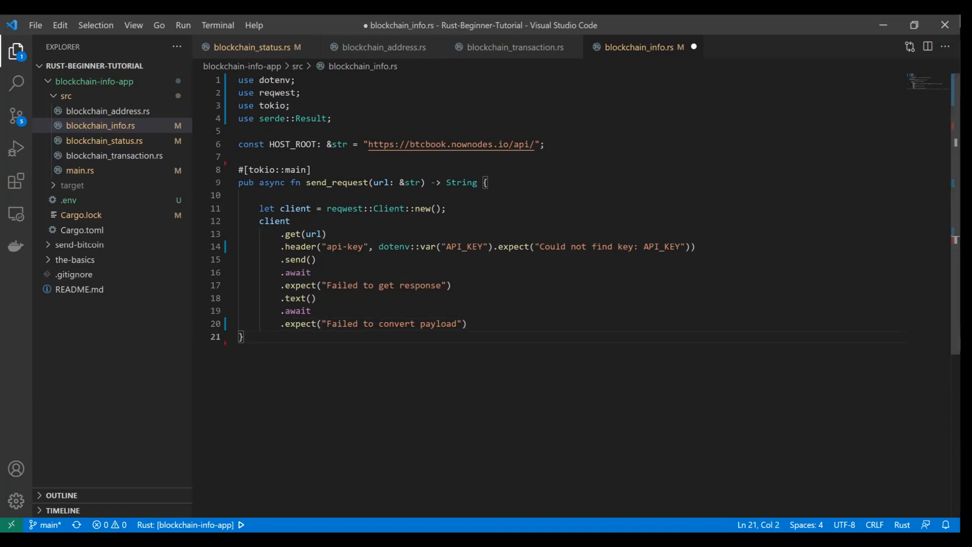
- Write the signature pub fn blockchain_status_request() -> BlockchainStatus below send_request
{"action": "type", "text": "pub fn blockchain"}
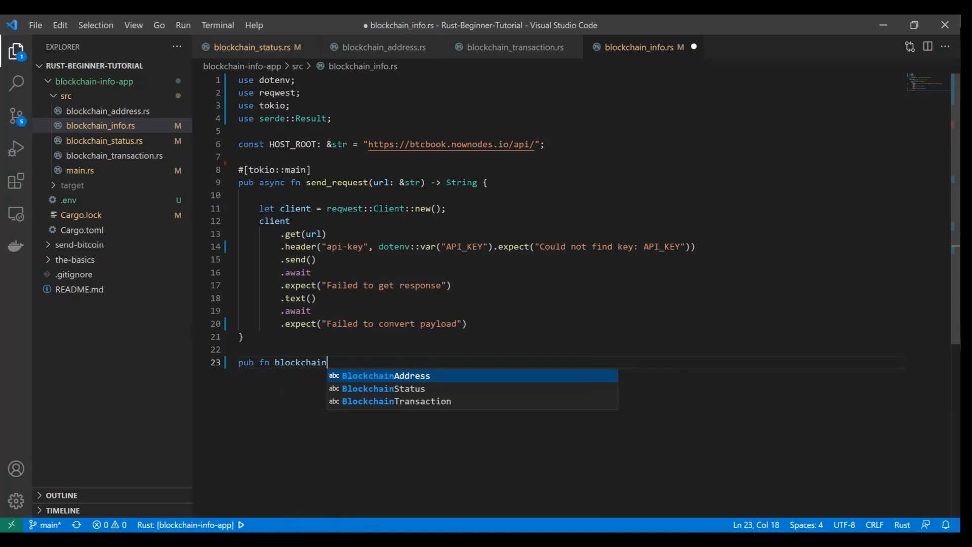
{"action": "type", "text": "_s"}
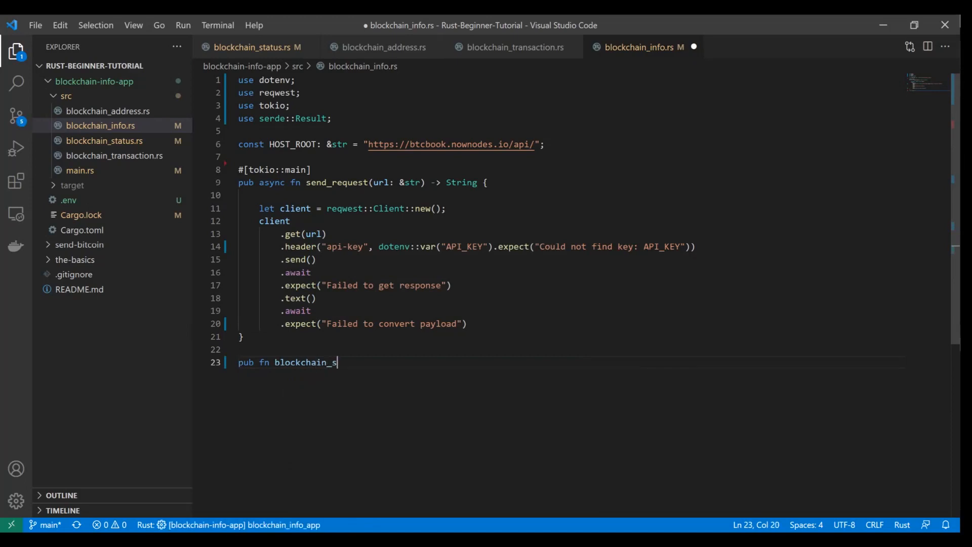
{"action": "type", "text": "tatus_re"}
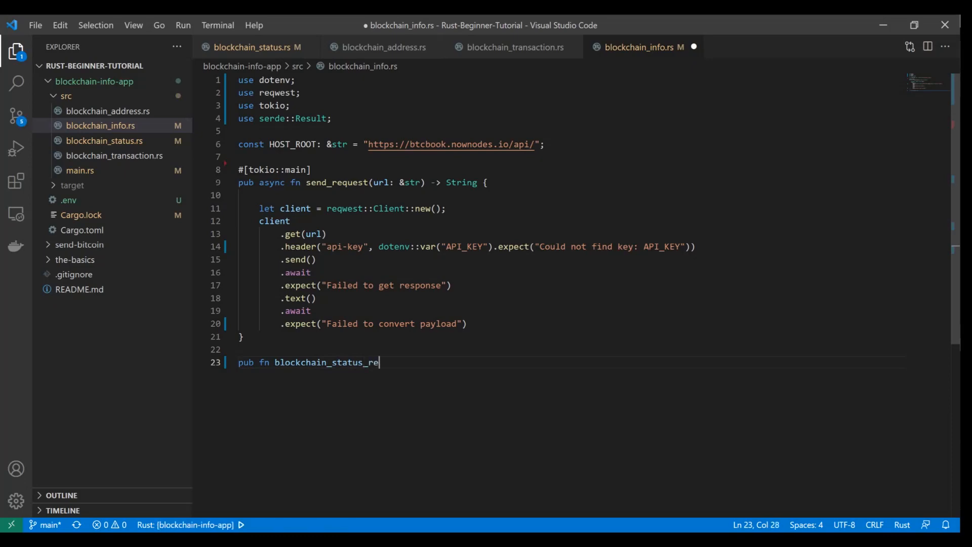
{"action": "type", "text": "quest()"}
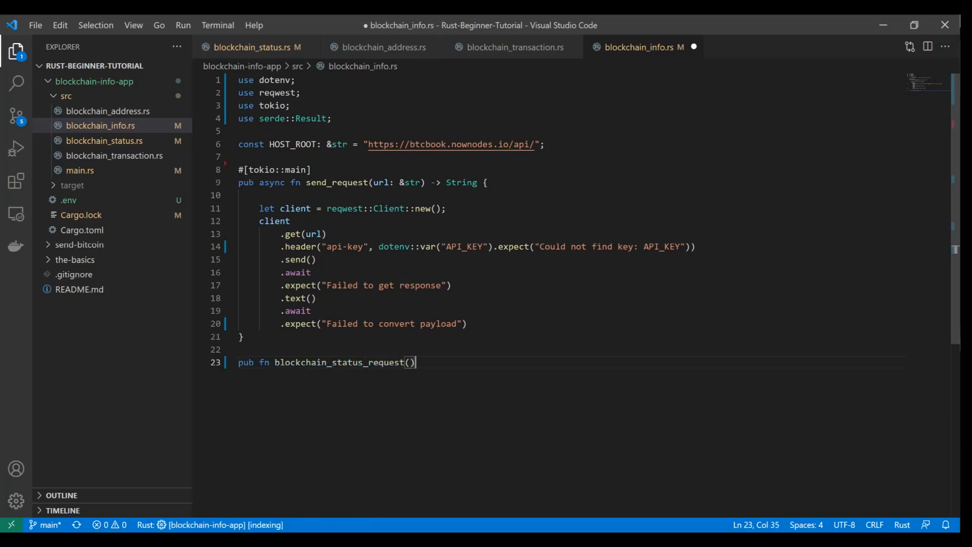
{"action": "type", "text": "-"}
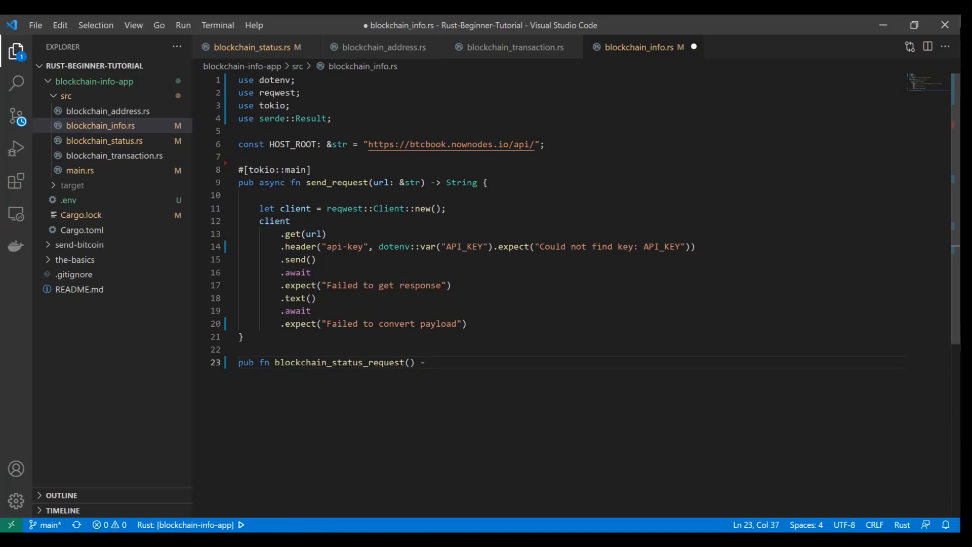
{"action": "type", "text": ">"}
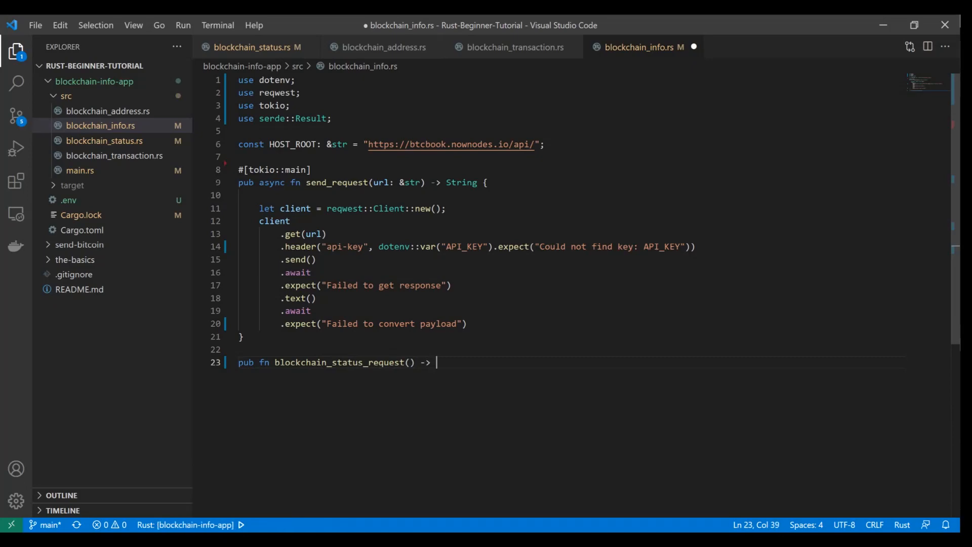
{"action": "type", "text": "BlockchainStatus"}
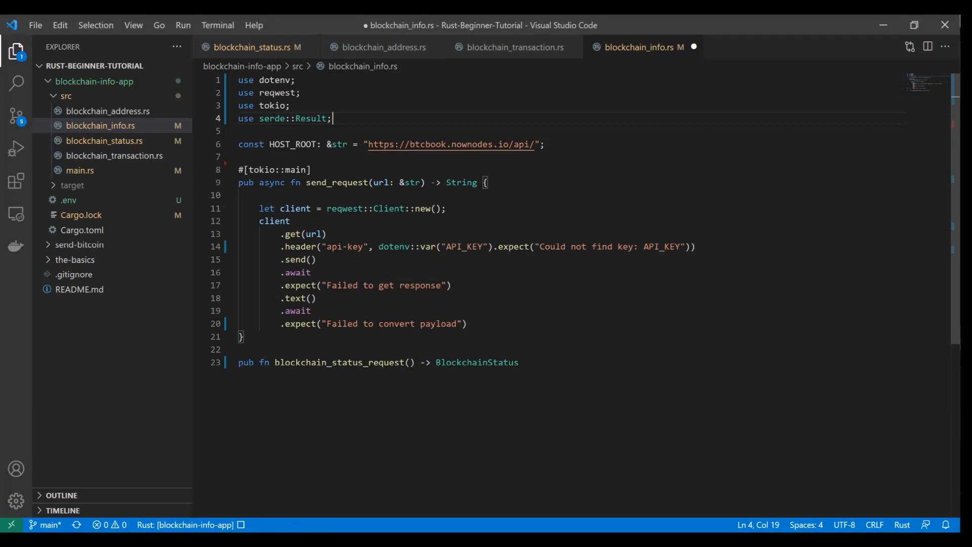
- Change the import to use serde_json::Result and start a new use line beneath it
{"action": "double_click", "coordinate": [273, 118]}
{"action": "type", "text": "_j"}
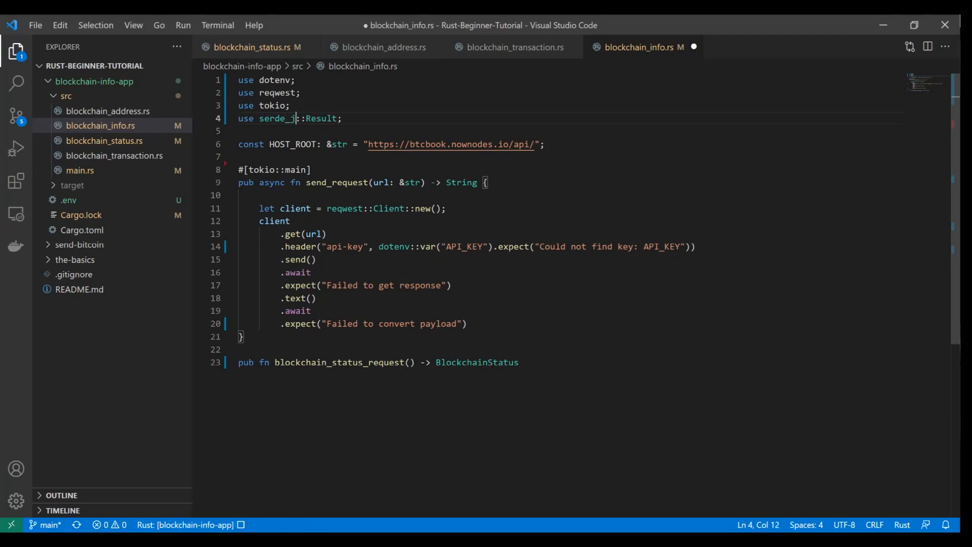
{"action": "type", "text": "son"}
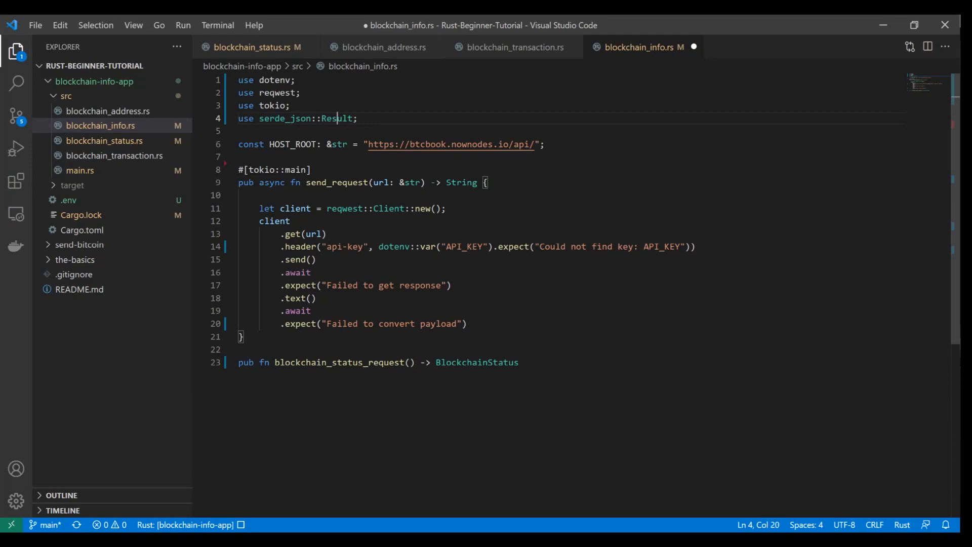
{"action": "left_click", "coordinate": [353, 119]}
{"action": "type", "text": "use"}
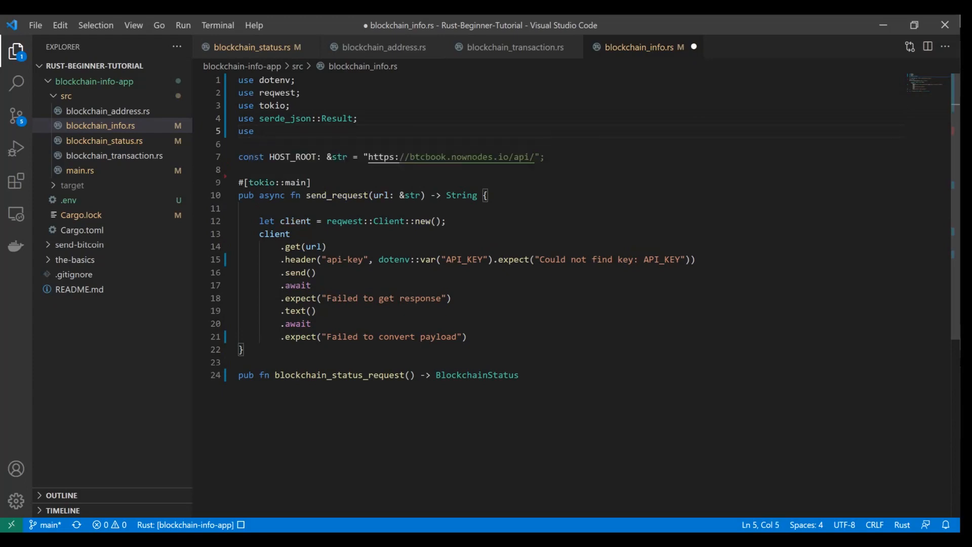
- Add use lines for BlockchainStatus, BlockchainAddress and BlockchainTransaction from crate::blockchain_status
{"action": "type", "text": "crate"}
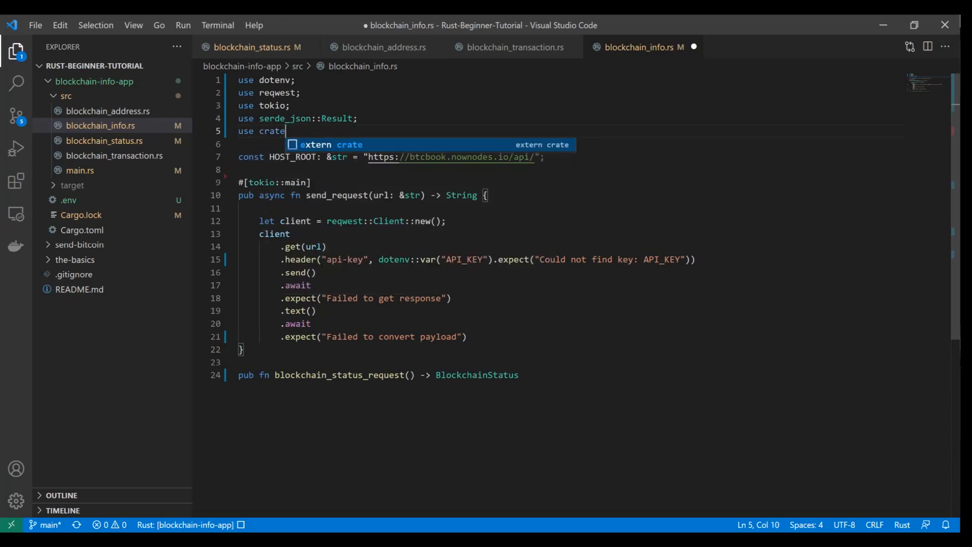
{"action": "type", "text": "::"}
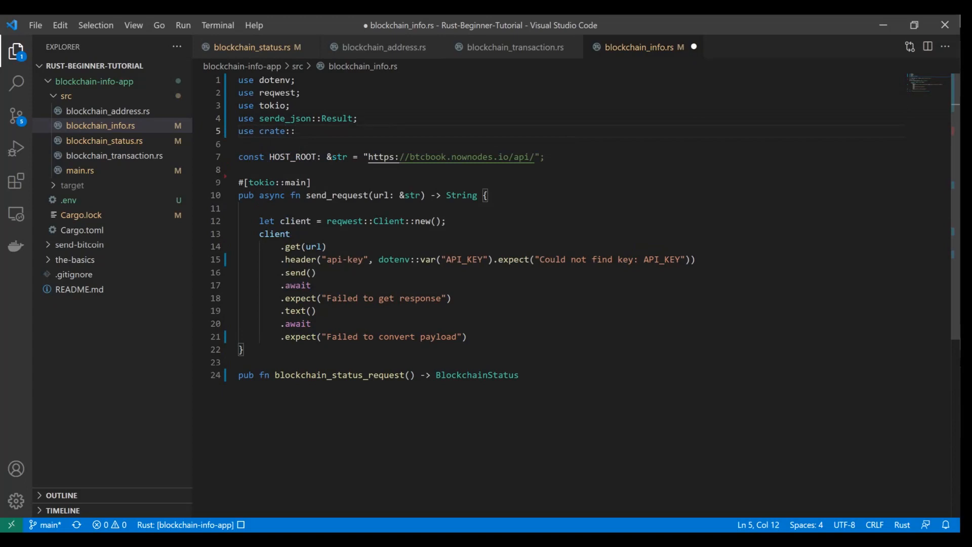
{"action": "type", "text": "blockcha"}
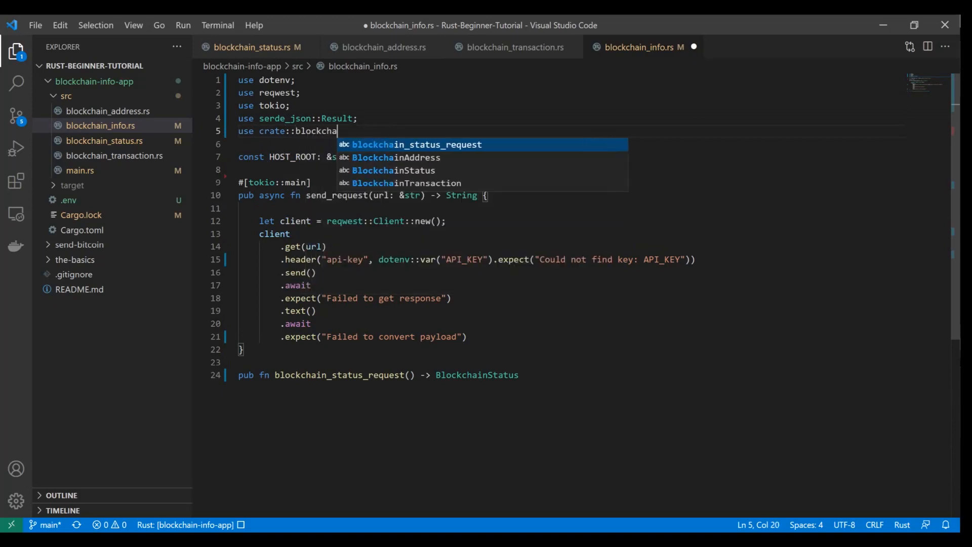
{"action": "type", "text": "_status"}
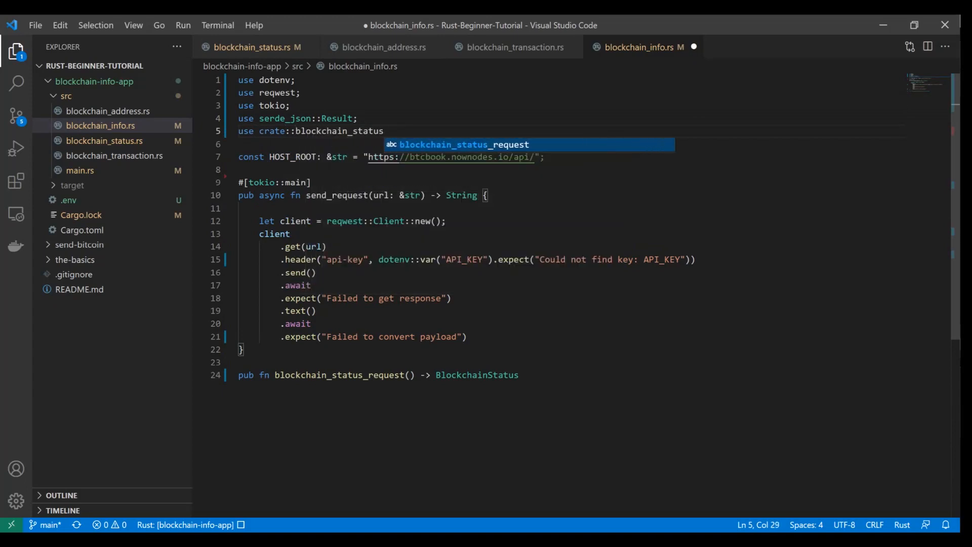
{"action": "type", "text": "::BlockchainStatus;"}
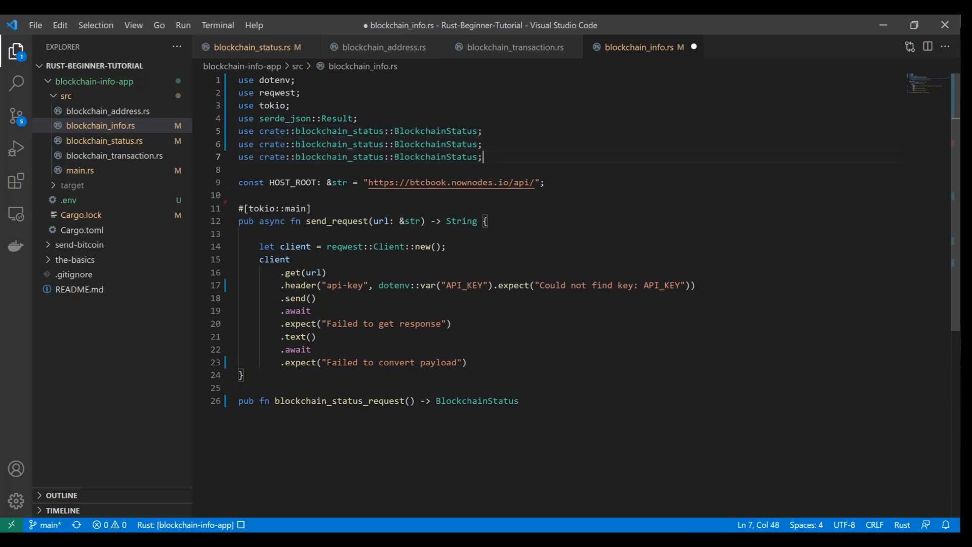
{"action": "type", "text": "Addres"}
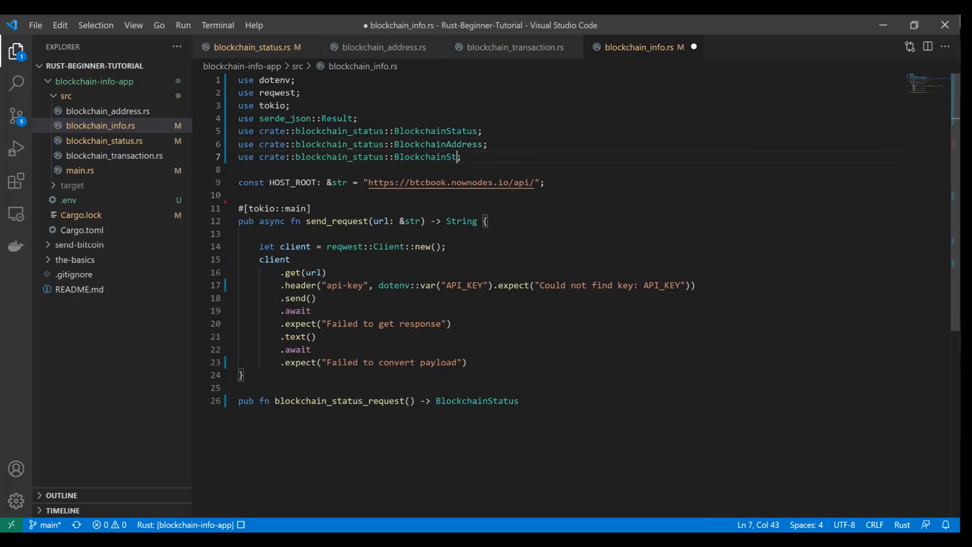
{"action": "type", "text": "ransaction"}
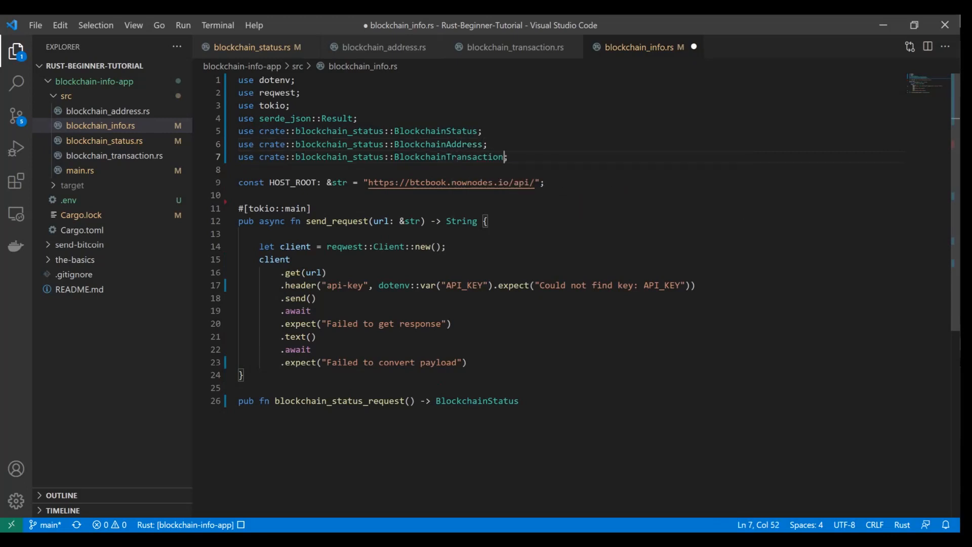
{"action": "key", "text": "Enter"}
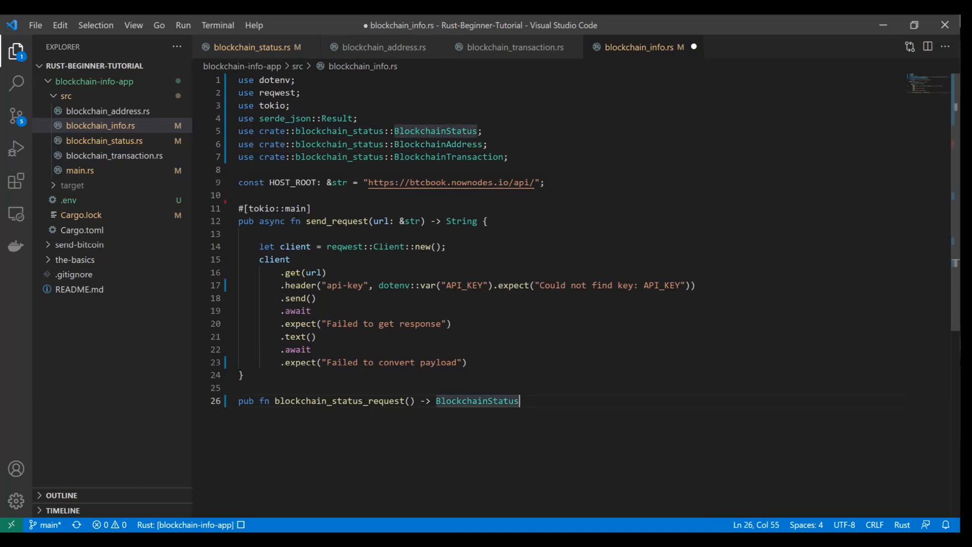
- Select the three crate::blockchain_status import lines, then switch to main.rs
{"action": "left_click_drag", "start_coordinate": [238, 131], "coordinate": [508, 157]}
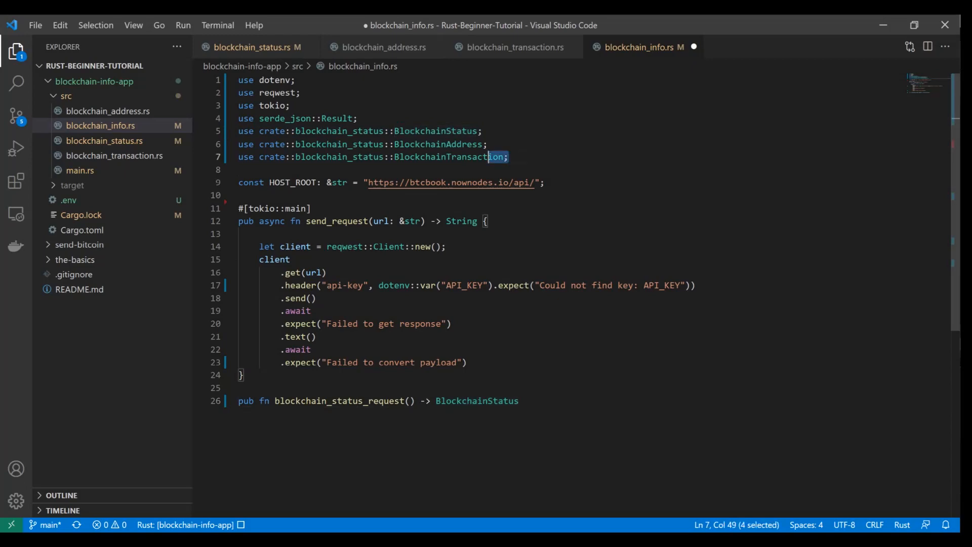
{"action": "left_click", "coordinate": [275, 157]}
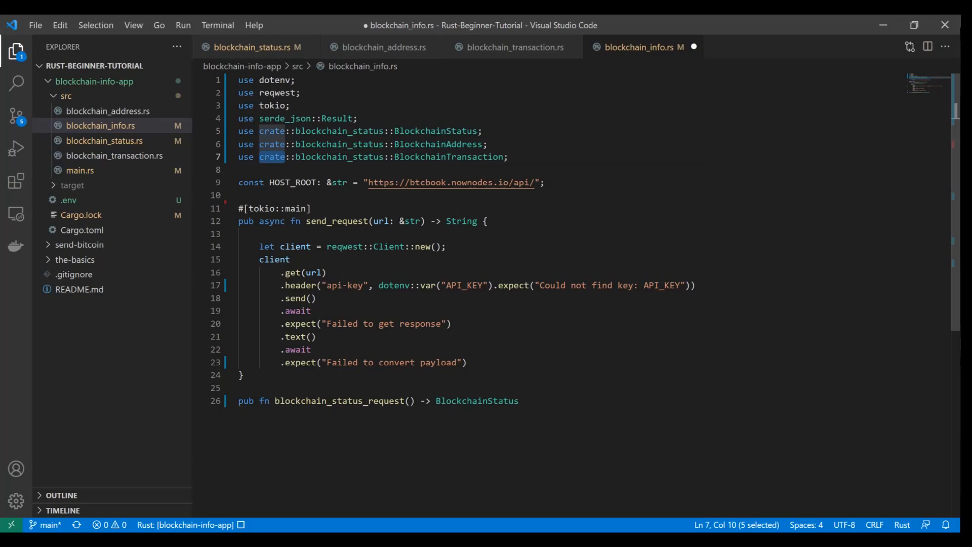
{"action": "mouse_move", "coordinate": [102, 171]}
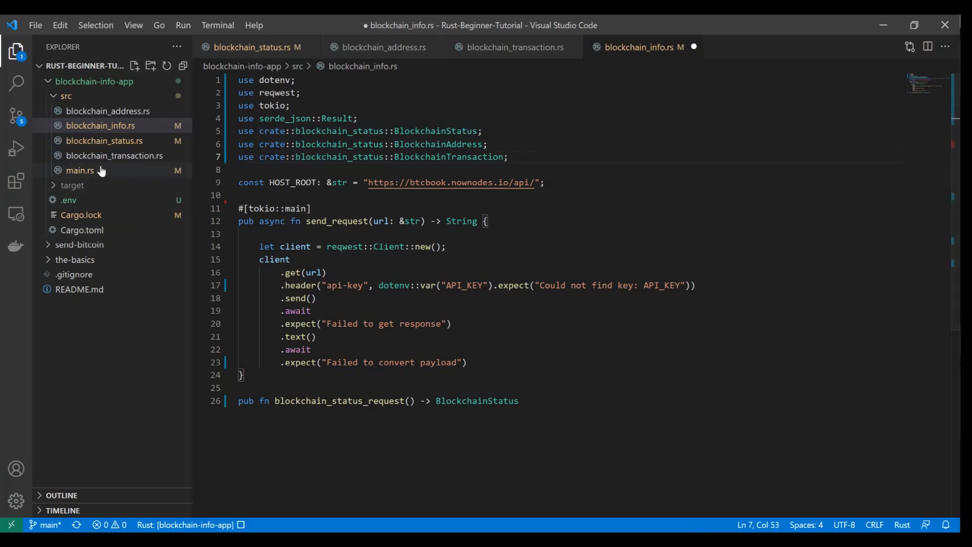
{"action": "left_click", "coordinate": [80, 170]}
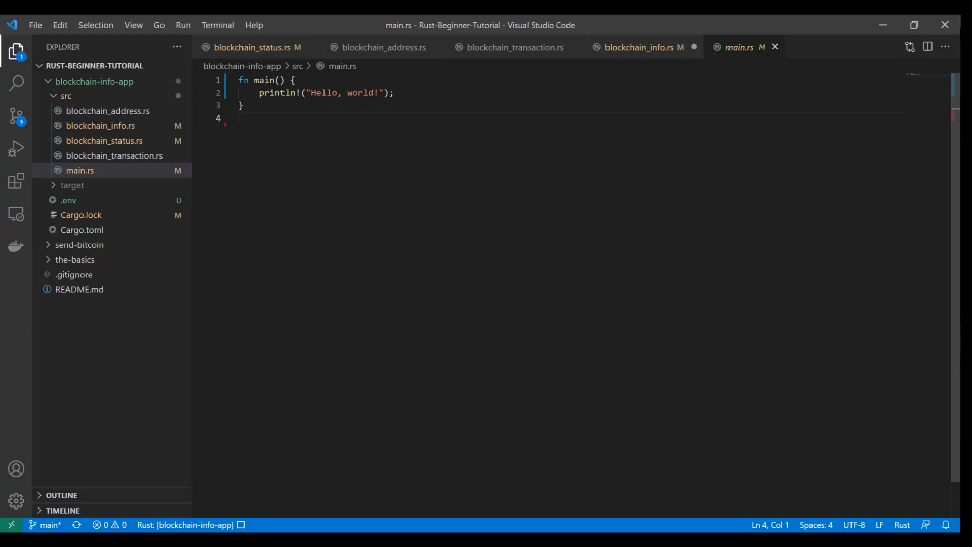
- Revisit blockchain_info.rs to select the three imports, then return to main.rs
{"action": "left_click", "coordinate": [644, 47]}
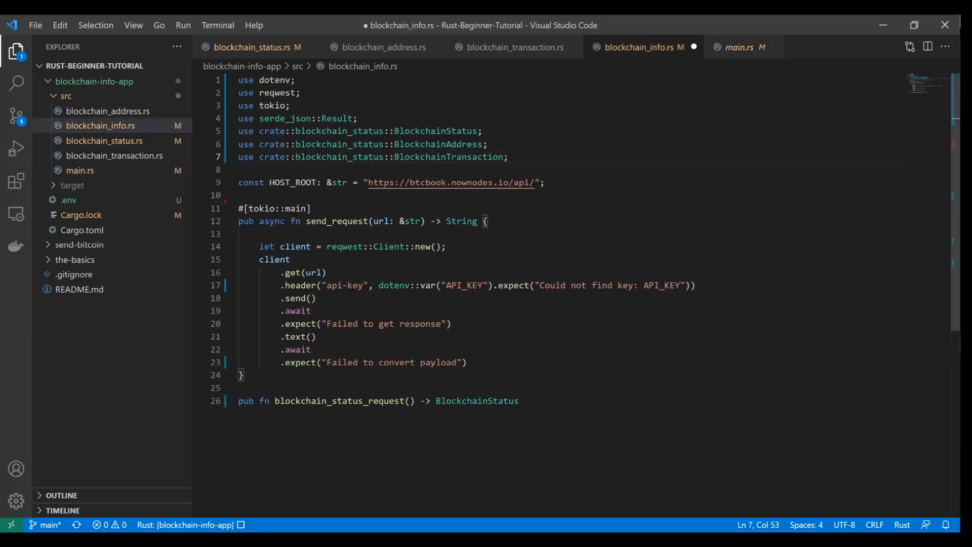
{"action": "left_click_drag", "start_coordinate": [238, 131], "coordinate": [508, 157]}
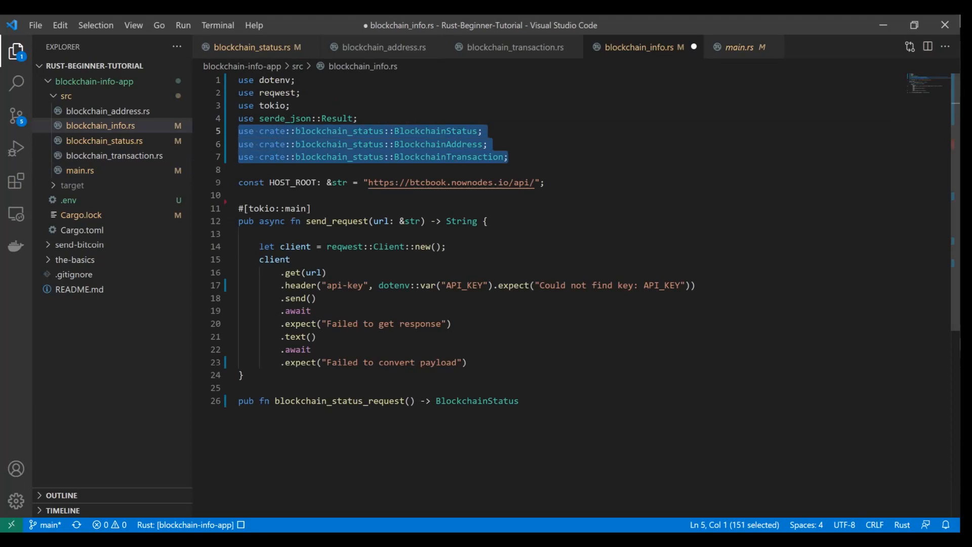
{"action": "left_click", "coordinate": [740, 47]}
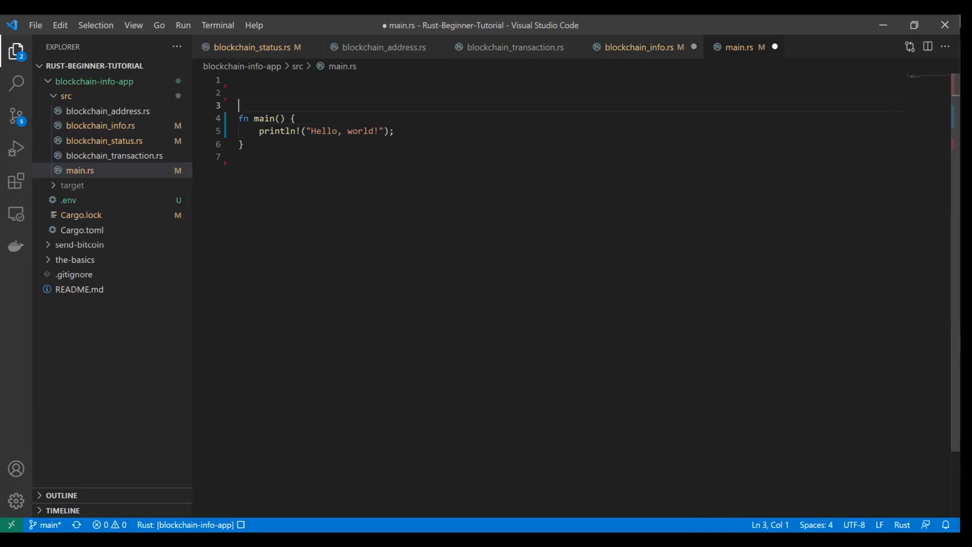
- Declare mod blockchain_info, blockchain_status, blockchain_address and blockchain_transaction in main.rs
{"action": "type", "text": "mod"}
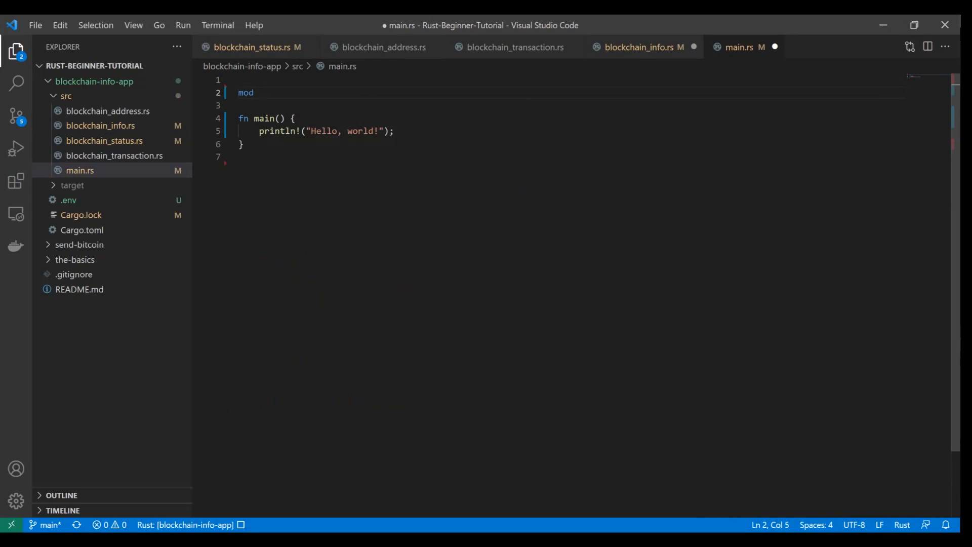
{"action": "mouse_move", "coordinate": [210, 160]}
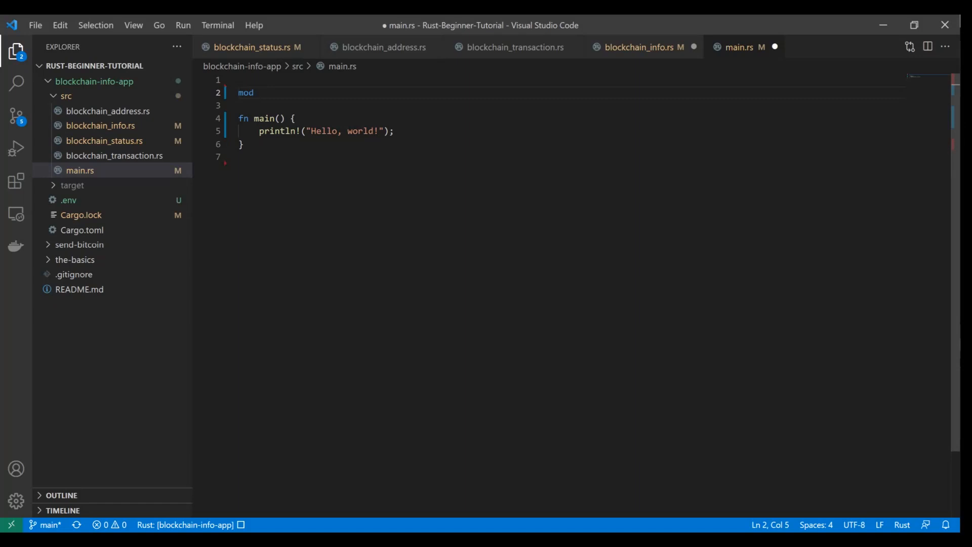
{"action": "type", "text": "blockchain_status"}
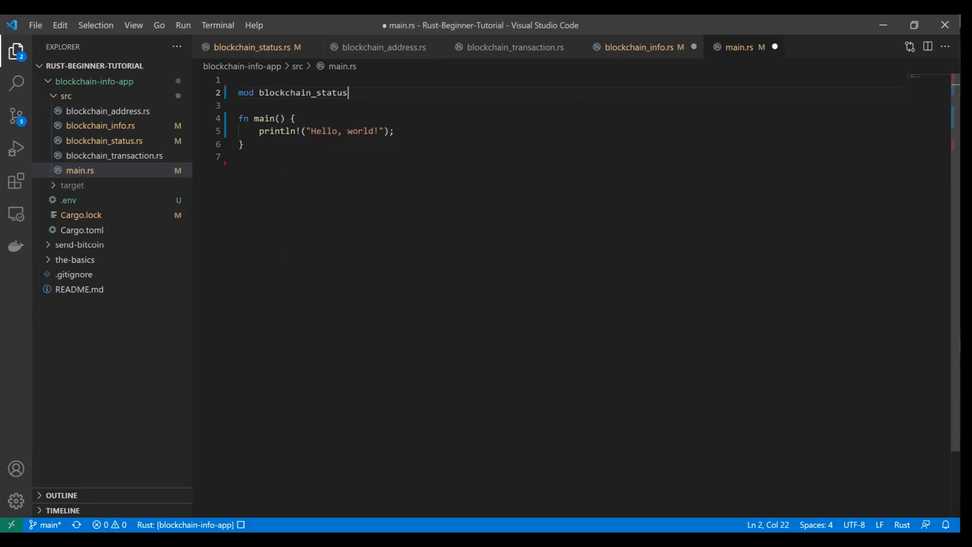
{"action": "double_click", "coordinate": [332, 92]}
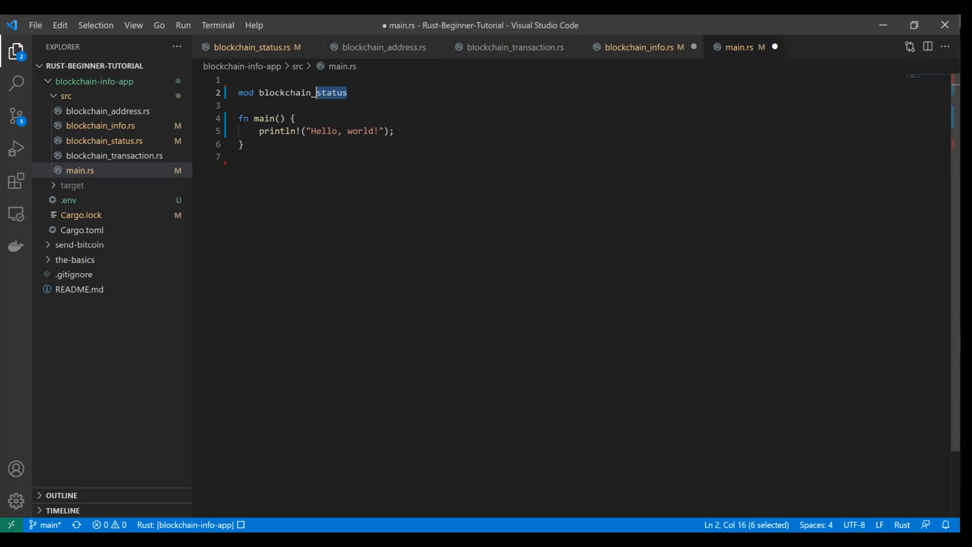
{"action": "type", "text": "info"}
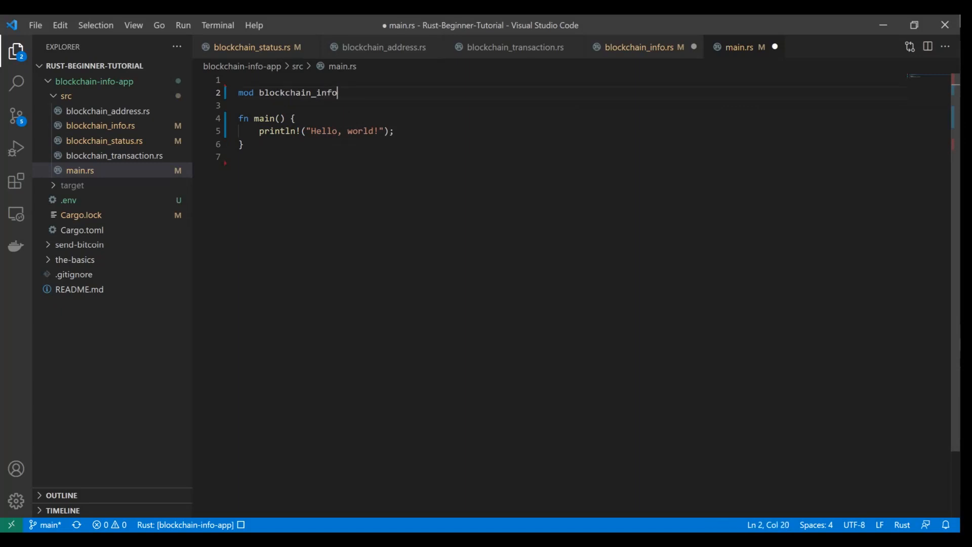
{"action": "type", "text": ";"}
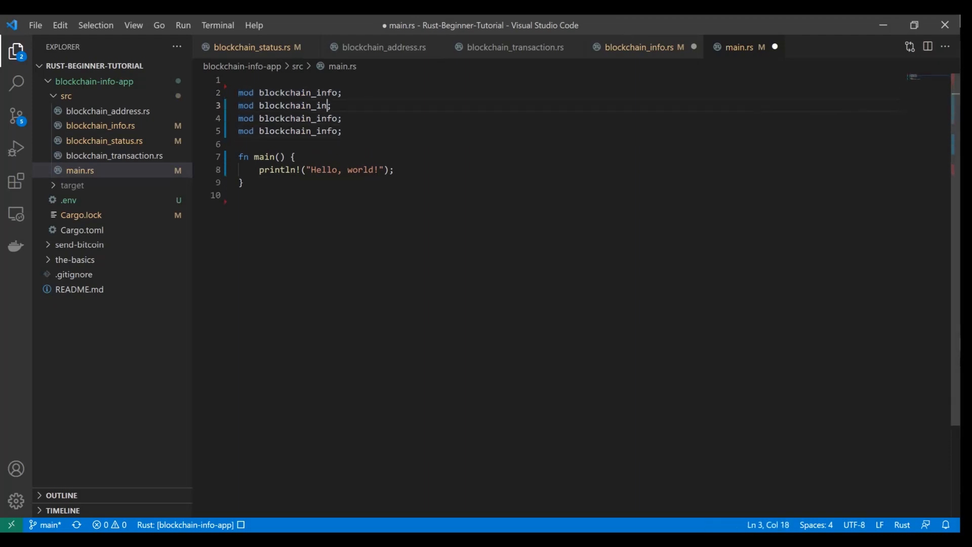
{"action": "type", "text": "status"}
{"action": "left_click", "coordinate": [291, 131]}
{"action": "type", "text": "tr"}
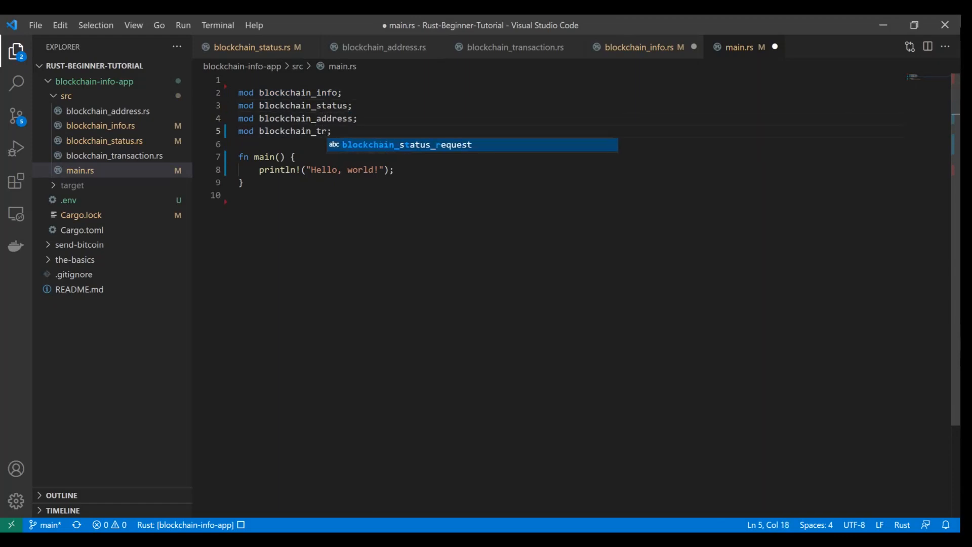
{"action": "type", "text": "ansaction"}
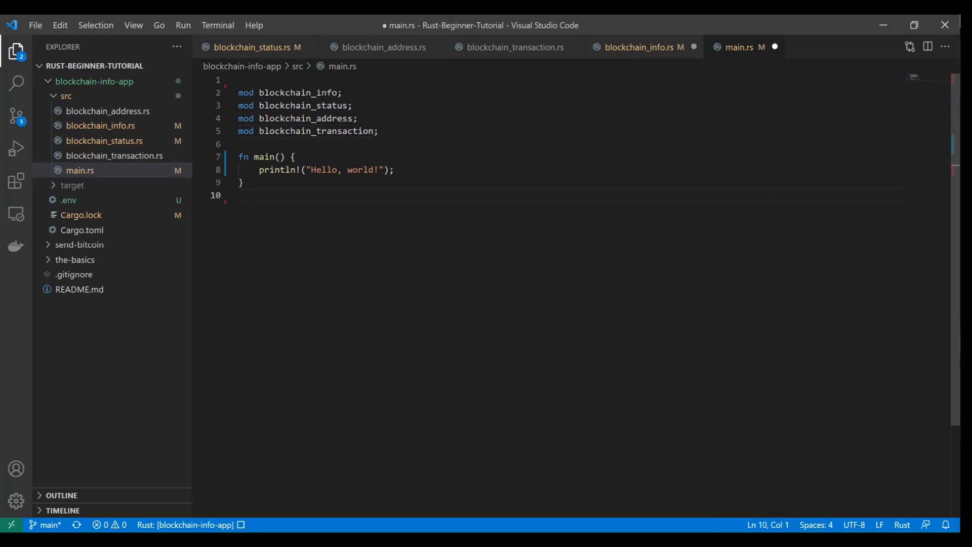
{"action": "left_click", "coordinate": [638, 47]}
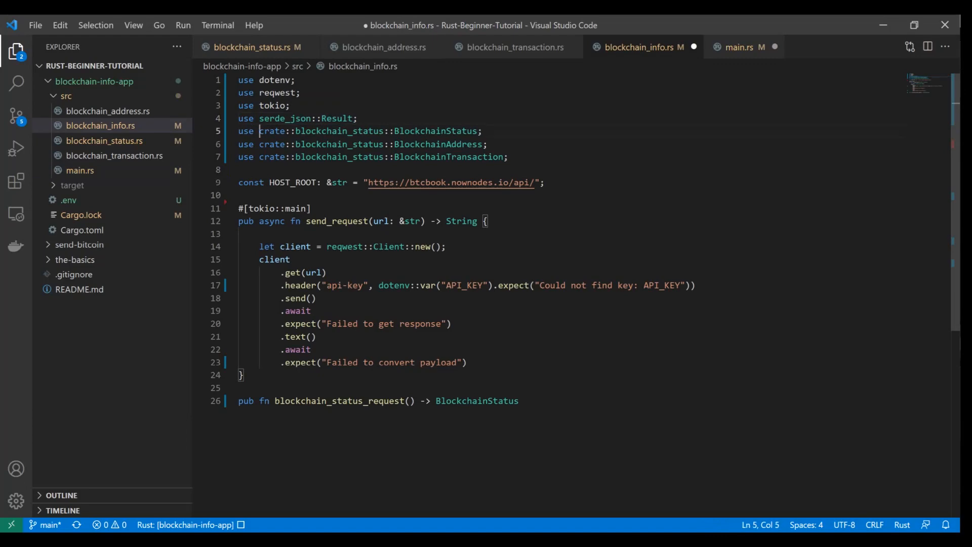
- Add #[macro_use] and extern crate serde_derive; above the module declarations in main.rs
{"action": "left_click", "coordinate": [746, 47]}
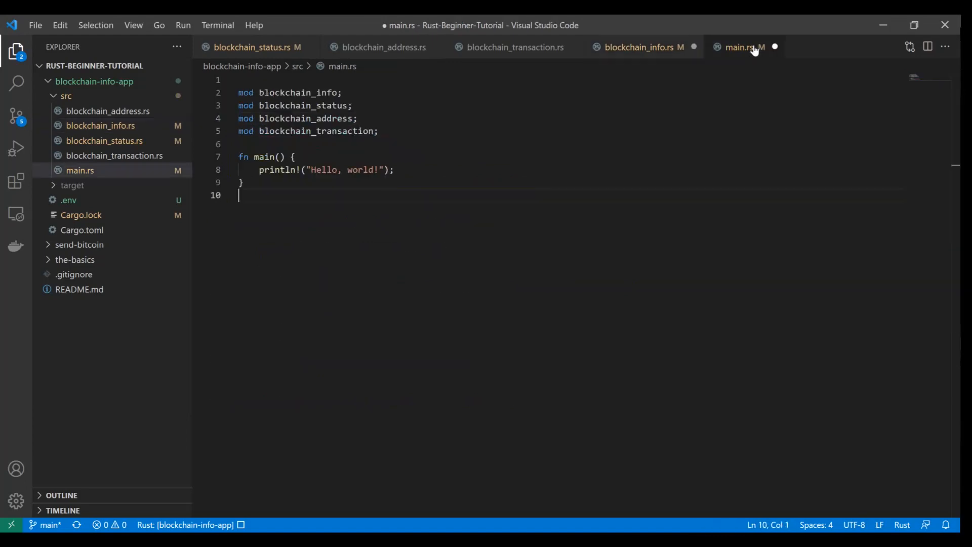
{"action": "left_click", "coordinate": [80, 230]}
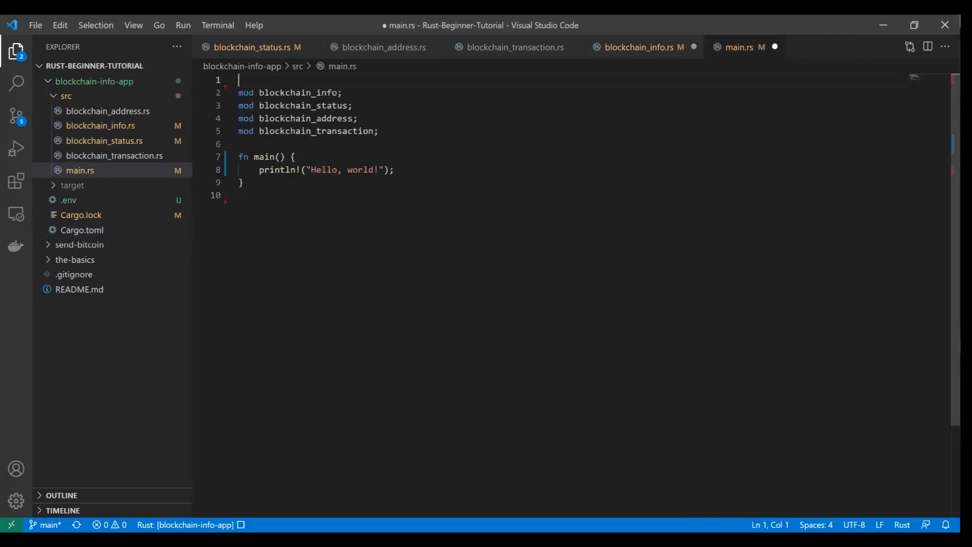
{"action": "key", "text": "Enter"}
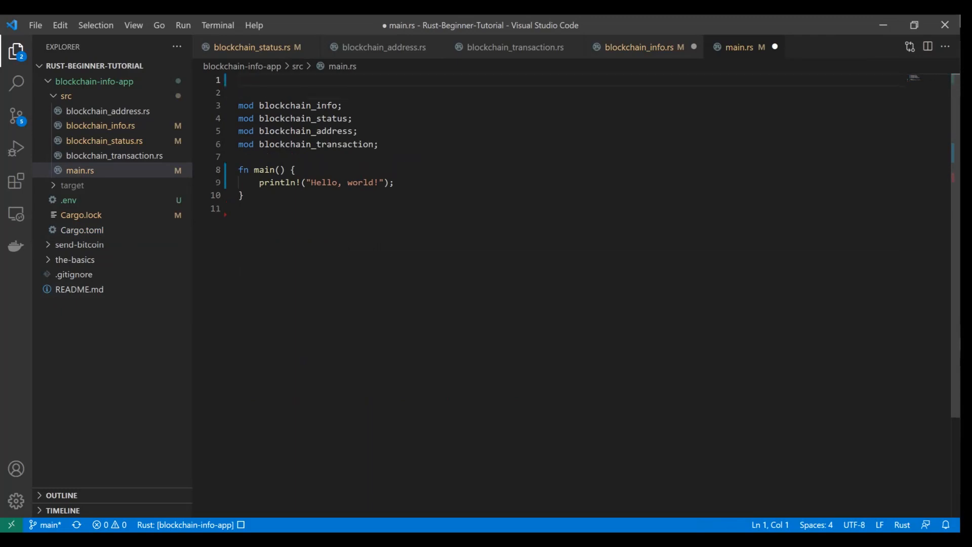
{"action": "type", "text": "#[]"}
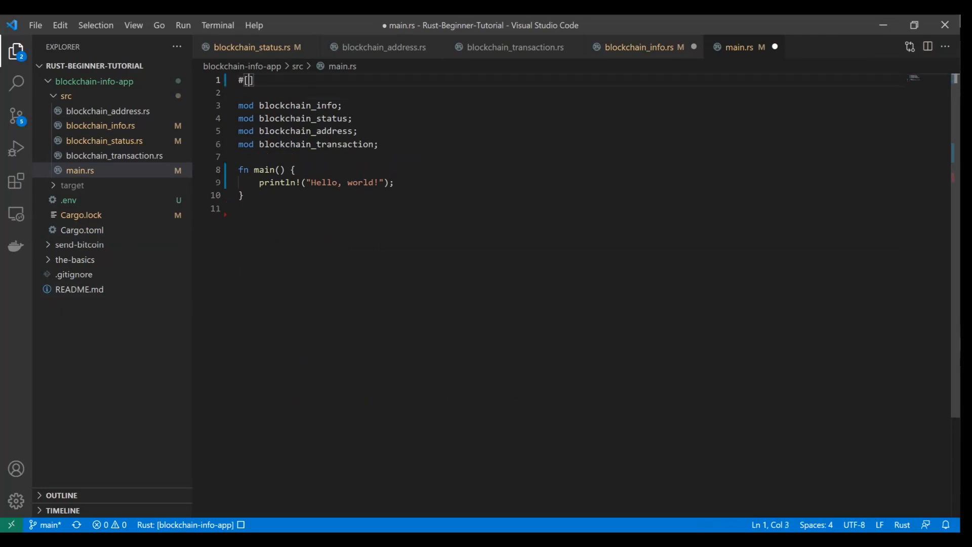
{"action": "type", "text": "macro_us"}
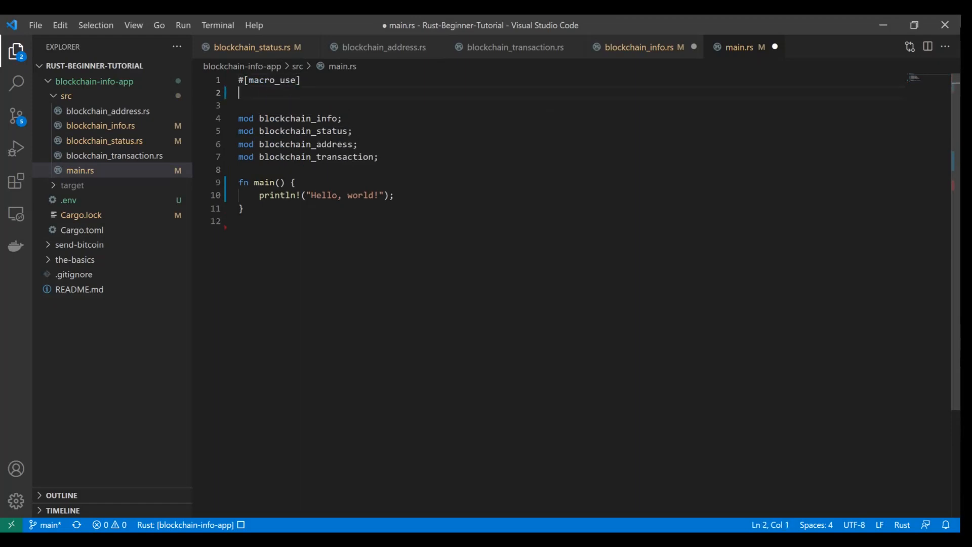
{"action": "type", "text": "extern crate"}
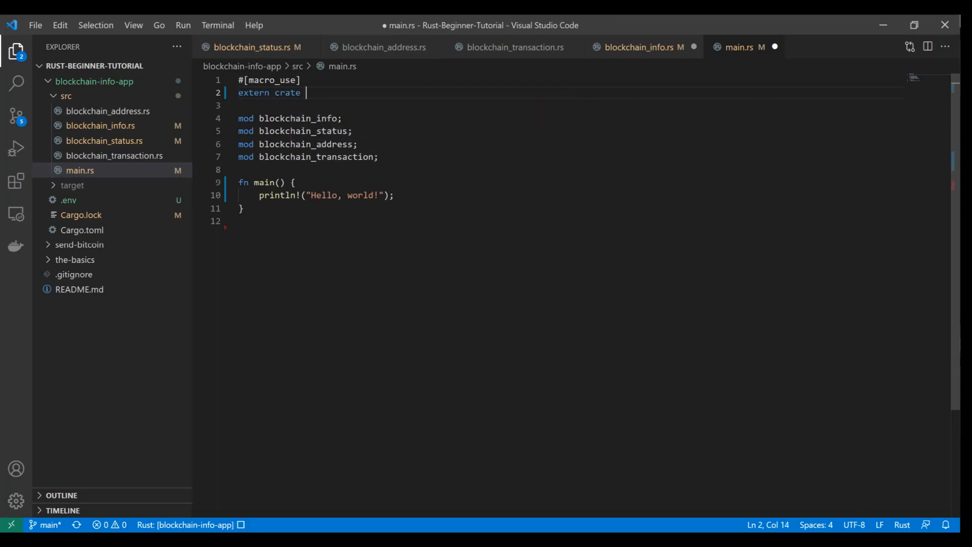
{"action": "type", "text": "serde"}
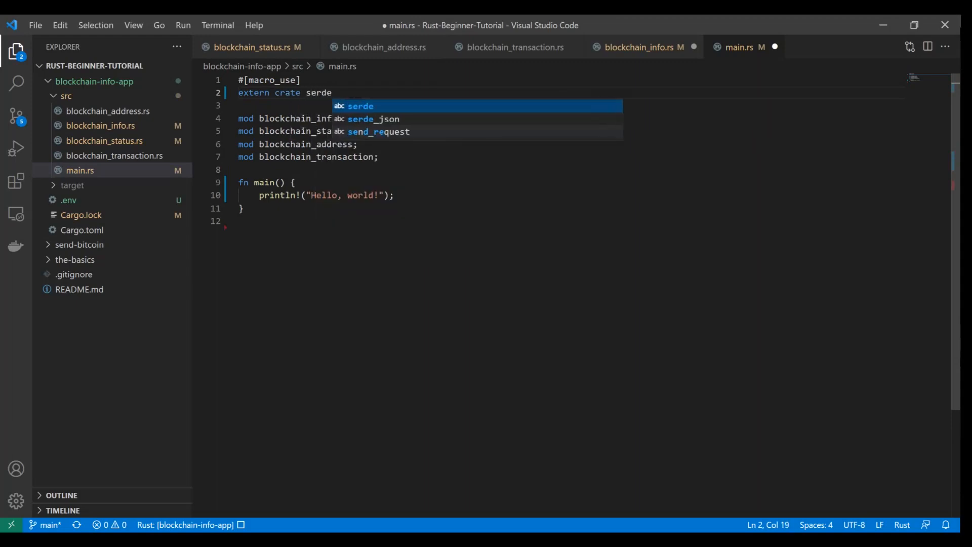
{"action": "type", "text": "_deriv"}
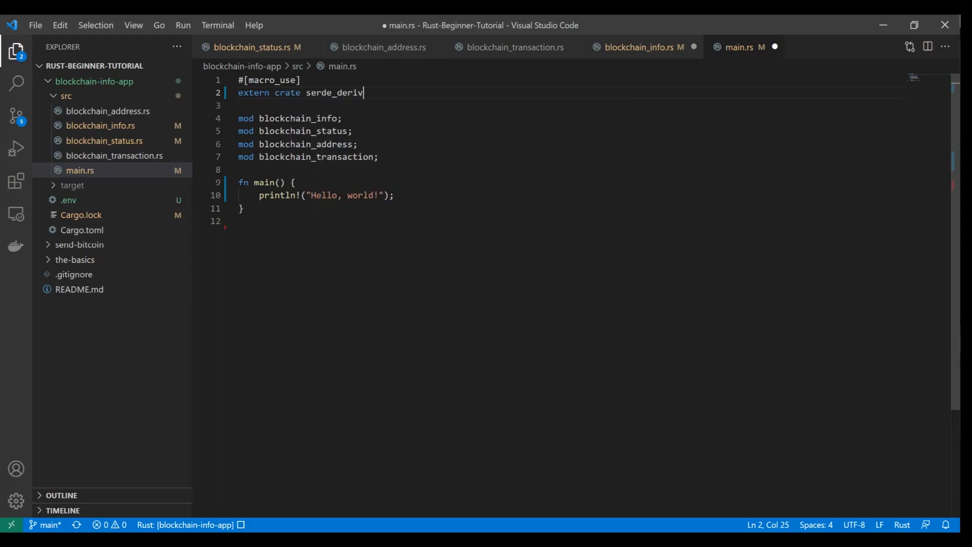
{"action": "type", "text": "e;"}
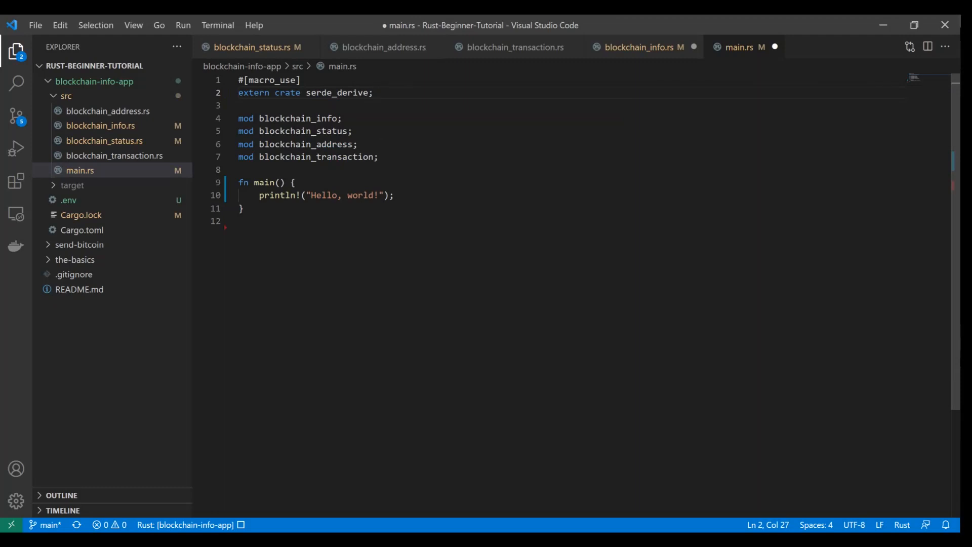
{"action": "left_click_drag", "start_coordinate": [259, 118], "coordinate": [378, 157]}
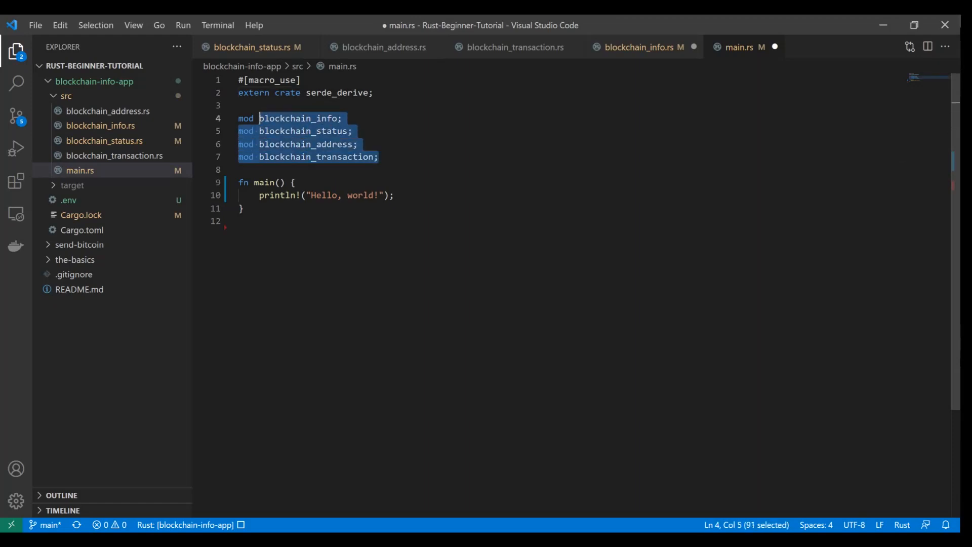
{"action": "key", "text": "Shift+Home"}
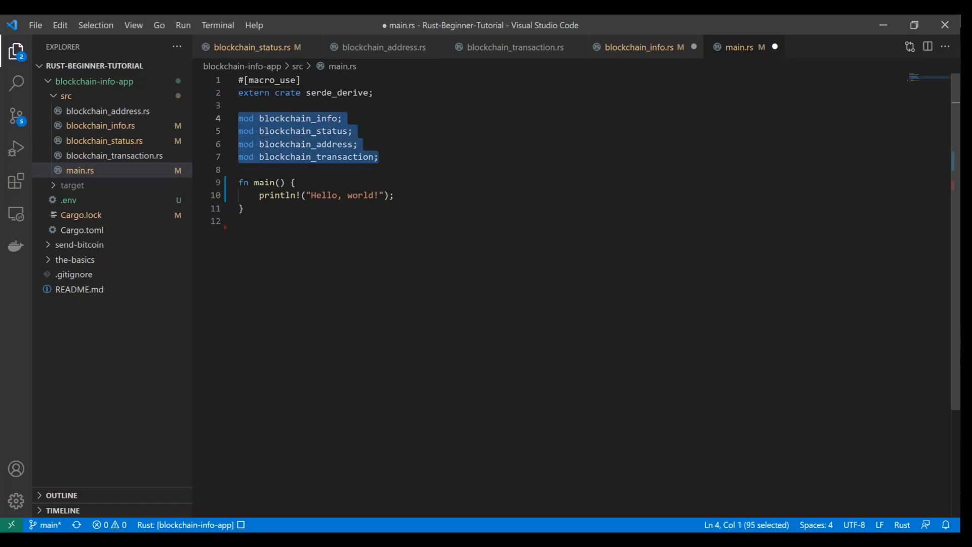
- Point the address and transaction imports at crate::blockchain_address and crate::blockchain_transaction
{"action": "left_click", "coordinate": [640, 47]}
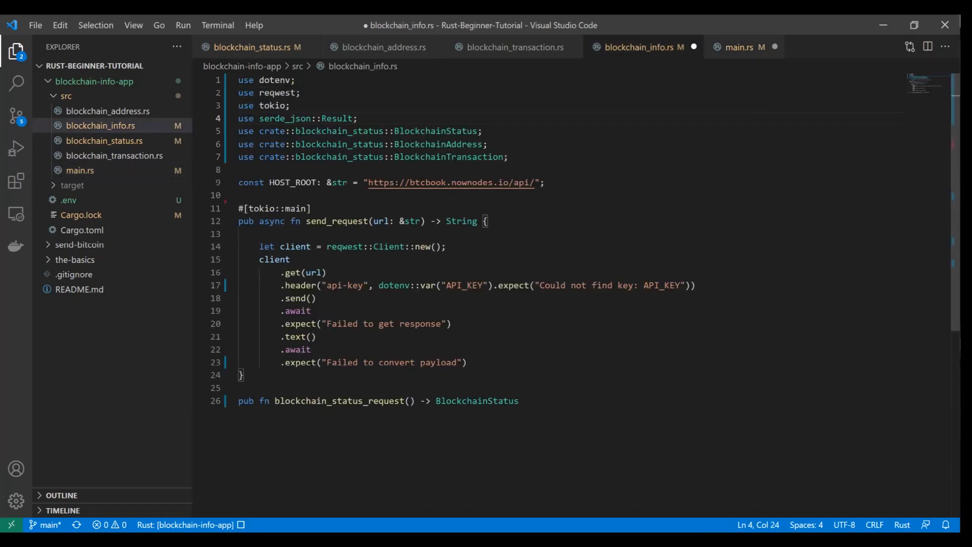
{"action": "left_click_drag", "start_coordinate": [238, 130], "coordinate": [508, 156]}
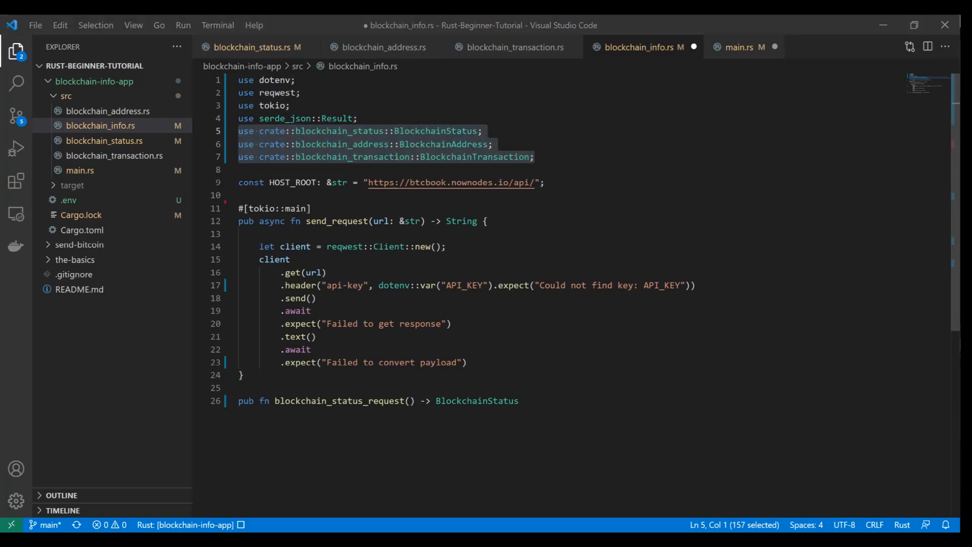
{"action": "left_click", "coordinate": [364, 130]}
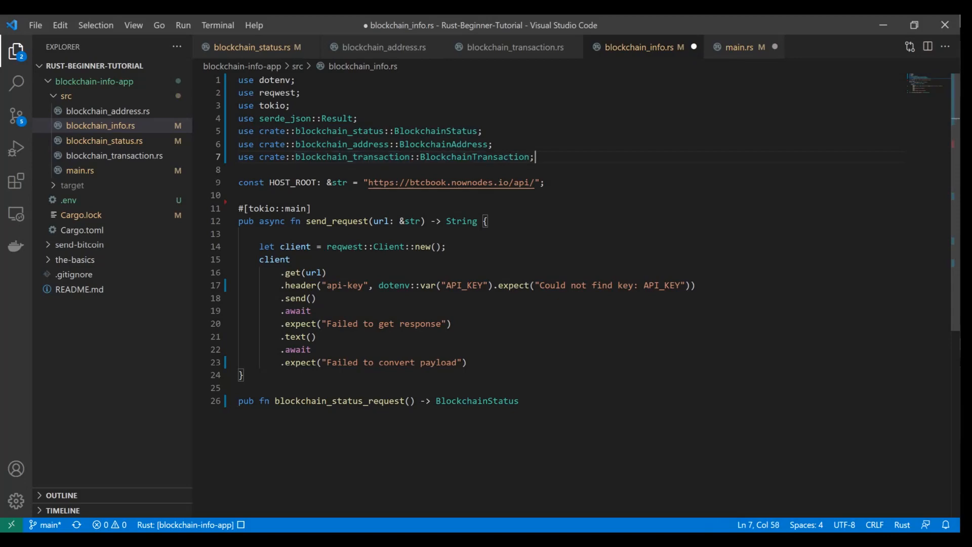
{"action": "double_click", "coordinate": [351, 157]}
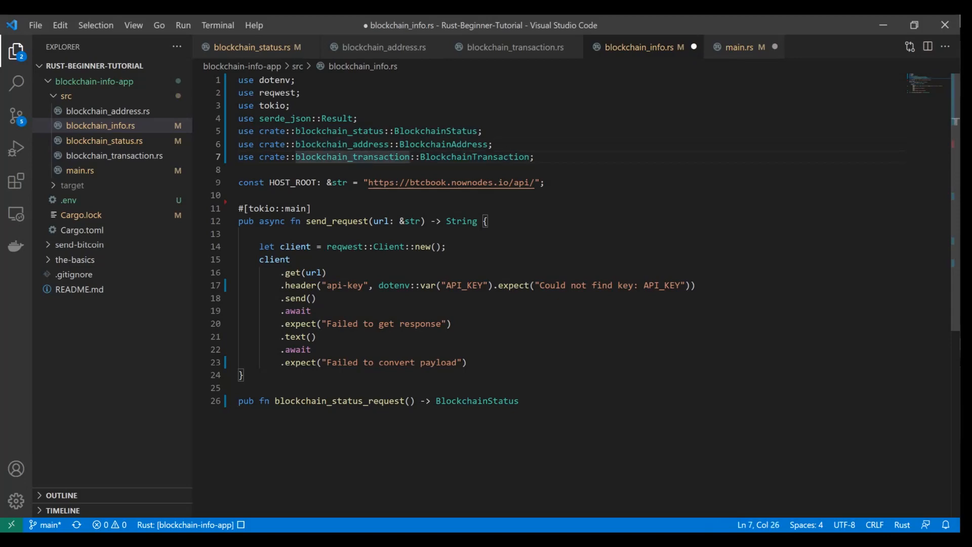
{"action": "double_click", "coordinate": [477, 401]}
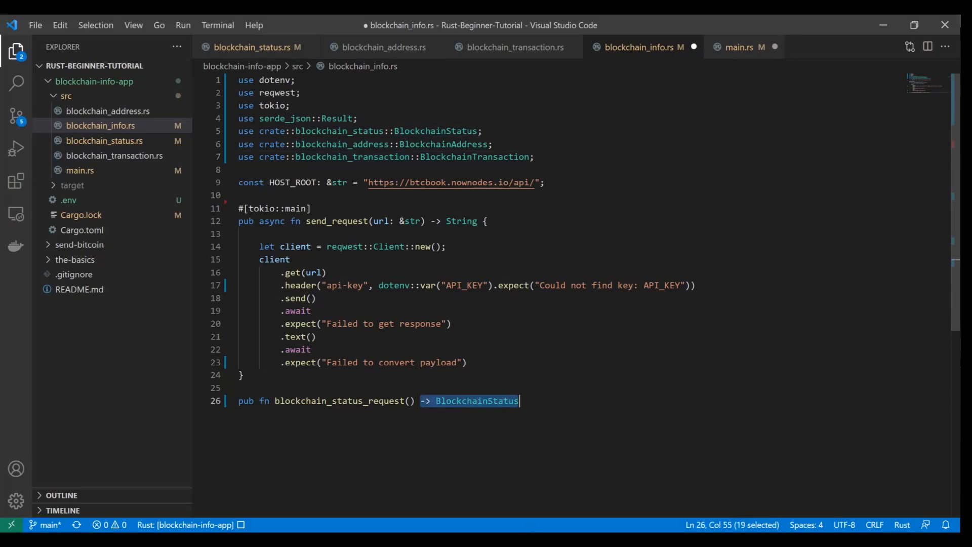
- Delete the BlockchainStatus return type and open blockchain_status_request's body with {
{"action": "key", "text": "Delete"}
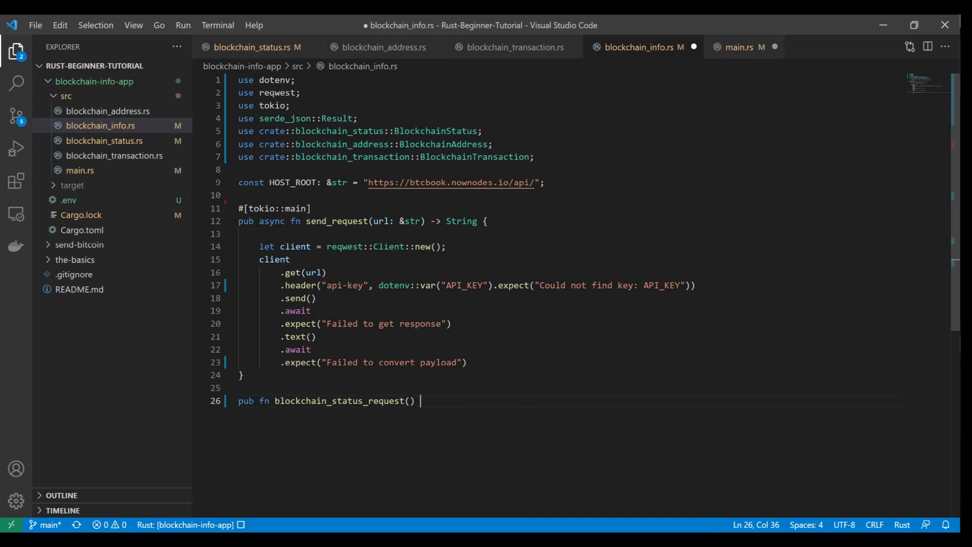
{"action": "type", "text": "{"}
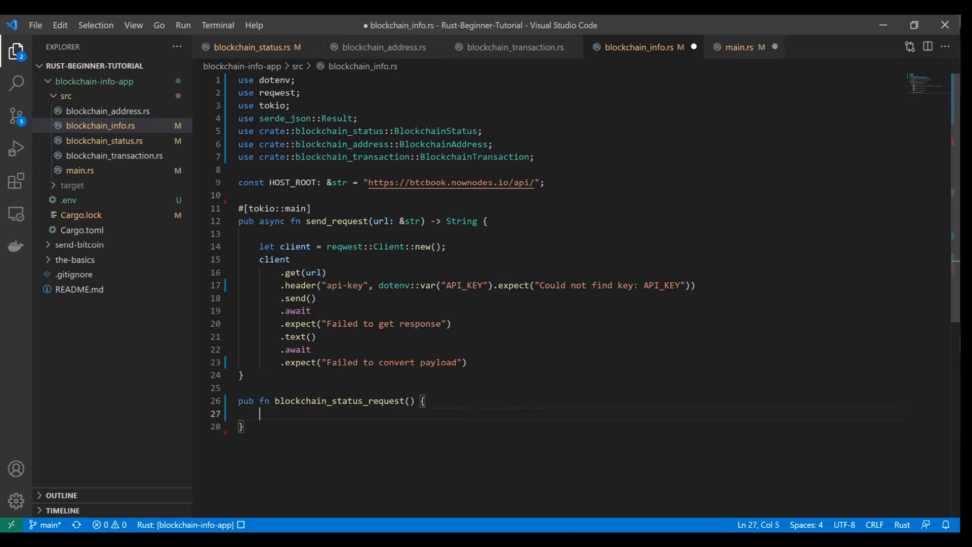
{"action": "left_click", "coordinate": [769, 47]}
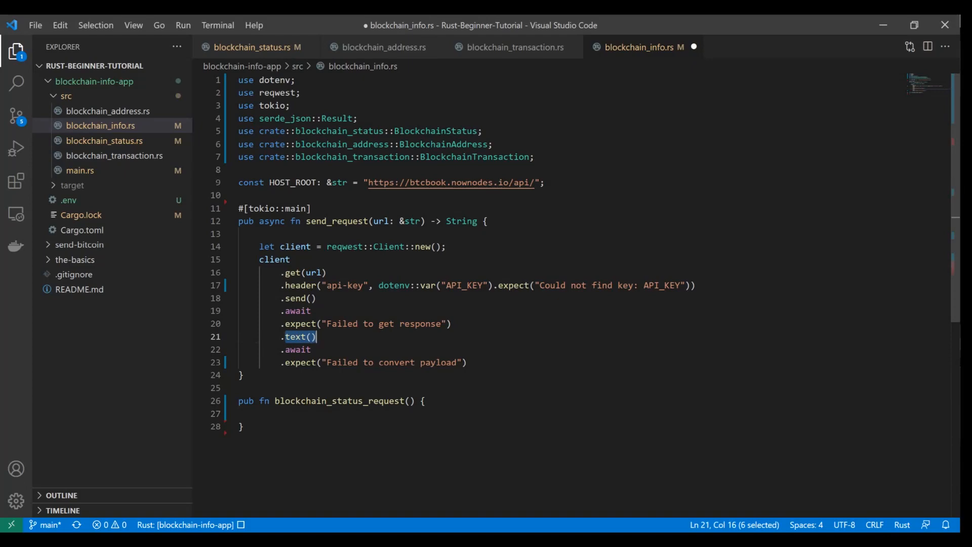
{"action": "left_click", "coordinate": [470, 221]}
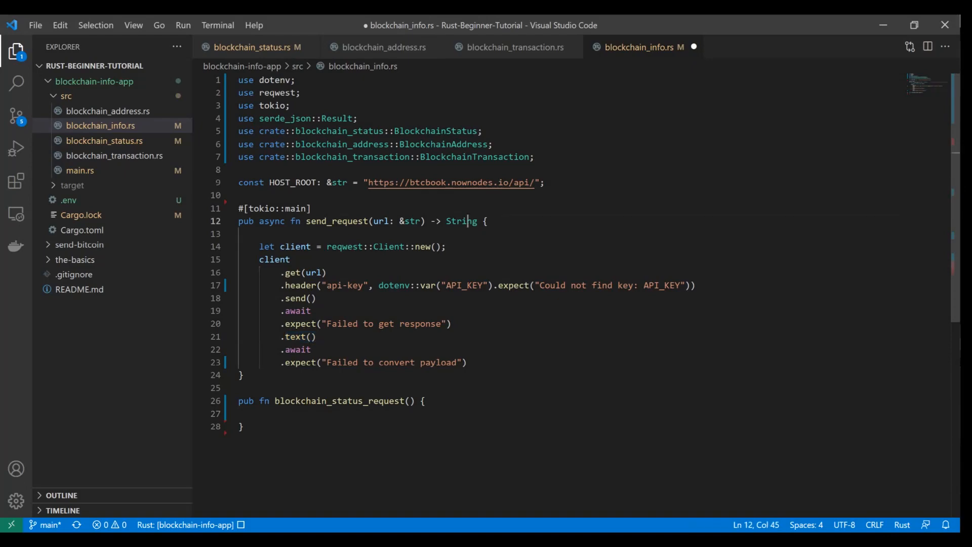
{"action": "left_click", "coordinate": [466, 362]}
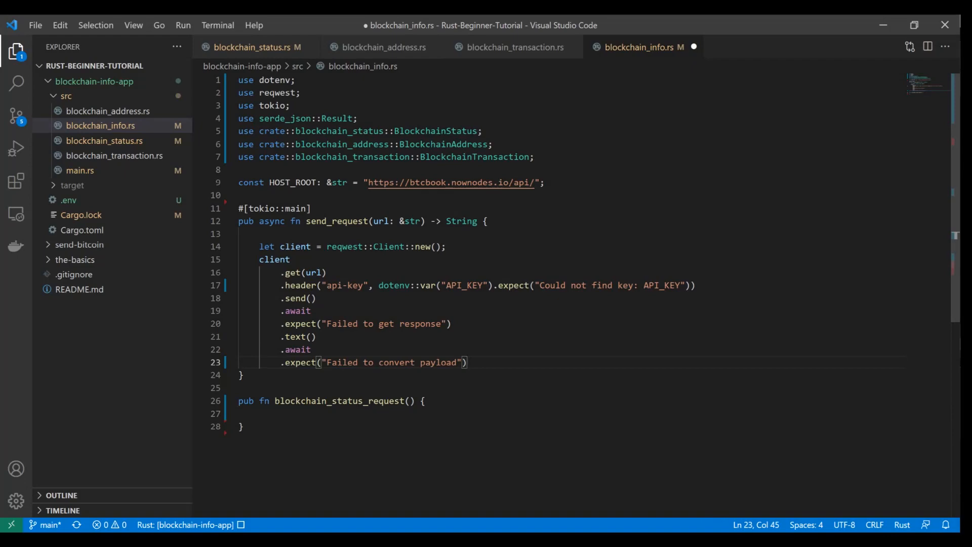
{"action": "left_click", "coordinate": [316, 337]}
{"action": "type", "text": "let response ="}
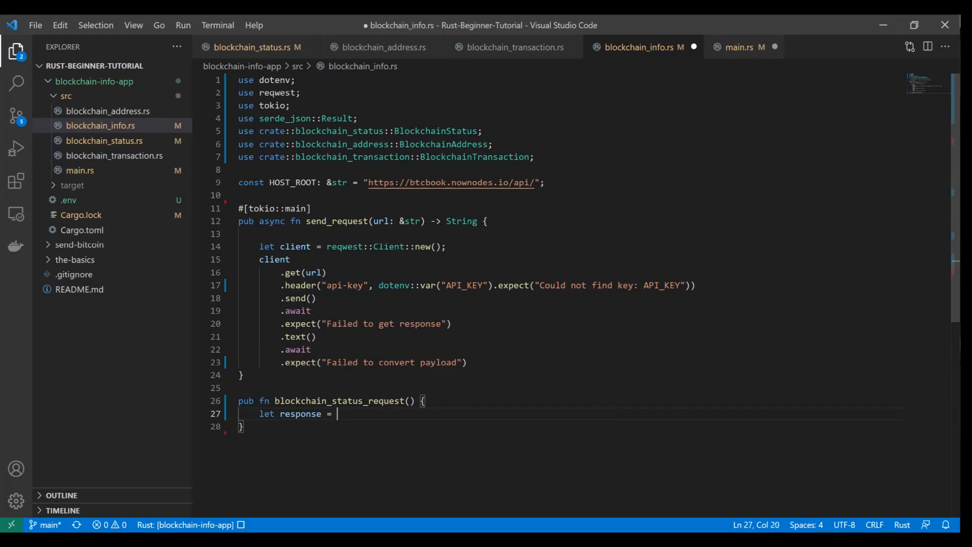
- Call send_request(&HOST_ROOT) inside blockchain_status_request
{"action": "type", "text": "send_request("}
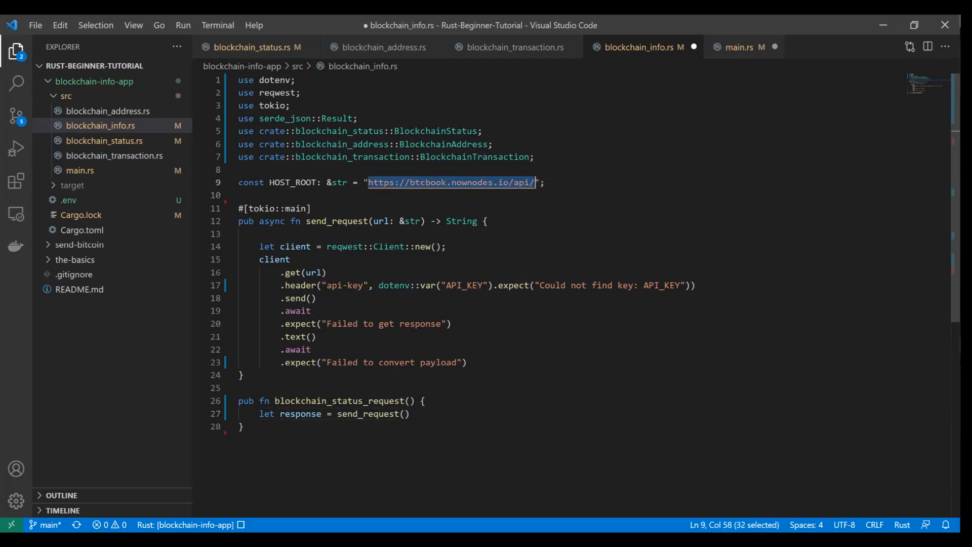
{"action": "left_click", "coordinate": [405, 413]}
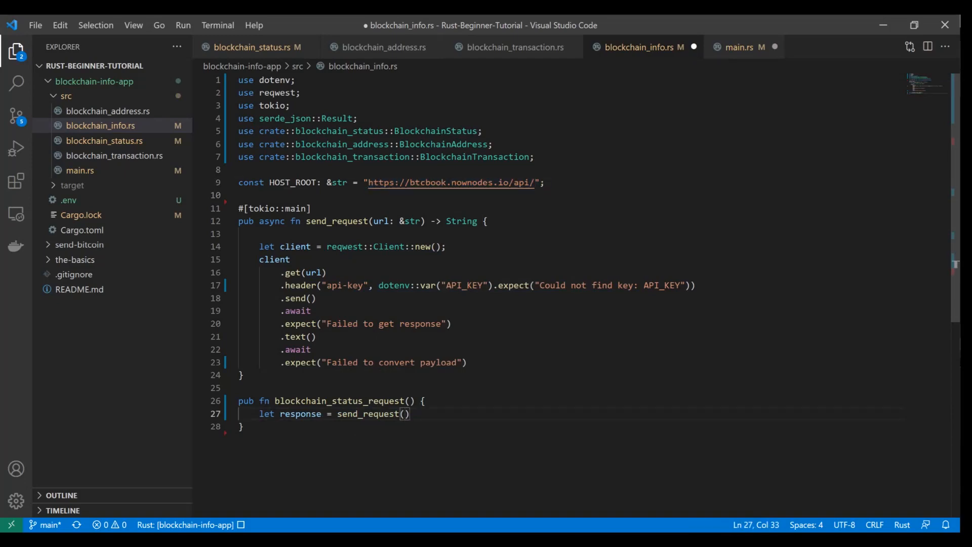
{"action": "type", "text": "&HO"}
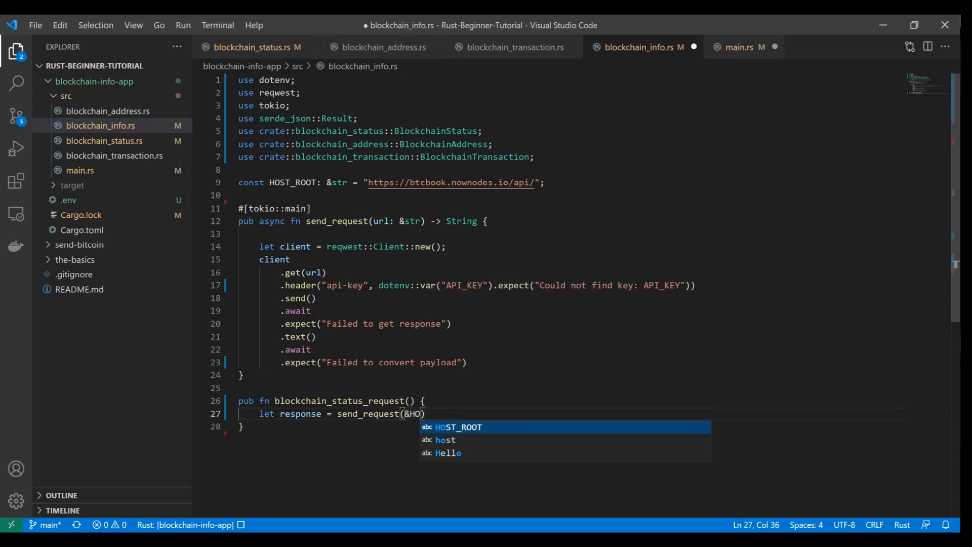
{"action": "key", "text": "Tab"}
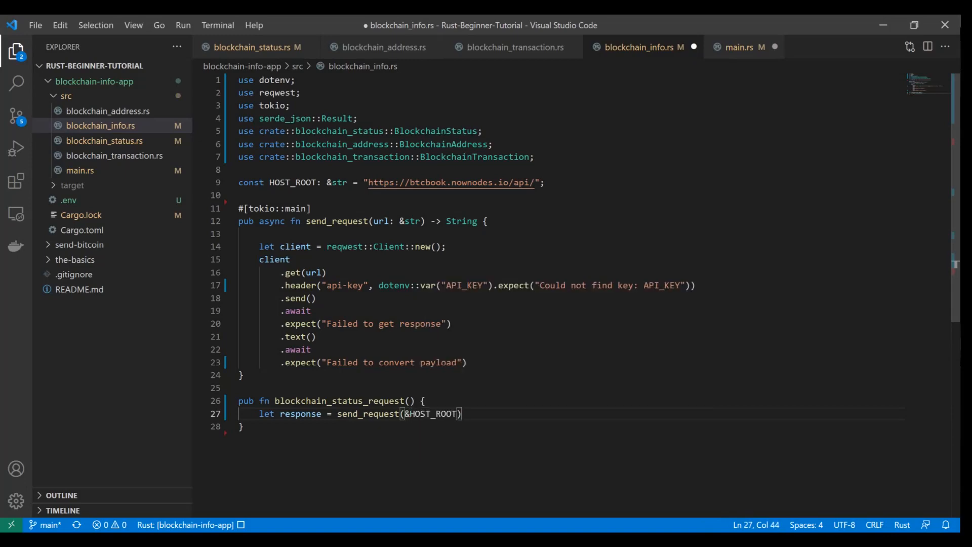
{"action": "type", "text": ";"}
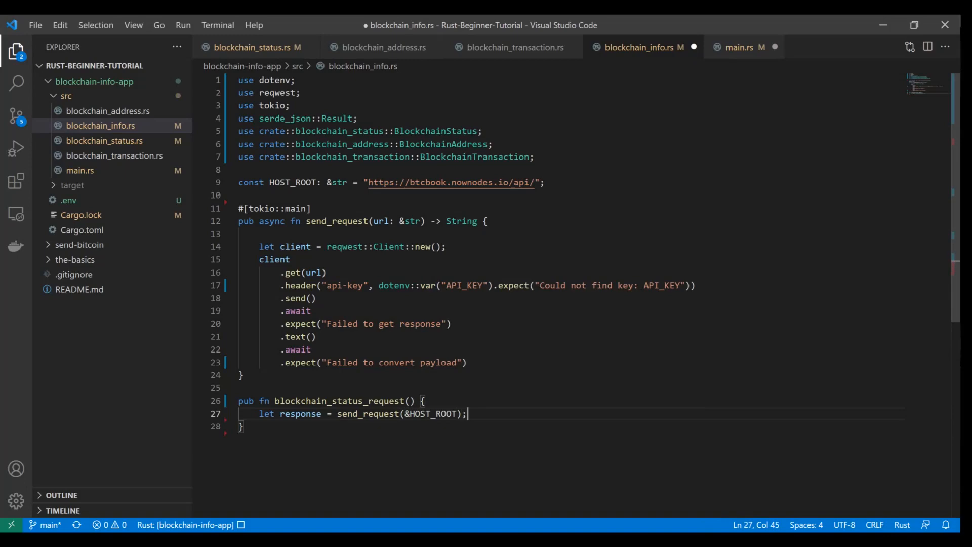
{"action": "key", "text": "Enter"}
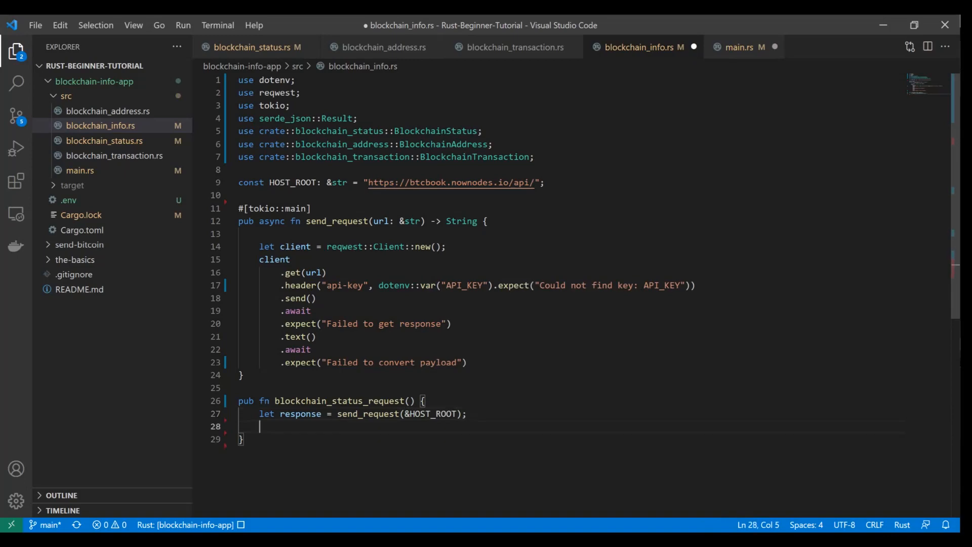
- Print the response with println!("{}", response) and switch to main.rs
{"action": "type", "text": "pl"}
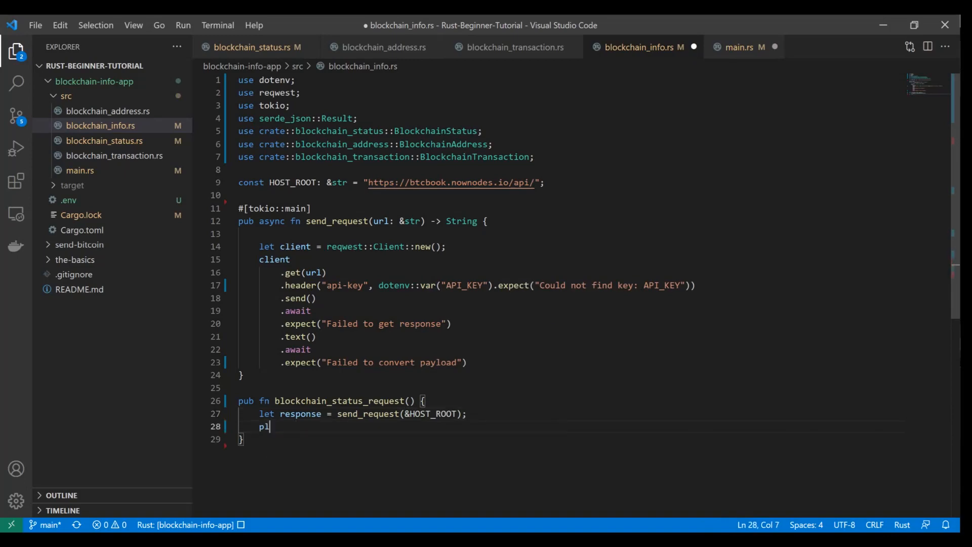
{"action": "type", "text": "int"}
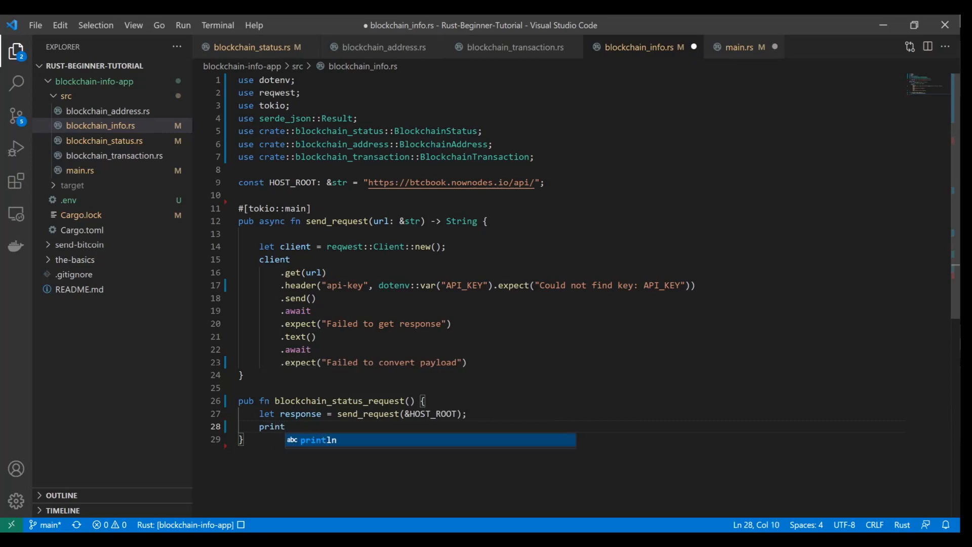
{"action": "key", "text": "Tab"}
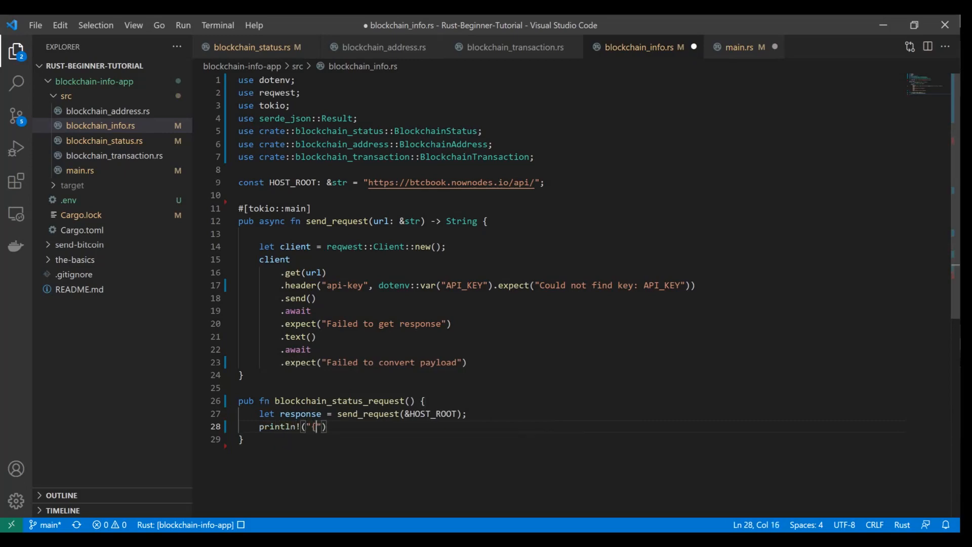
{"action": "type", "text": "{}\", response"}
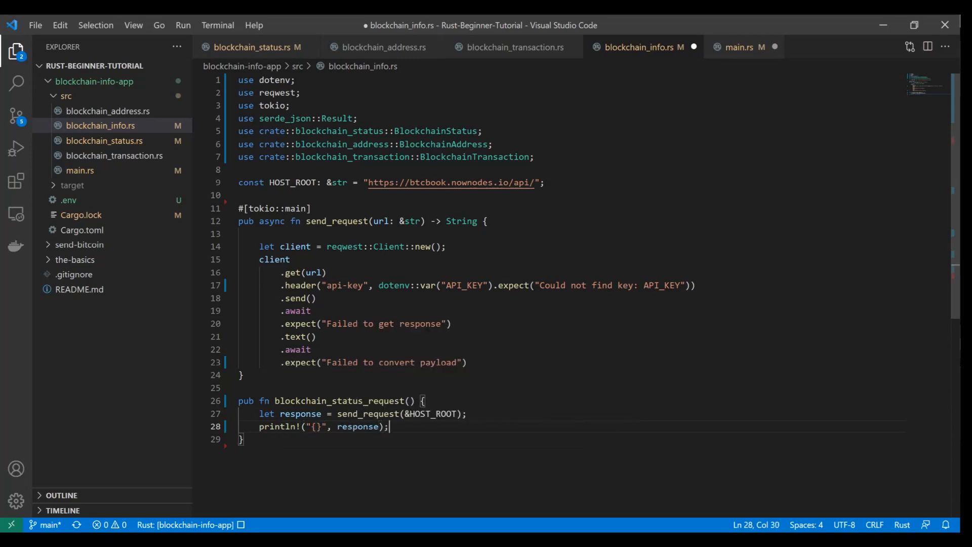
{"action": "left_click", "coordinate": [743, 46]}
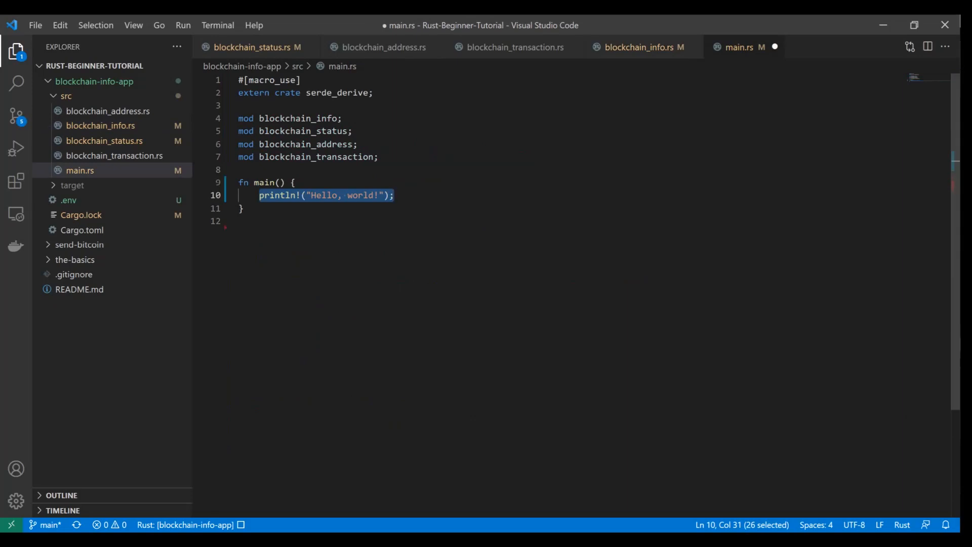
- Replace main's Hello, world! print with blockchain_info::blockchain_status_request();, checking the function name in blockchain_info.rs
{"action": "key", "text": "Delete"}
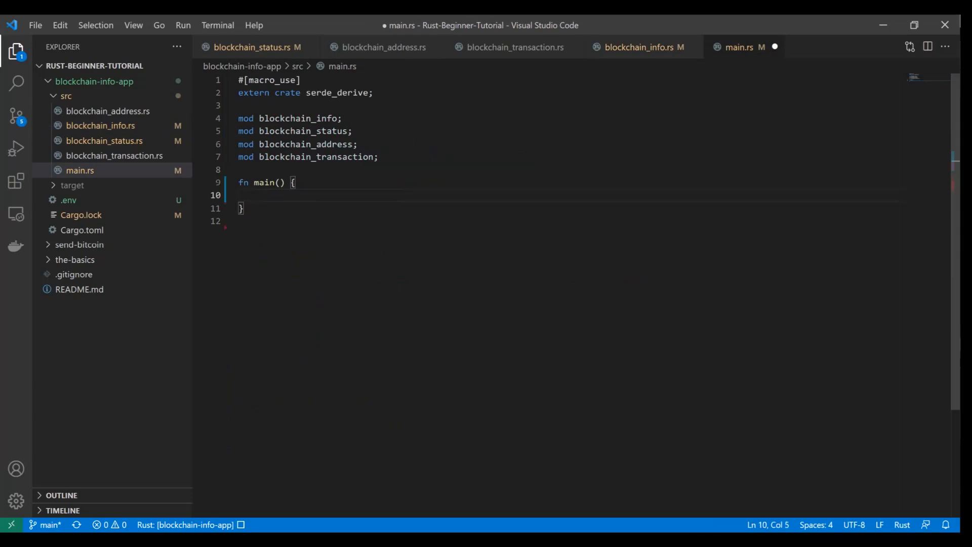
{"action": "type", "text": "blo"}
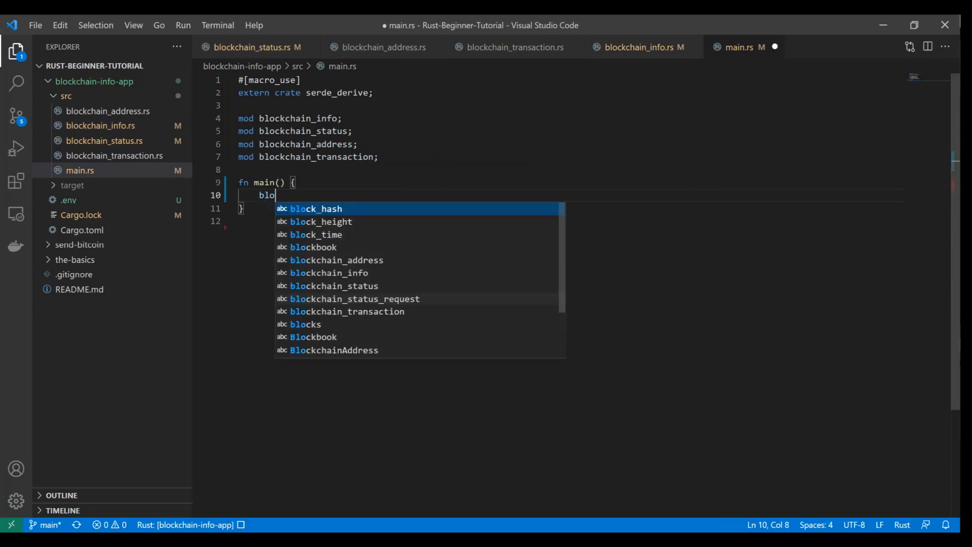
{"action": "type", "text": "ckchain_info::"}
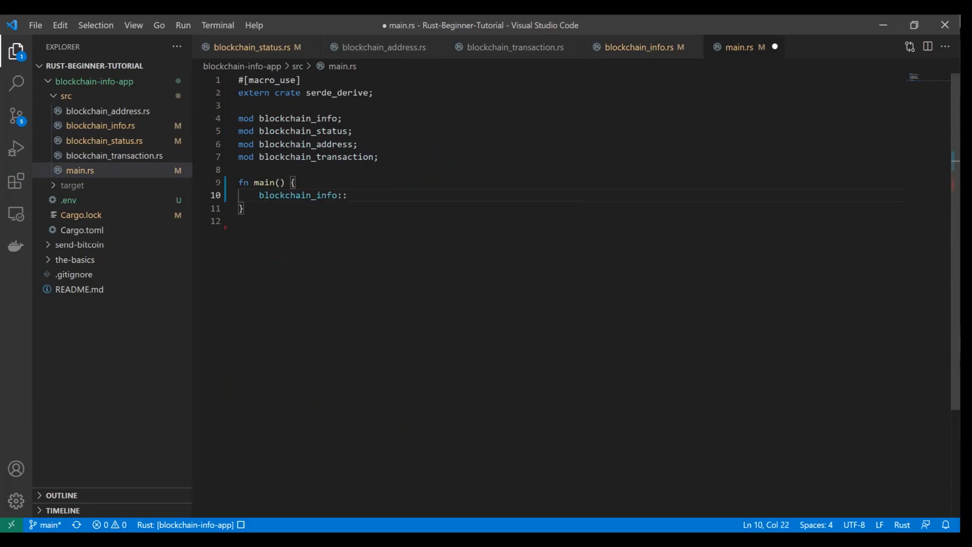
{"action": "left_click", "coordinate": [644, 46]}
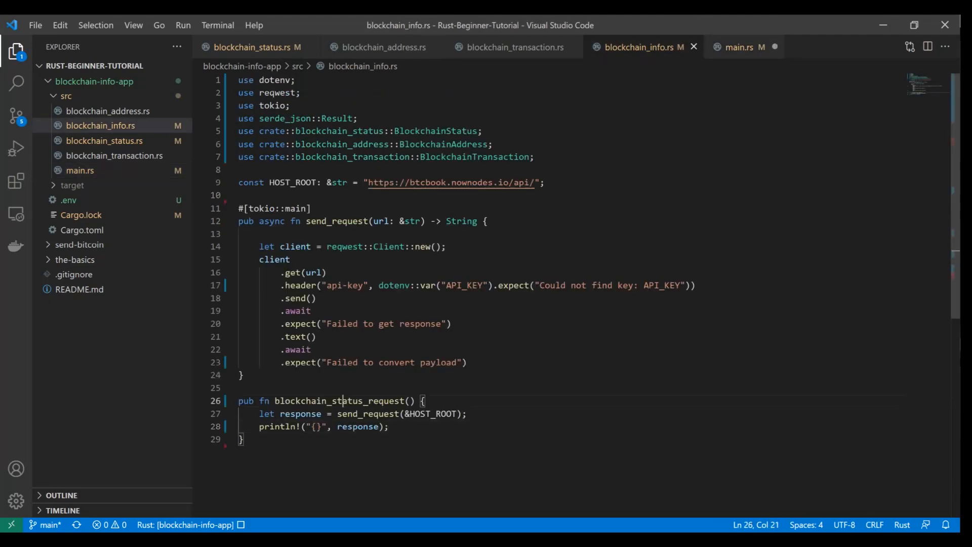
{"action": "left_click", "coordinate": [739, 46]}
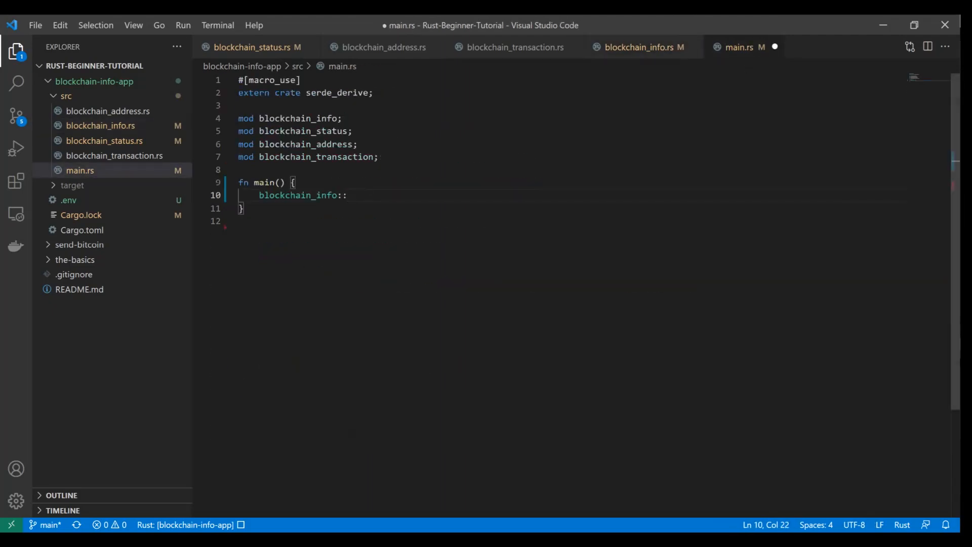
{"action": "type", "text": "bloc"}
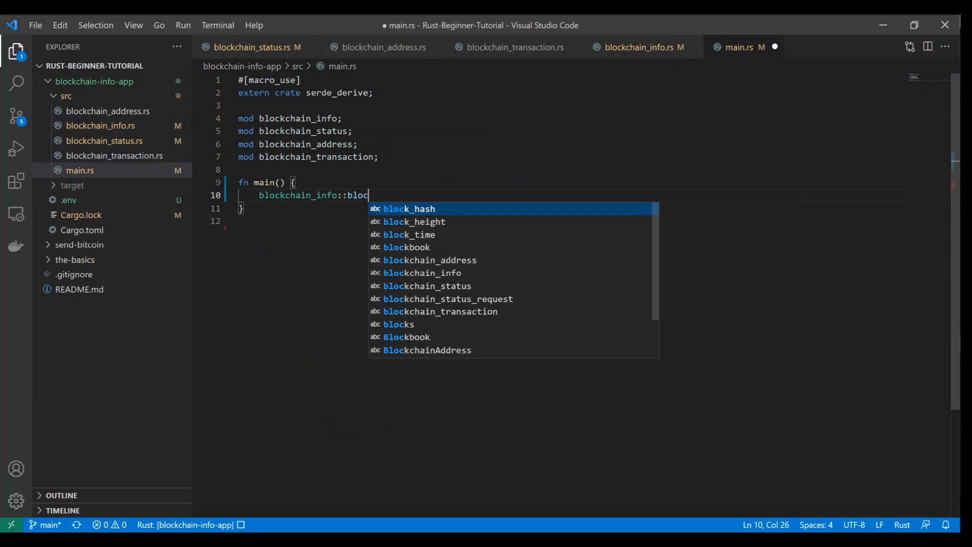
{"action": "left_click", "coordinate": [639, 46]}
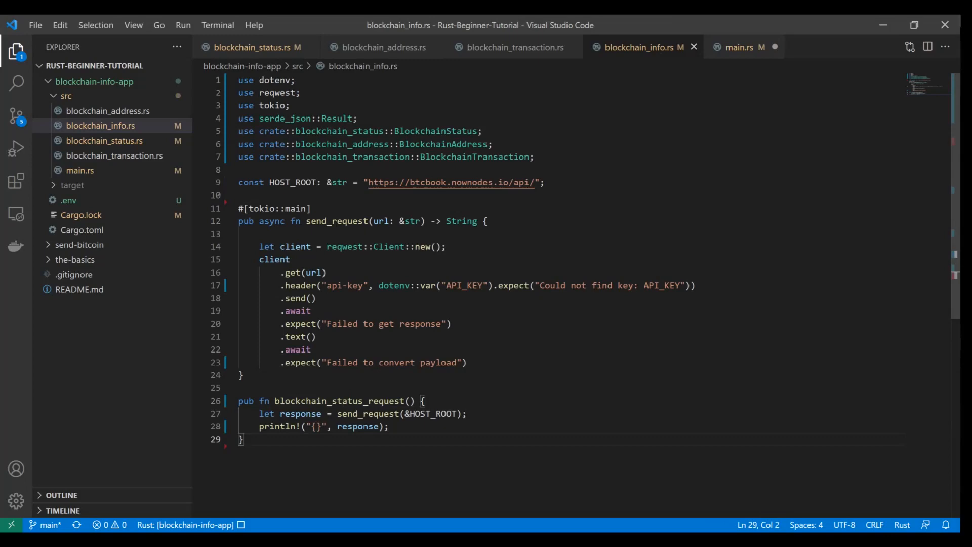
{"action": "left_click", "coordinate": [739, 46]}
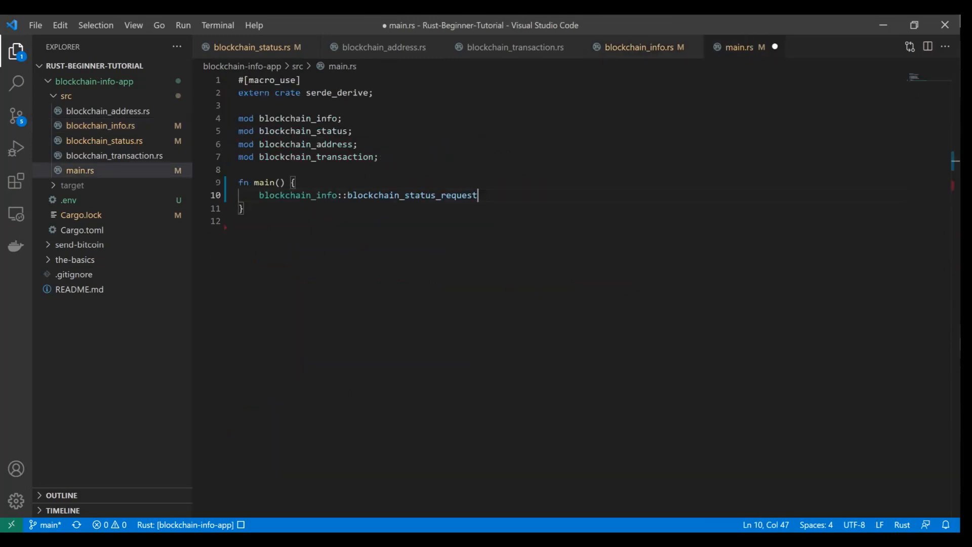
{"action": "type", "text": "()"}
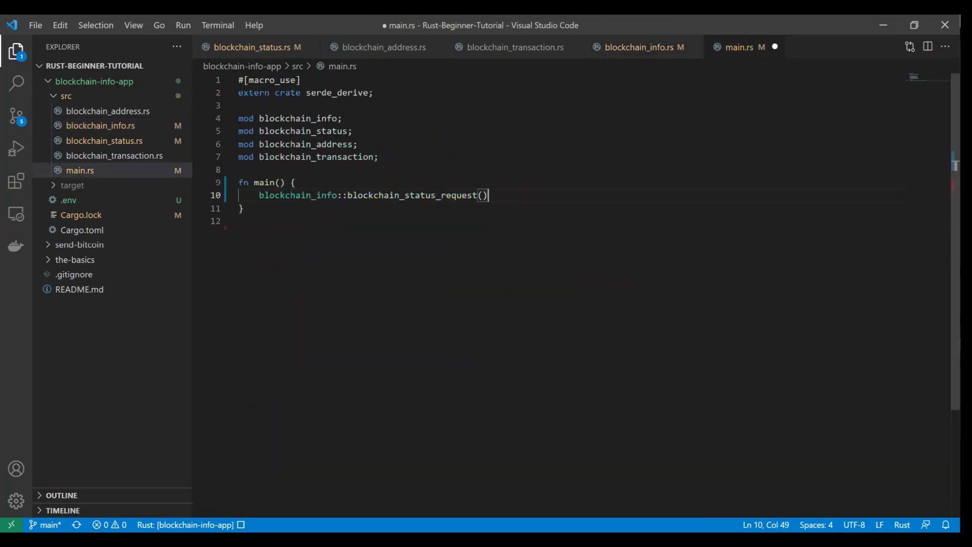
{"action": "type", "text": ";"}
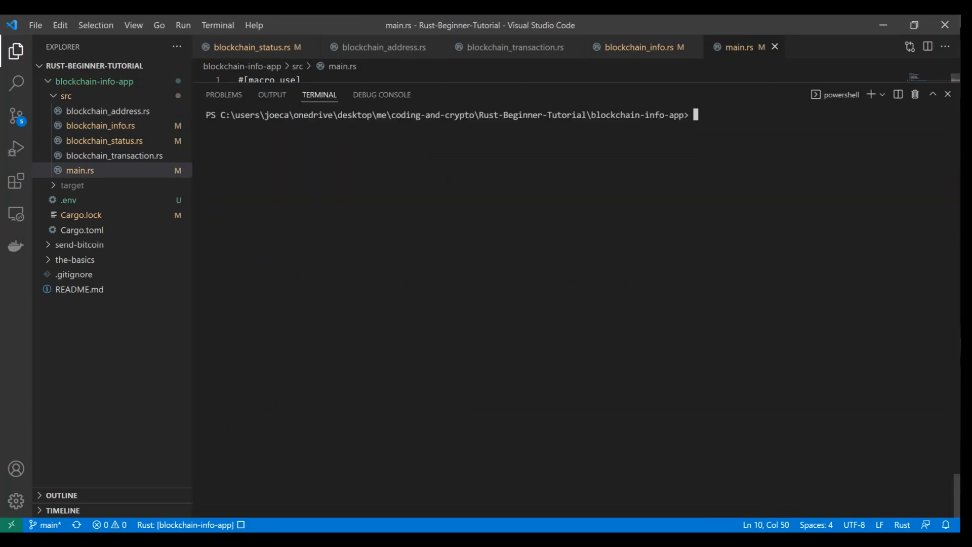
- Build and run the project with cargo run in the integrated terminal
{"action": "type", "text": "cargo run"}
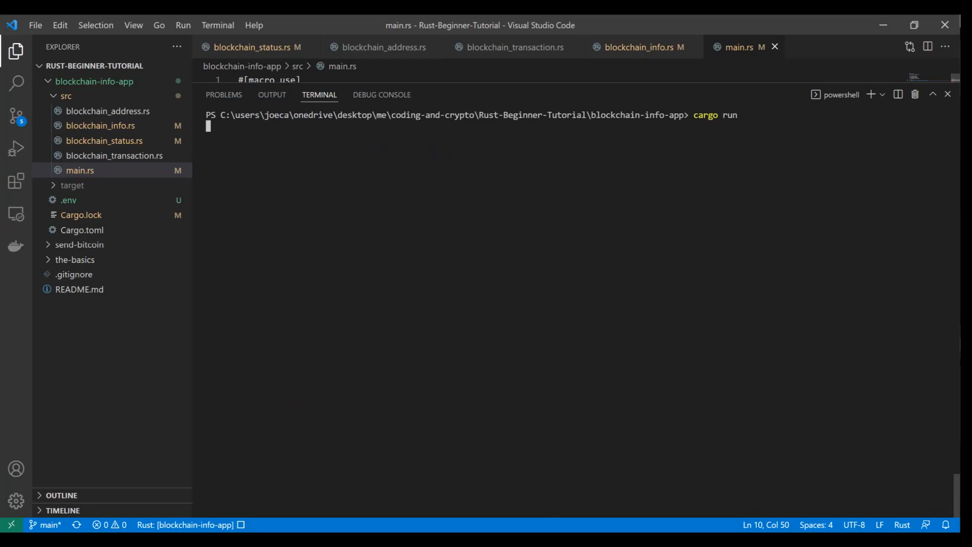
{"action": "key", "text": "Enter"}
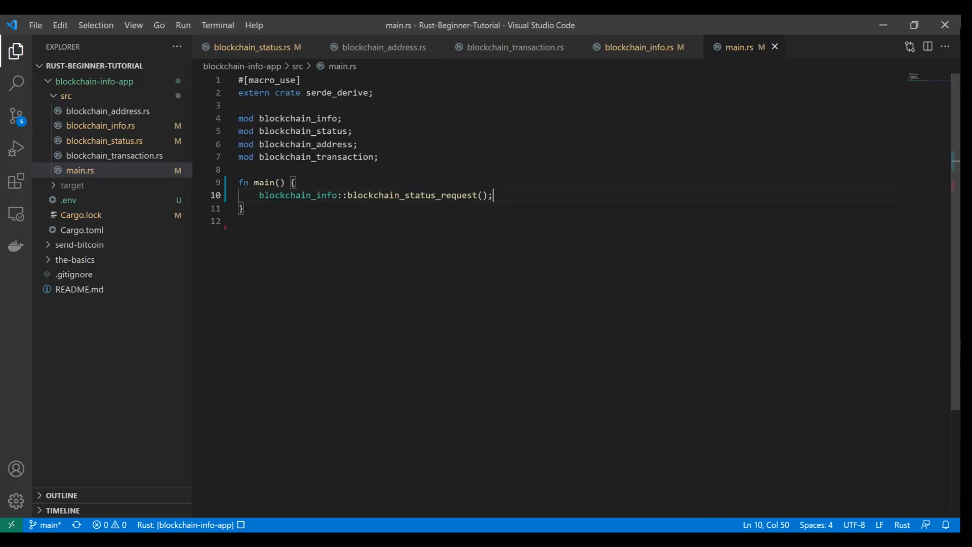
{"action": "mouse_move", "coordinate": [634, 61]}
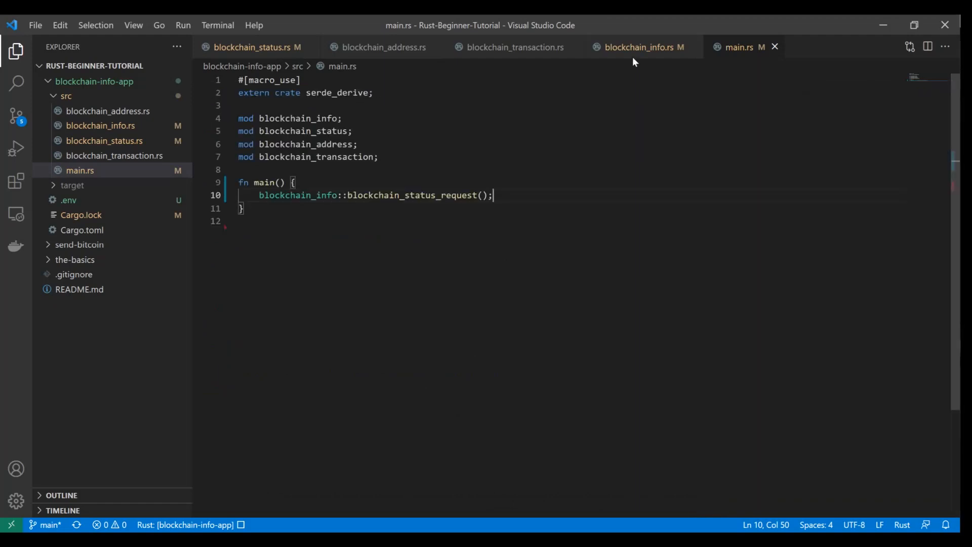
- Give blockchain_status_request in blockchain_info.rs a -> BlockchainStatus return type
{"action": "left_click", "coordinate": [644, 47]}
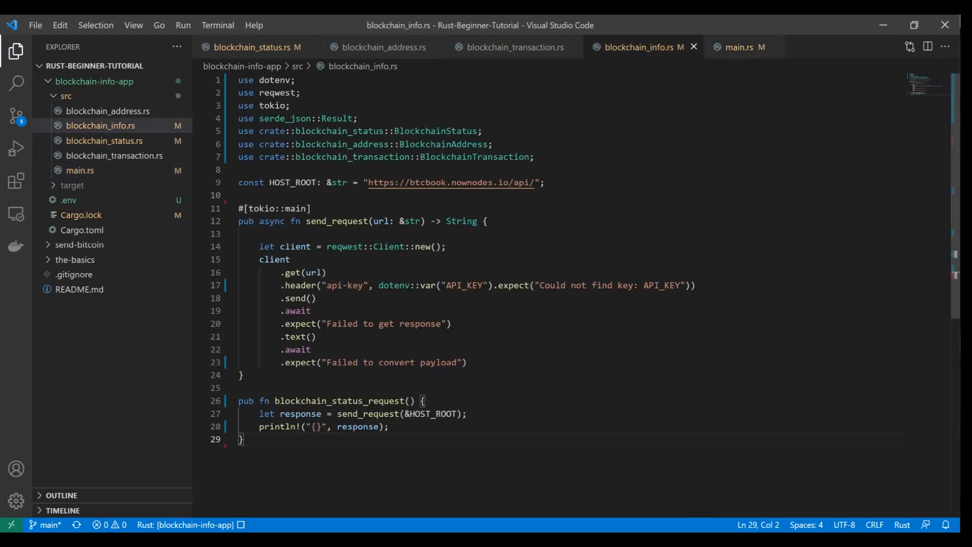
{"action": "type", "text": "->"}
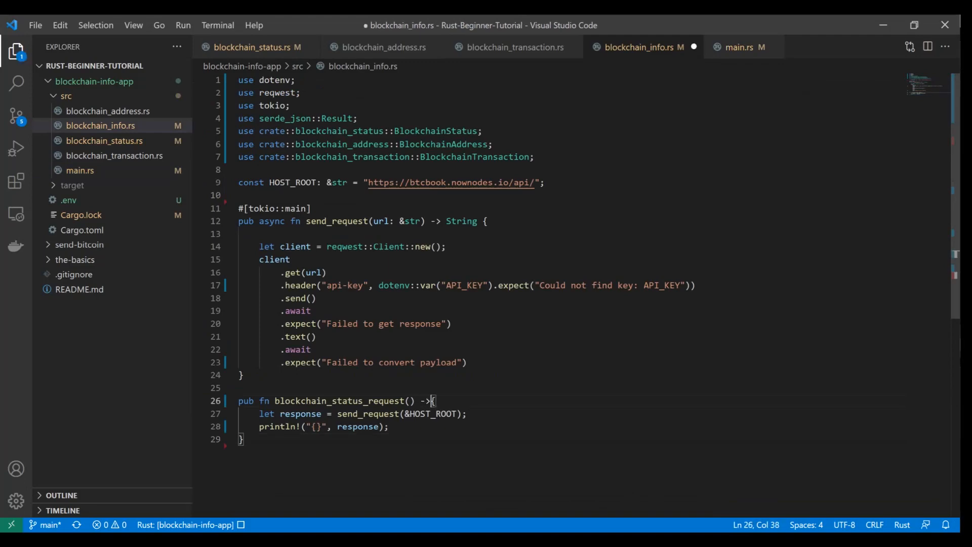
{"action": "type", "text": "Bloc"}
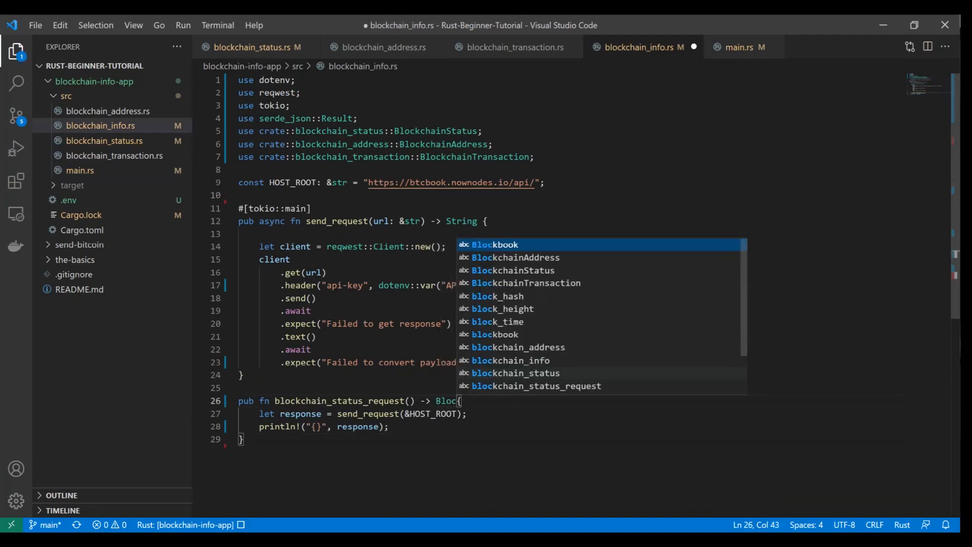
{"action": "type", "text": "kchainStatus"}
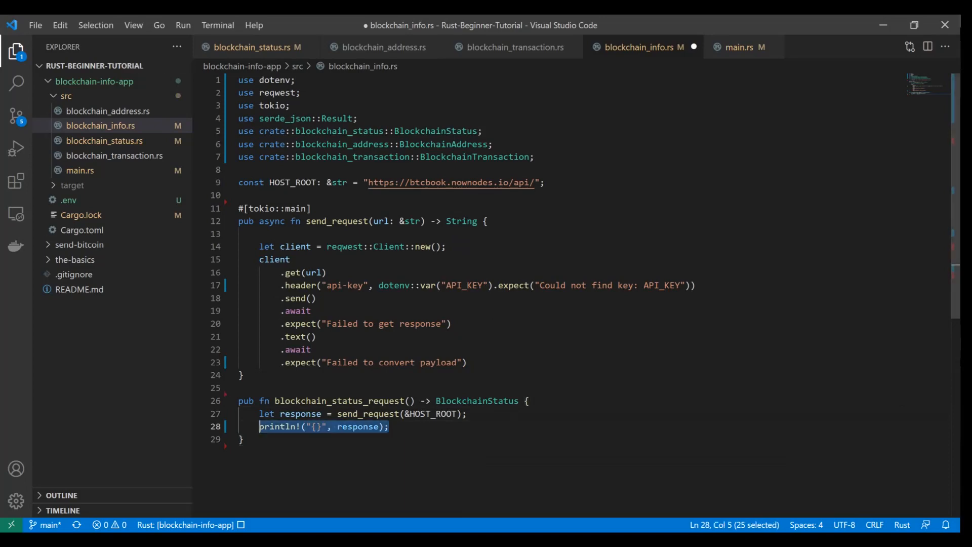
- Replace the response print with serde_json::from_str(&response).expect("Failed to parse JSON")
{"action": "key", "text": "Delete"}
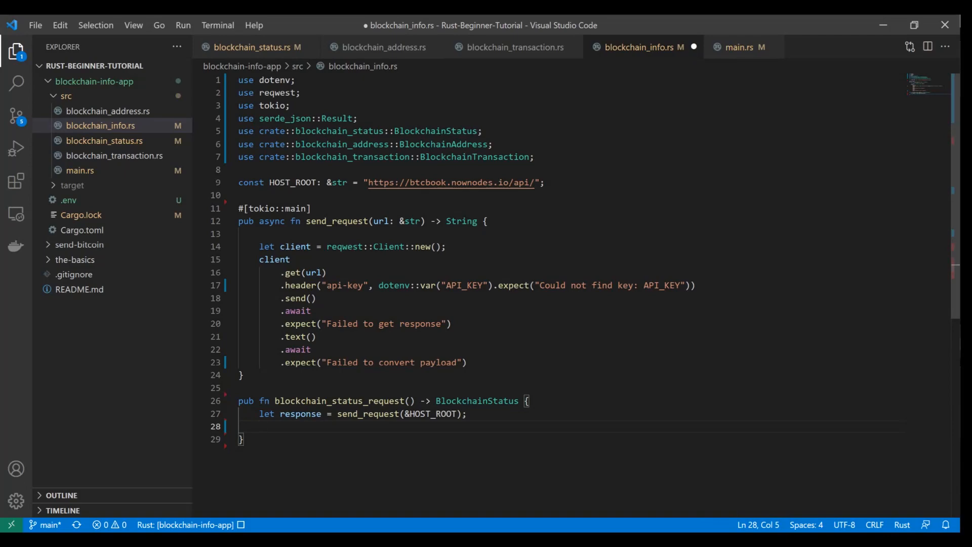
{"action": "type", "text": "serde_json::"}
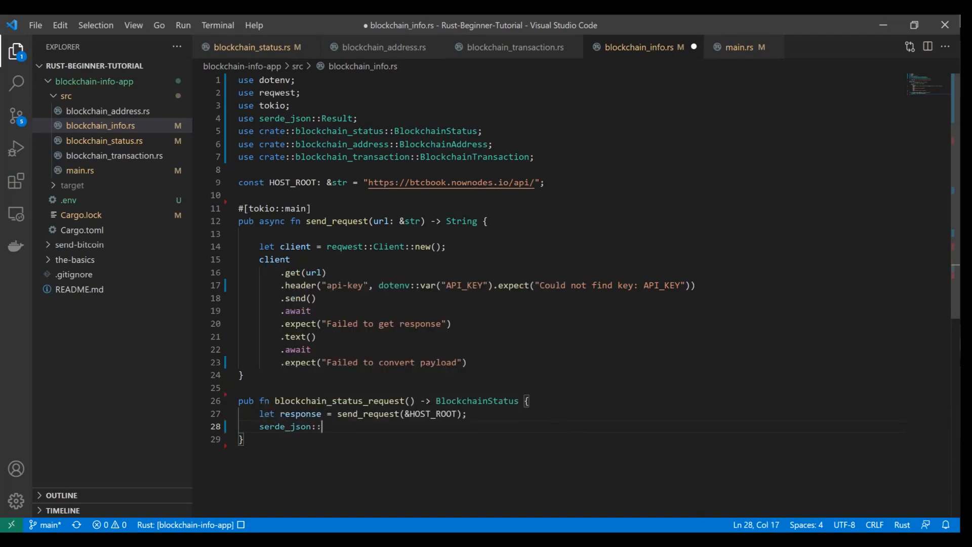
{"action": "type", "text": "from_str"}
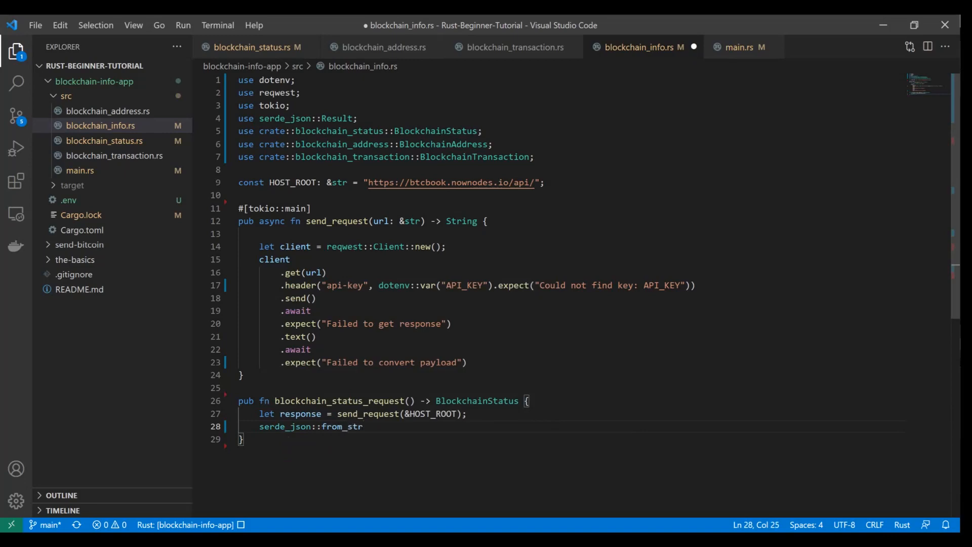
{"action": "type", "text": "()"}
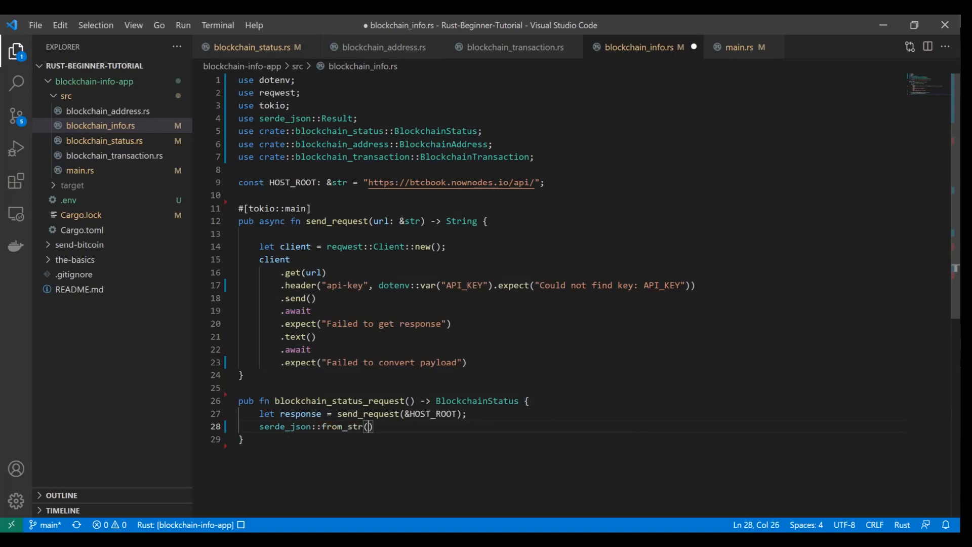
{"action": "type", "text": "&response"}
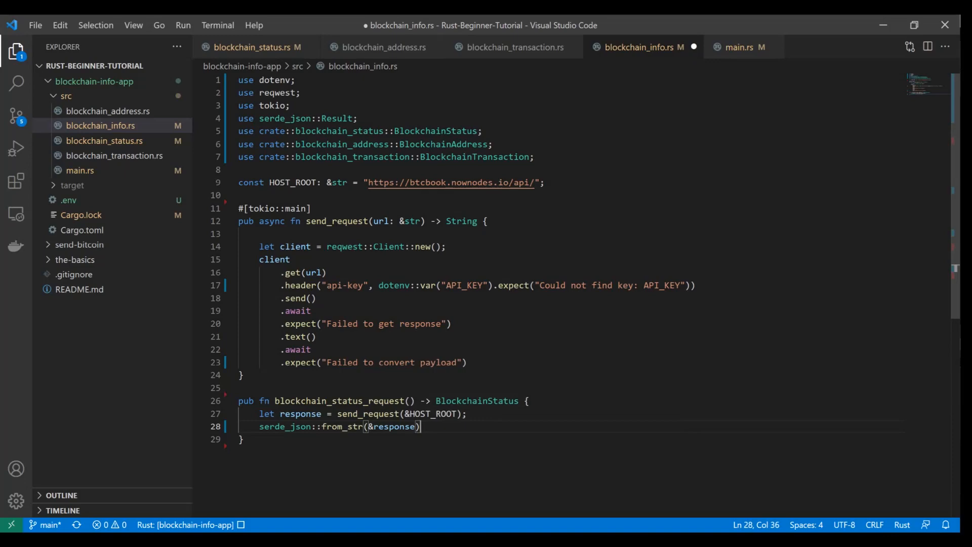
{"action": "type", "text": ".expect(\""}
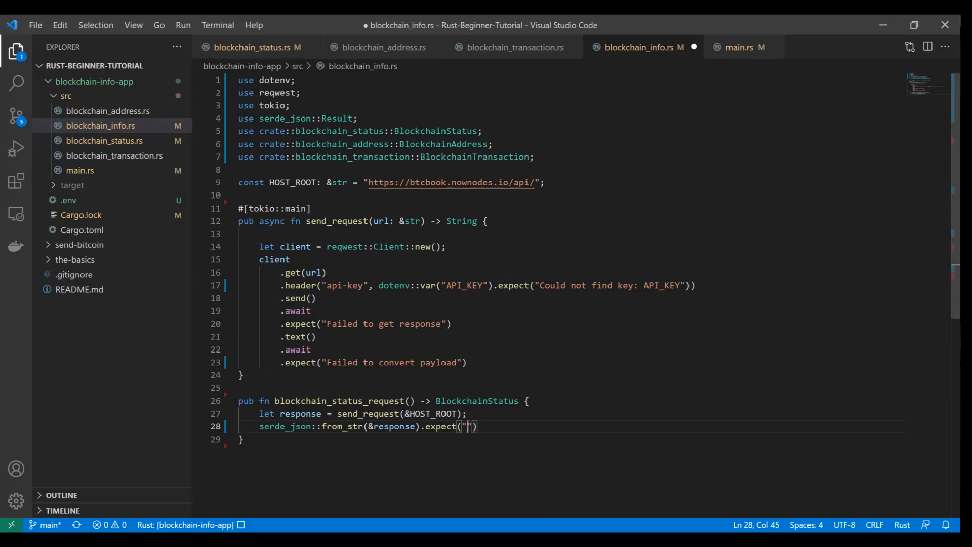
{"action": "type", "text": "Failed to parse JSON"}
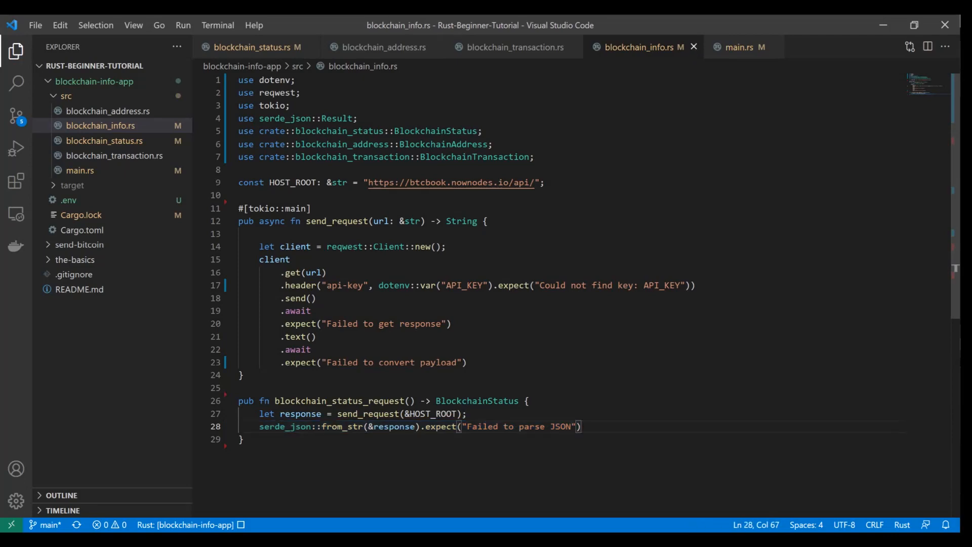
{"action": "left_click", "coordinate": [738, 47]}
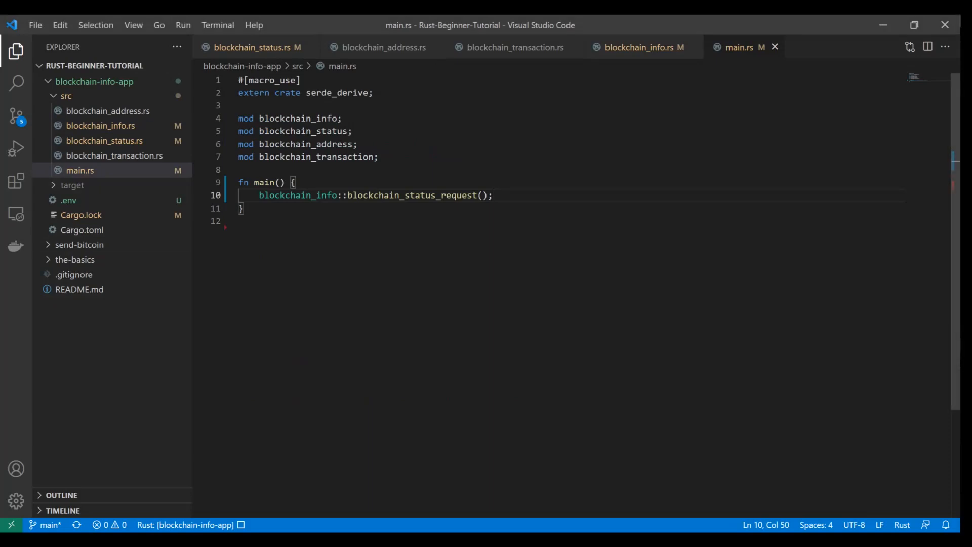
{"action": "type", "text": "let"}
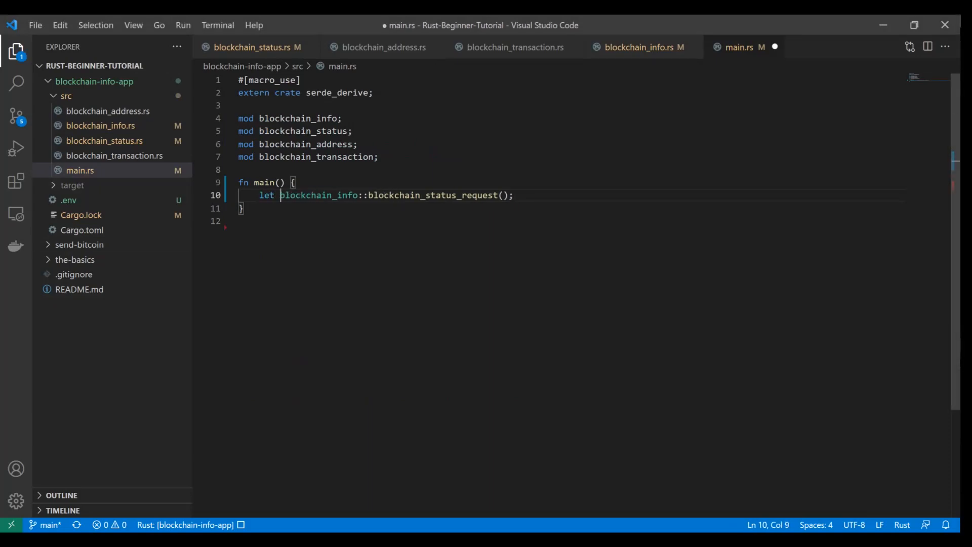
{"action": "type", "text": "blockchain_"}
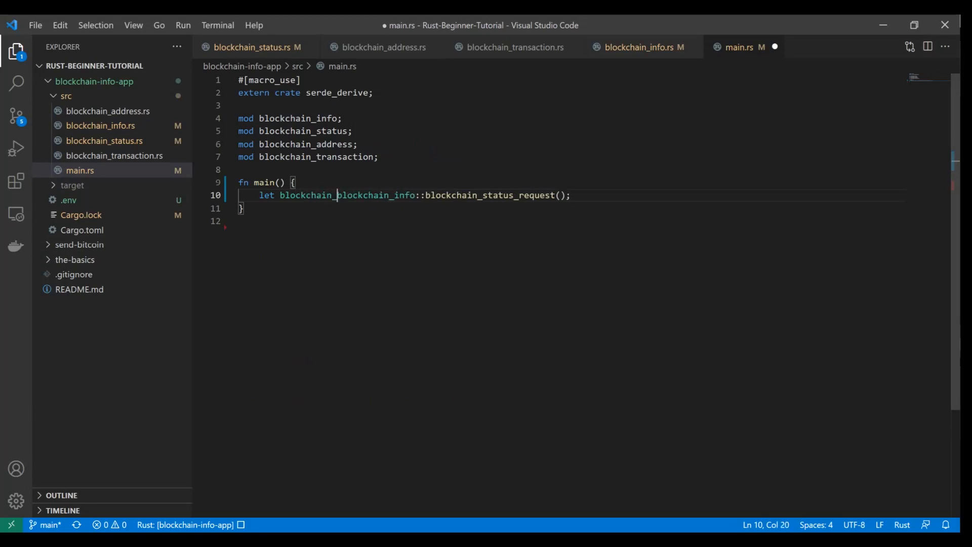
{"action": "type", "text": "status:  ="}
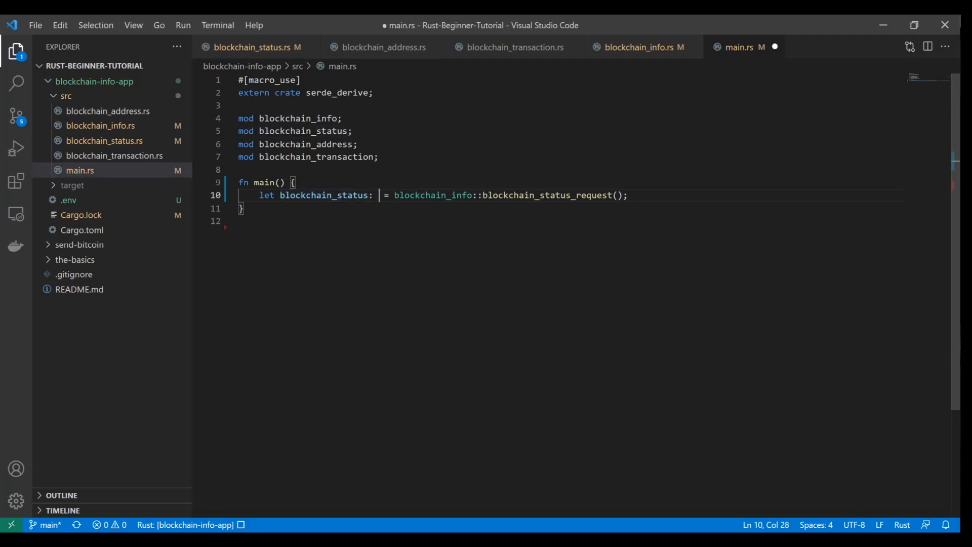
{"action": "type", "text": "BlockchainStatus"}
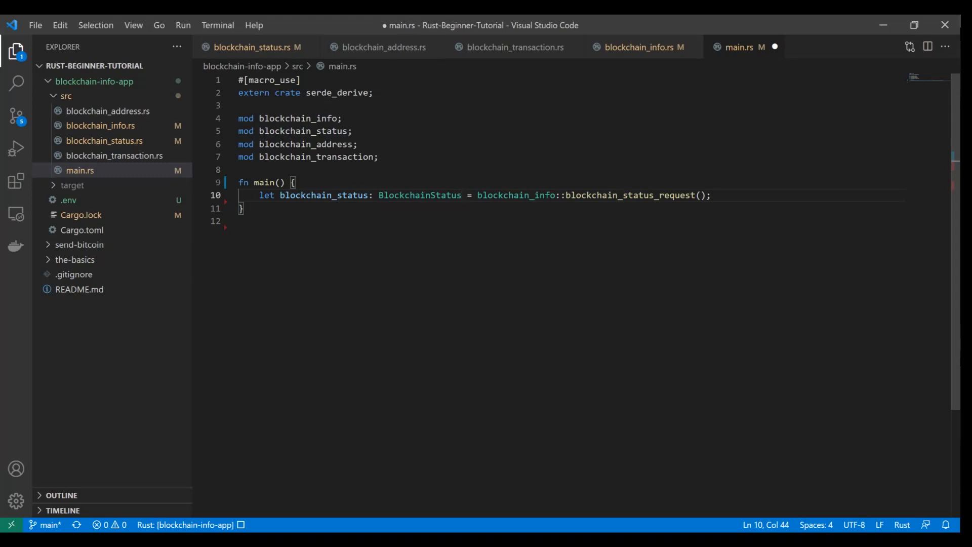
{"action": "left_click", "coordinate": [639, 47]}
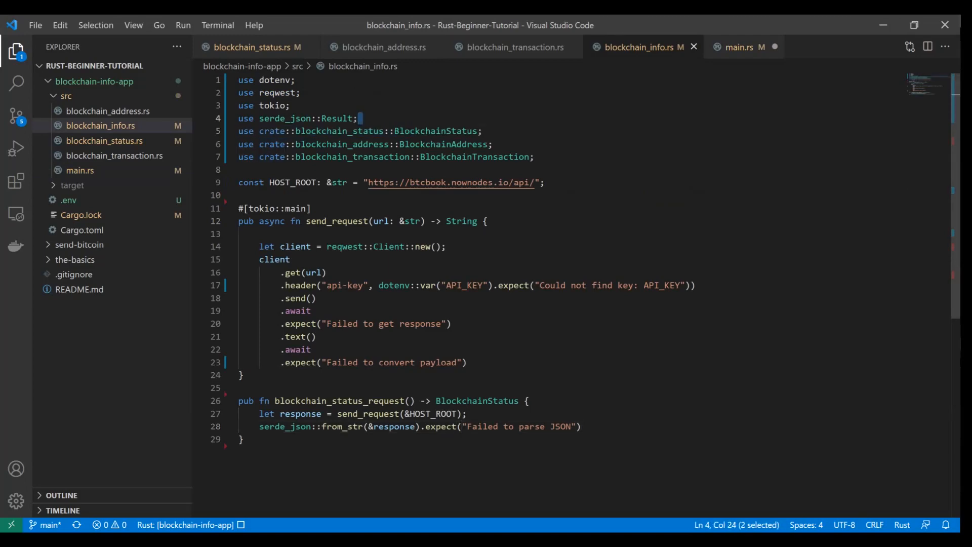
{"action": "triple_click", "coordinate": [354, 130]}
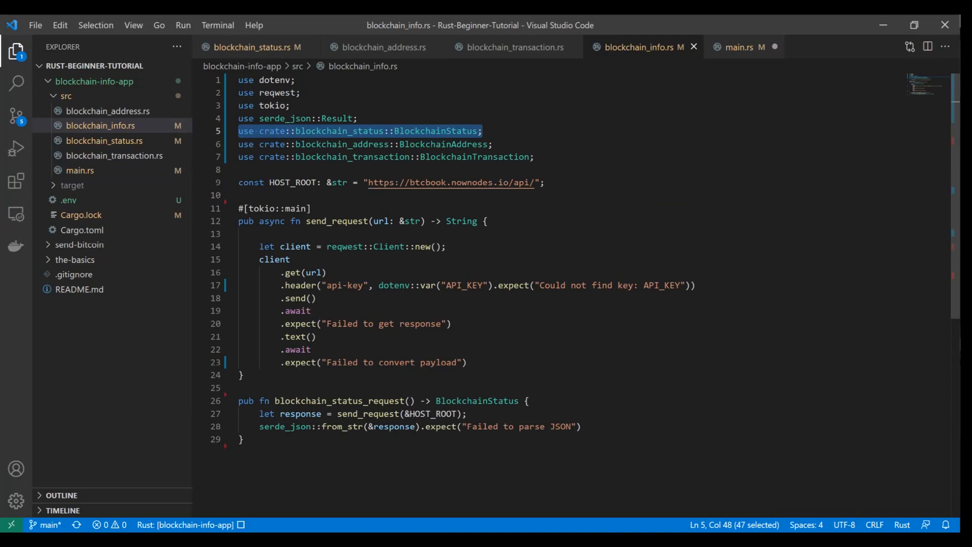
{"action": "left_click", "coordinate": [740, 47]}
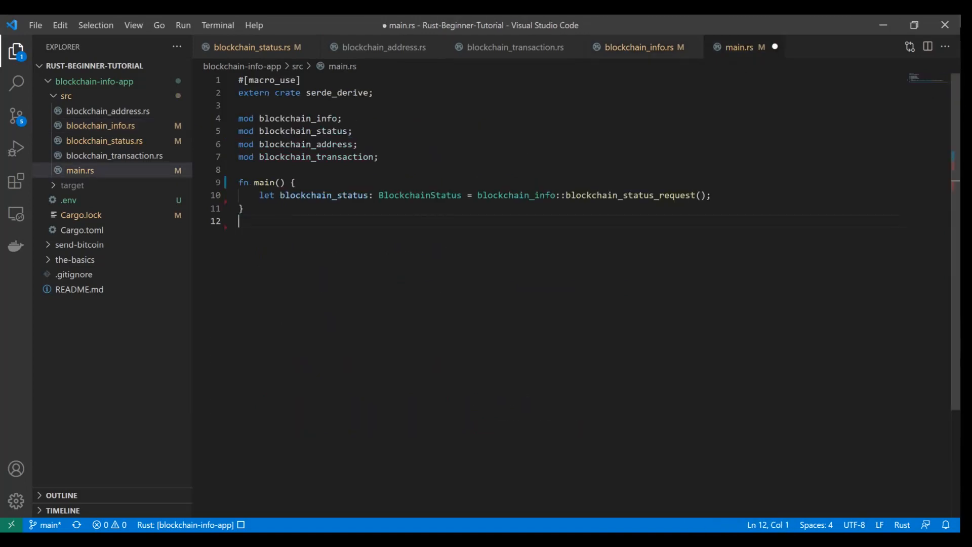
{"action": "left_click_drag", "start_coordinate": [238, 118], "coordinate": [378, 157]}
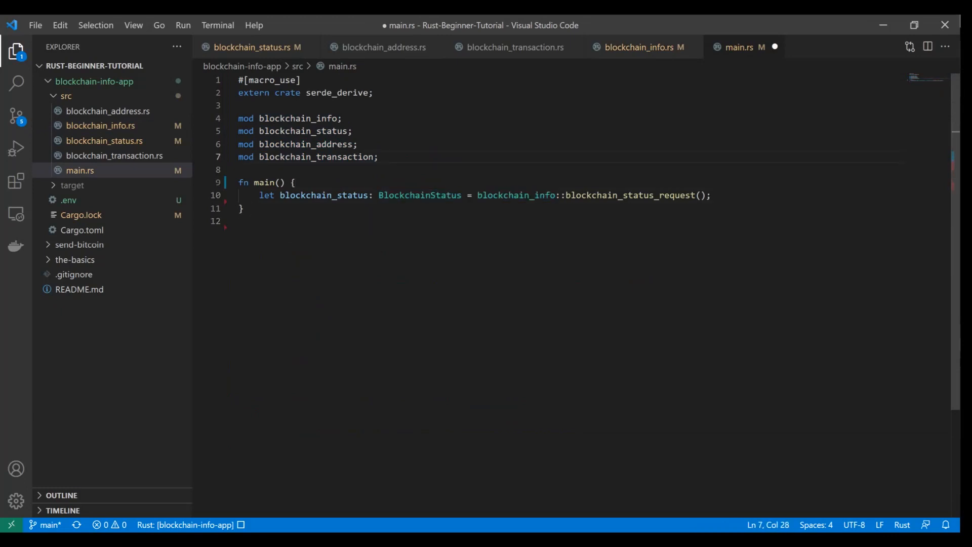
- Add crate use lines for BlockchainStatus, BlockchainAddress and BlockchainTransaction to main.rs, copied from blockchain_info.rs
{"action": "type", "text": "use"}
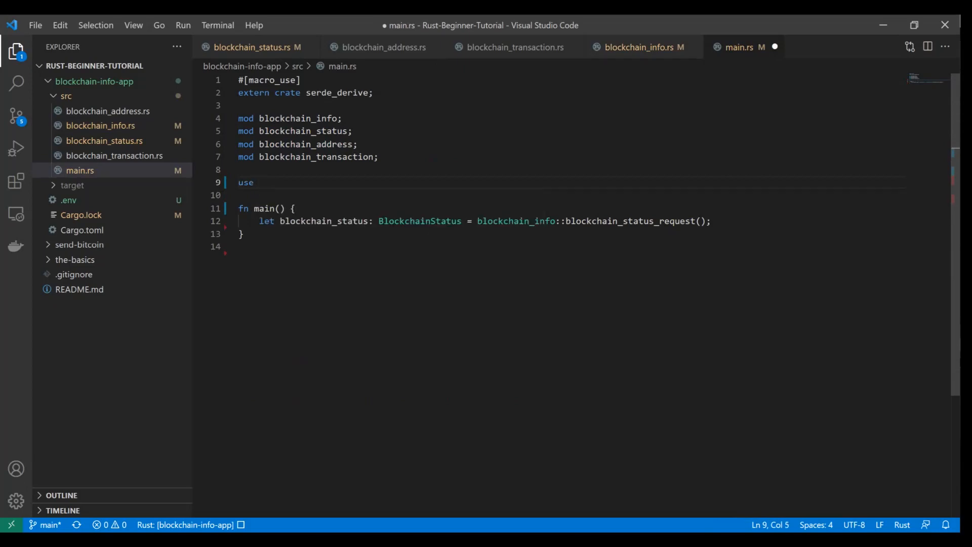
{"action": "left_click", "coordinate": [639, 46]}
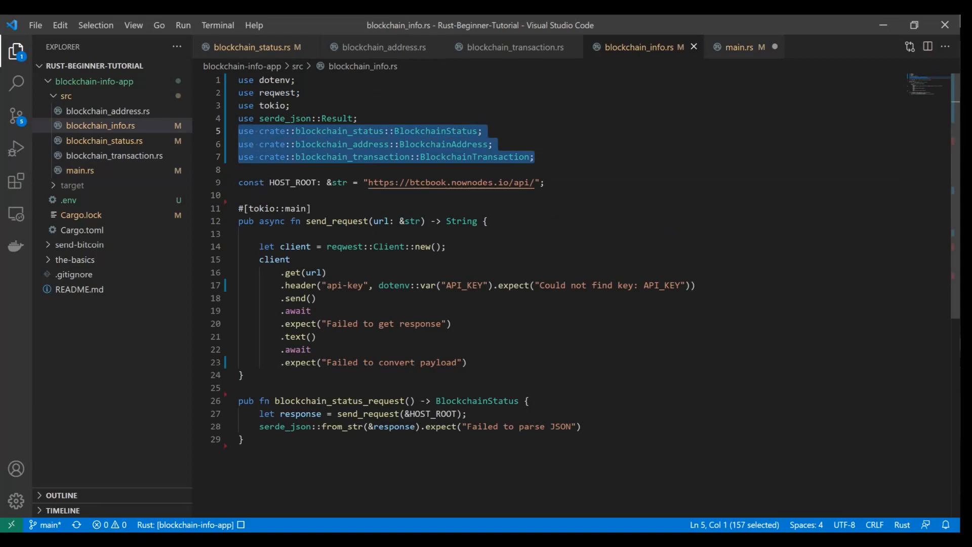
{"action": "left_click", "coordinate": [739, 47]}
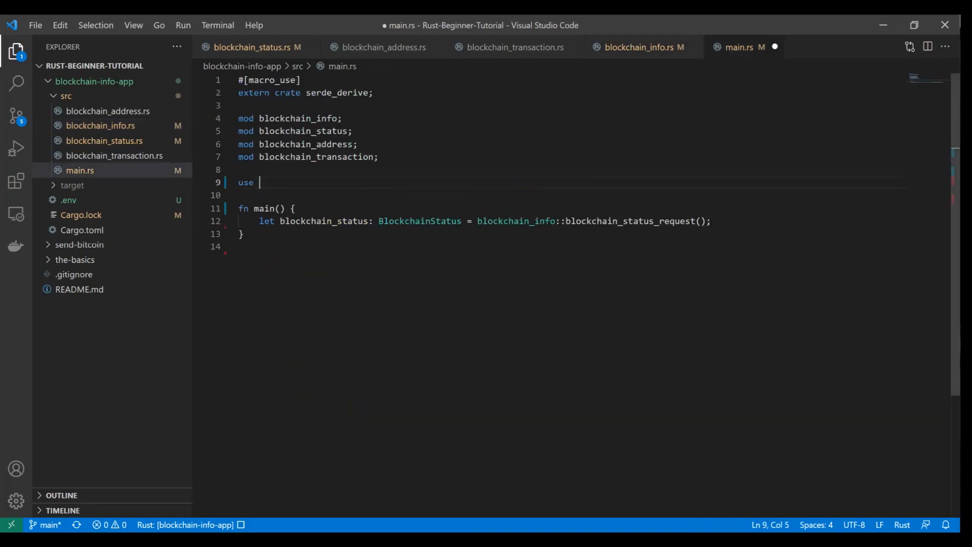
{"action": "type", "text": "crate::blockchain_status::BlockchainStatus;"}
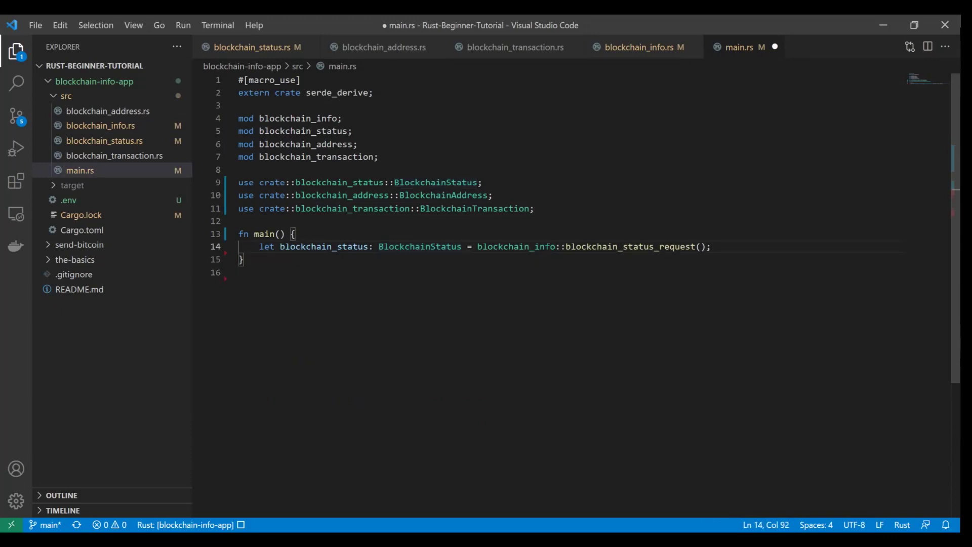
- Start a println! in main with the format string "\n\nQuerying {} - chain: {}\n\n"
{"action": "type", "text": "println!(\""}
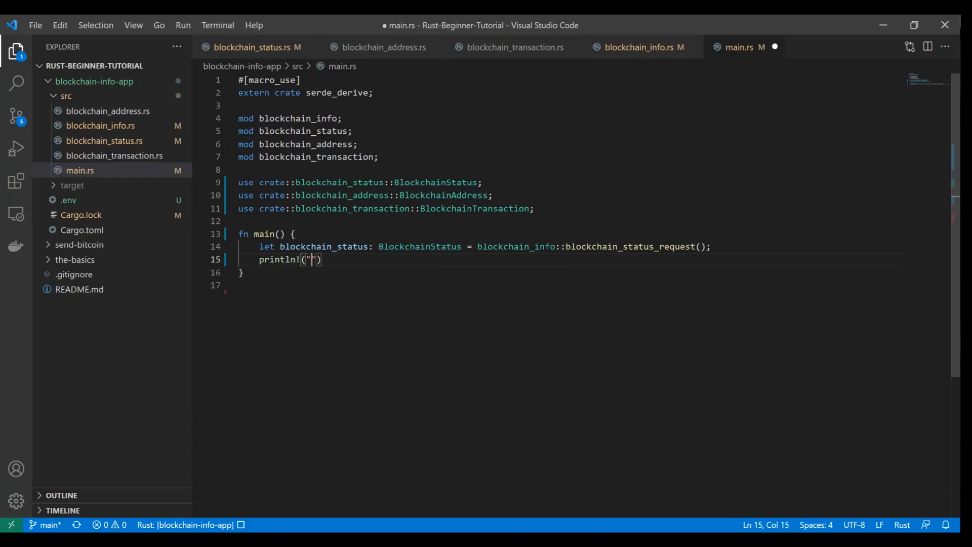
{"action": "type", "text": "\\n\\"}
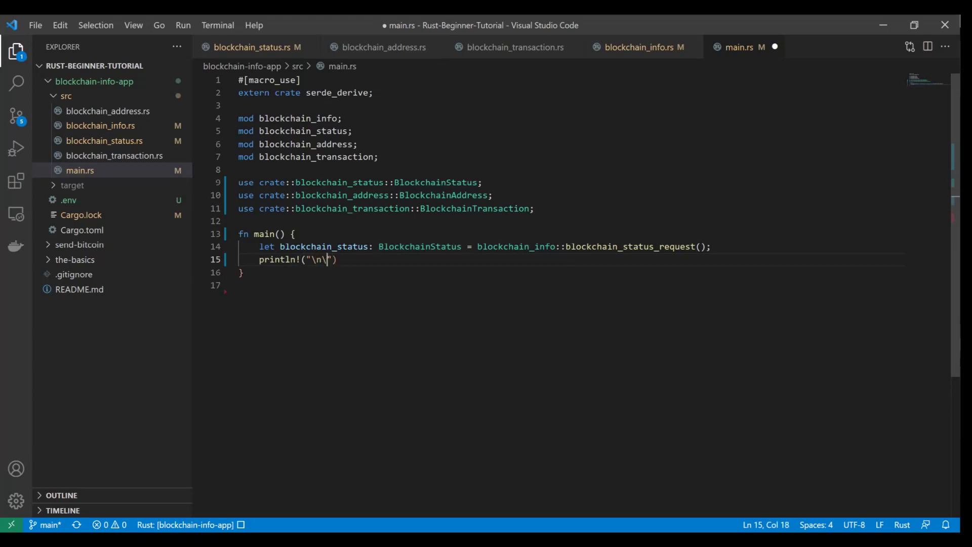
{"action": "type", "text": "nQuerying {} - chain"}
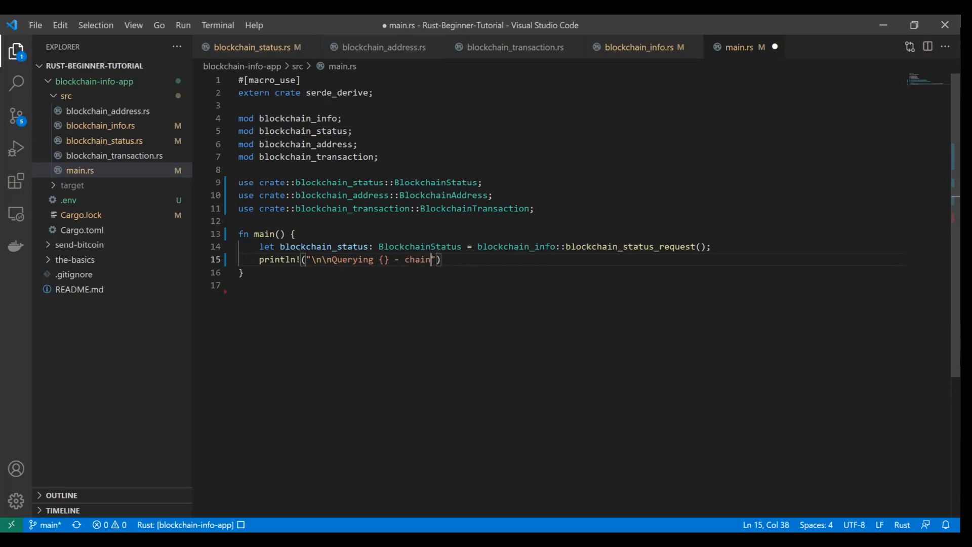
{"action": "type", "text": ": {}"}
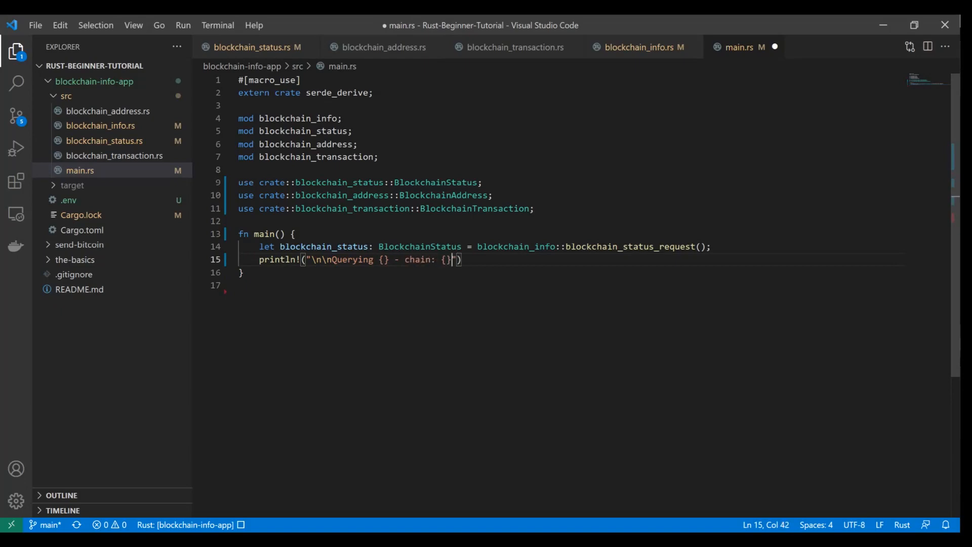
{"action": "type", "text": "\\n\\n"}
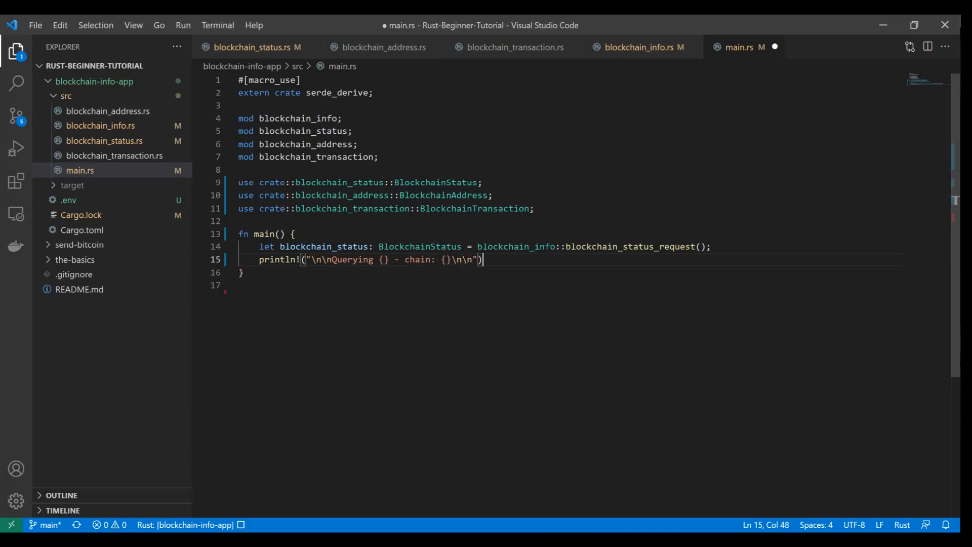
{"action": "type", "text": "\","}
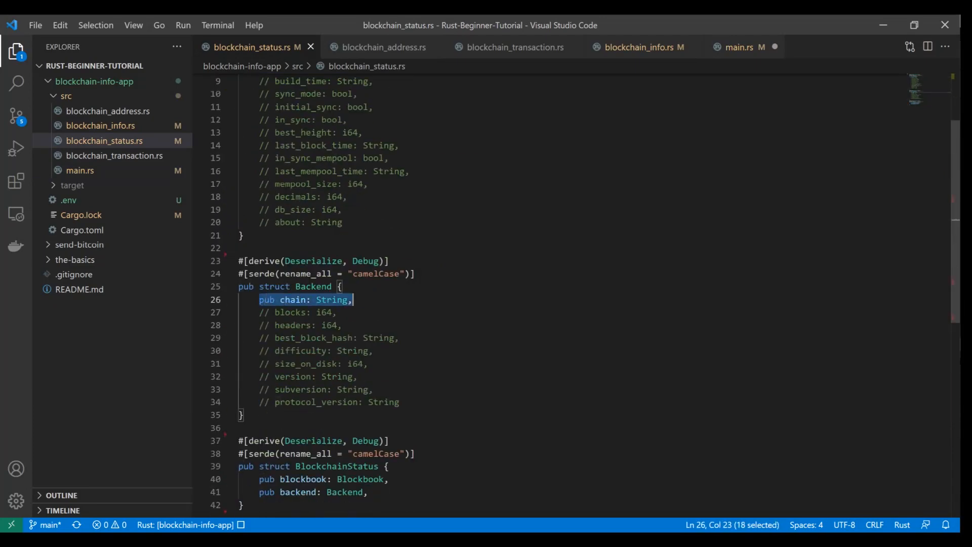
- Pass &blockchain_status.blockbook.coin and &blockchain_status.backend.chain as the println arguments
{"action": "left_click", "coordinate": [739, 47]}
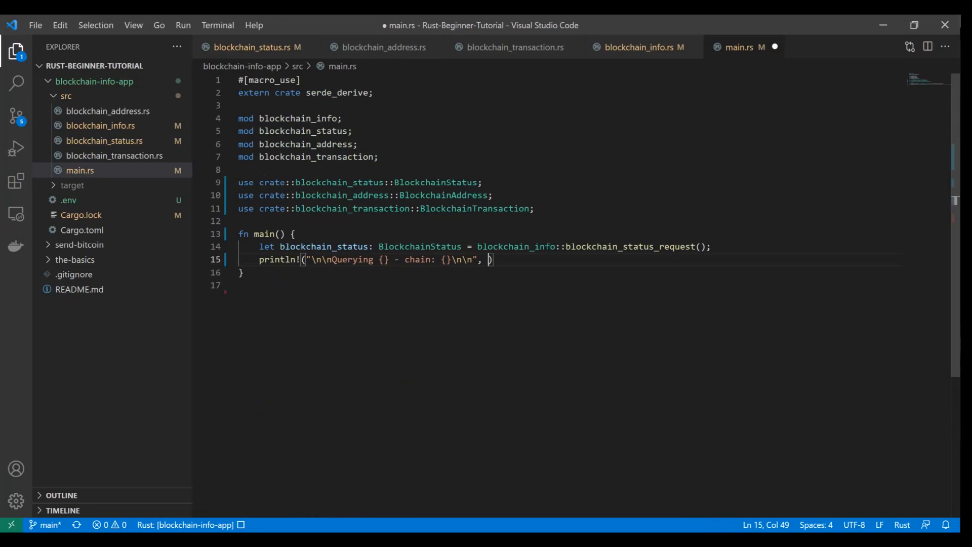
{"action": "type", "text": "&"}
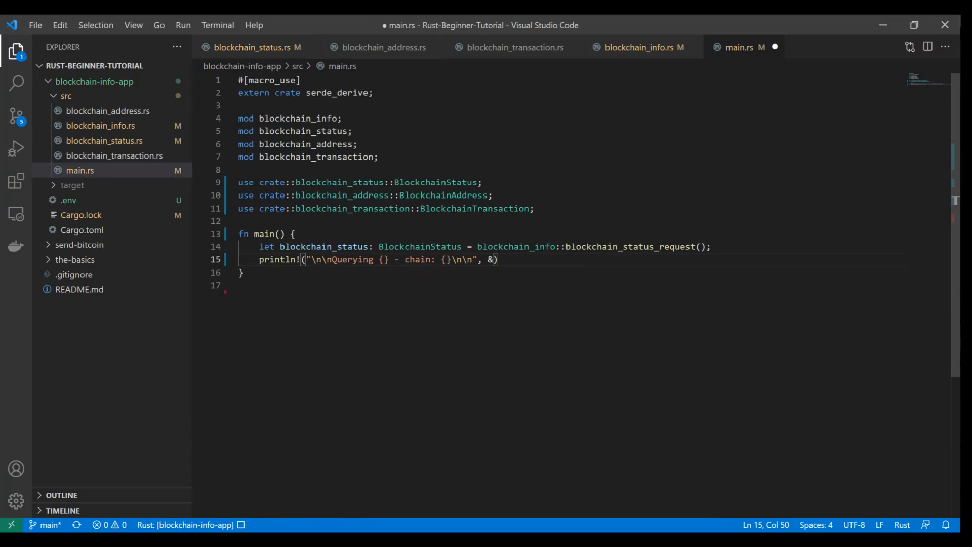
{"action": "type", "text": "blockchain_status"}
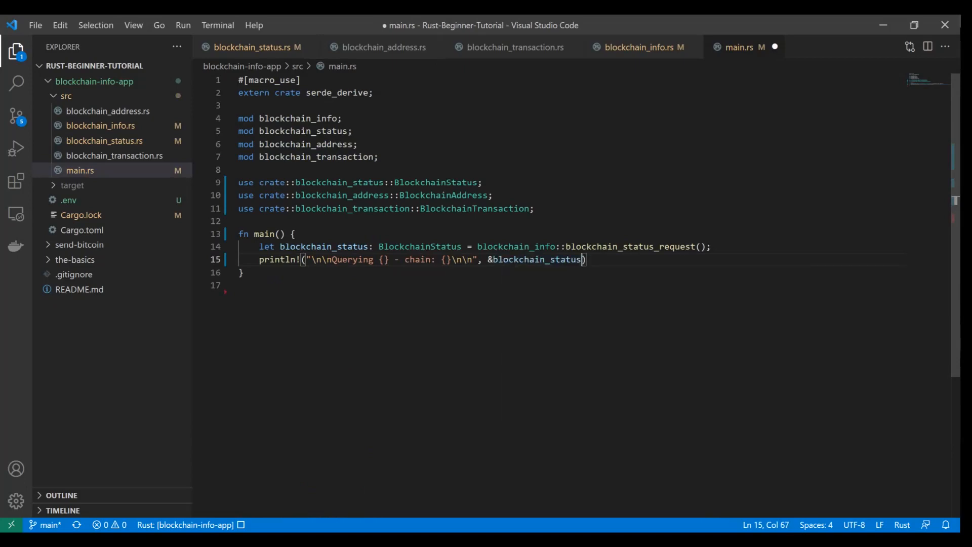
{"action": "type", "text": "."}
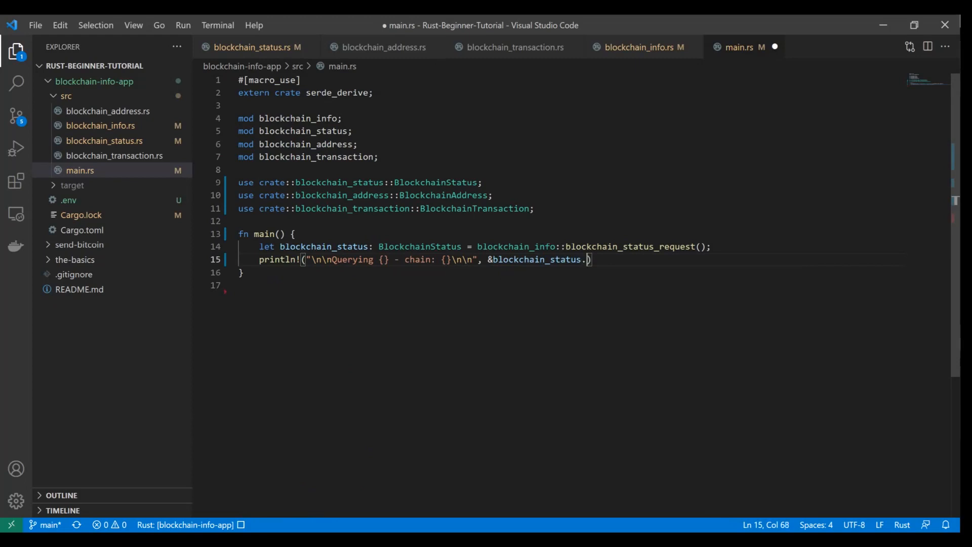
{"action": "type", "text": "blockbook"}
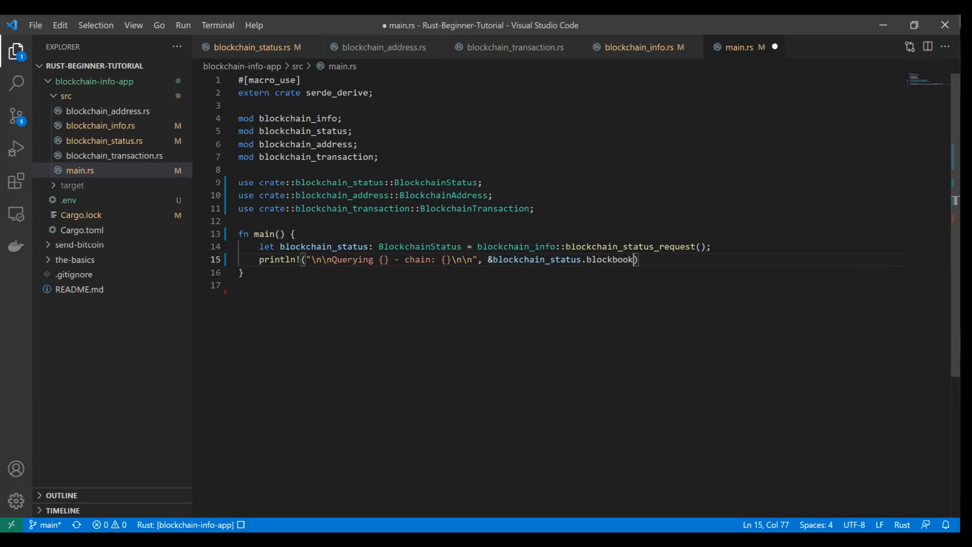
{"action": "type", "text": ".coin,"}
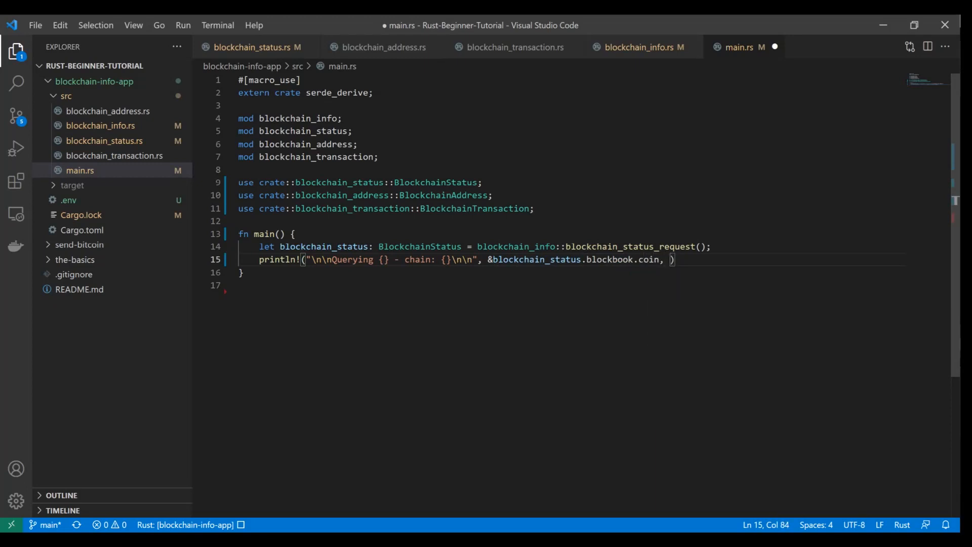
{"action": "type", "text": "&blockchain_status"}
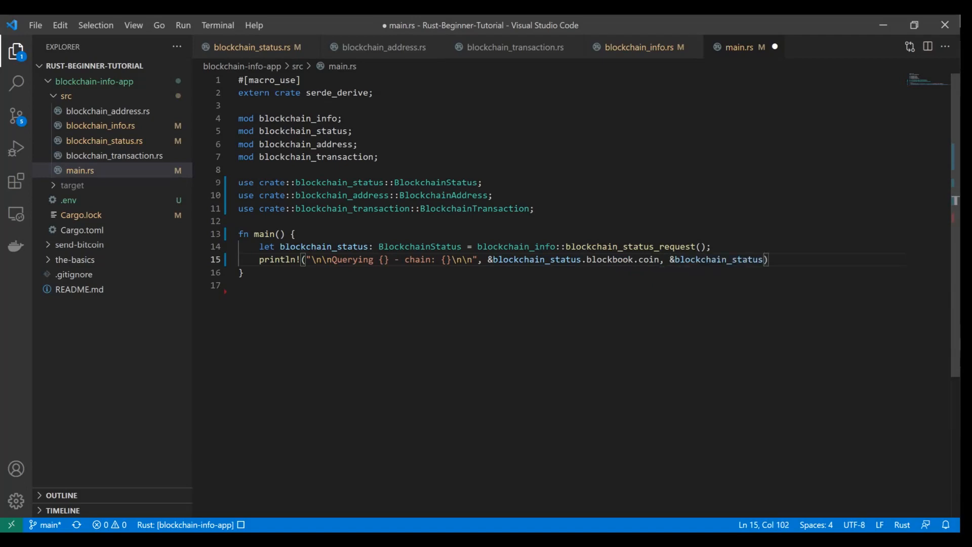
{"action": "type", "text": ".backend."}
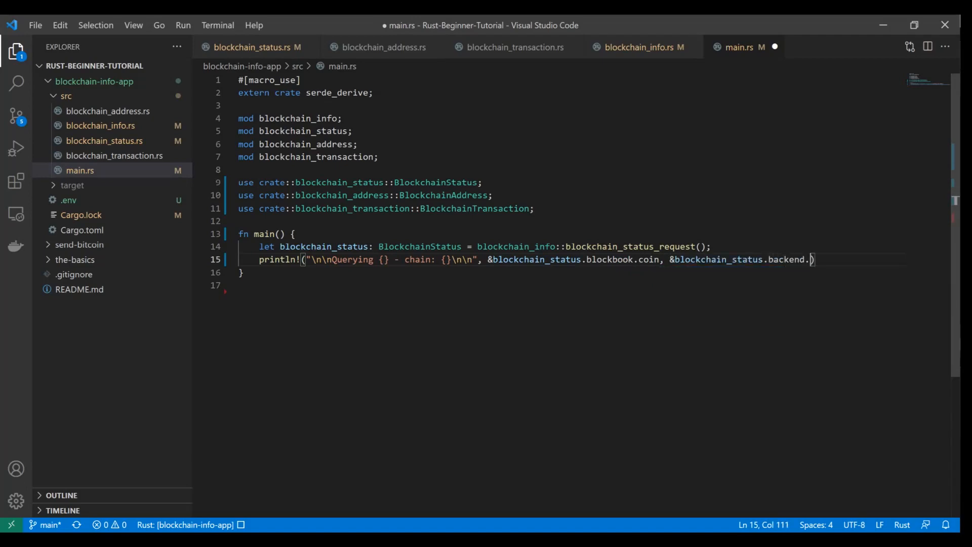
{"action": "type", "text": "chain)"}
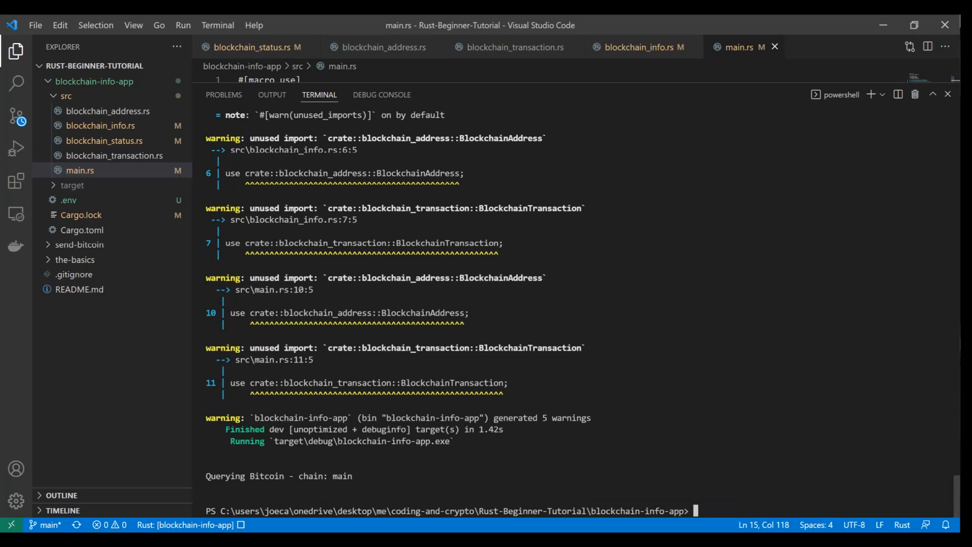
- Close the run output, return to main.rs and select the blockchain_status.blockbook.coin expression
{"action": "left_click", "coordinate": [644, 47]}
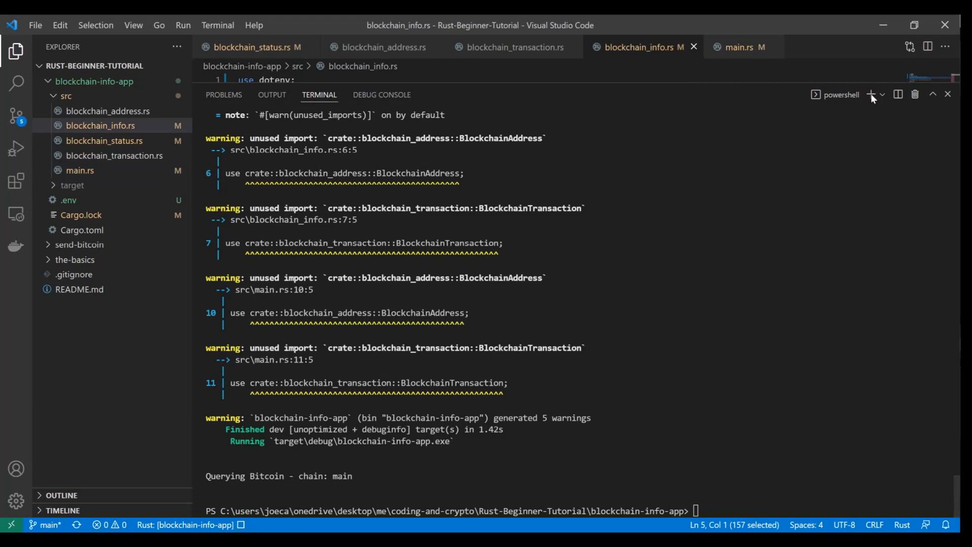
{"action": "left_click", "coordinate": [949, 94]}
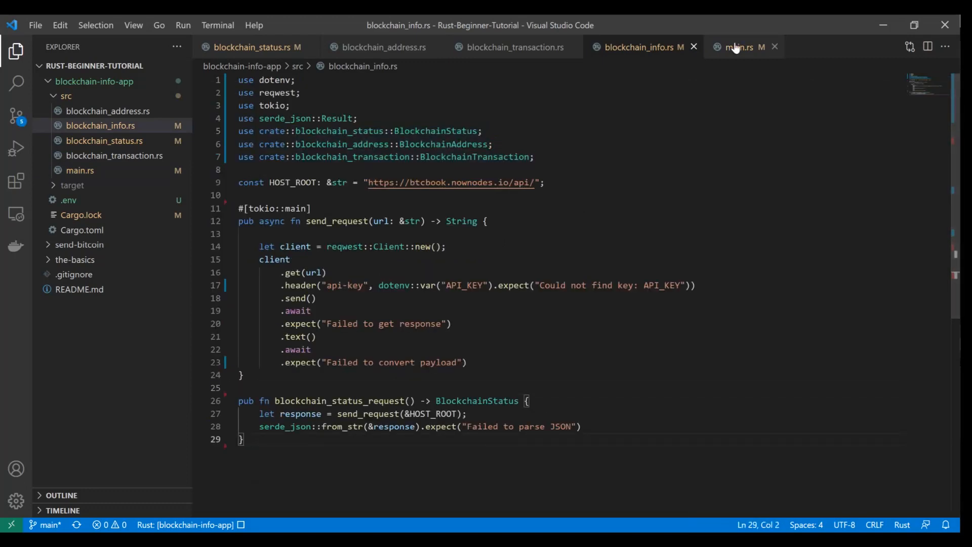
{"action": "left_click", "coordinate": [738, 47]}
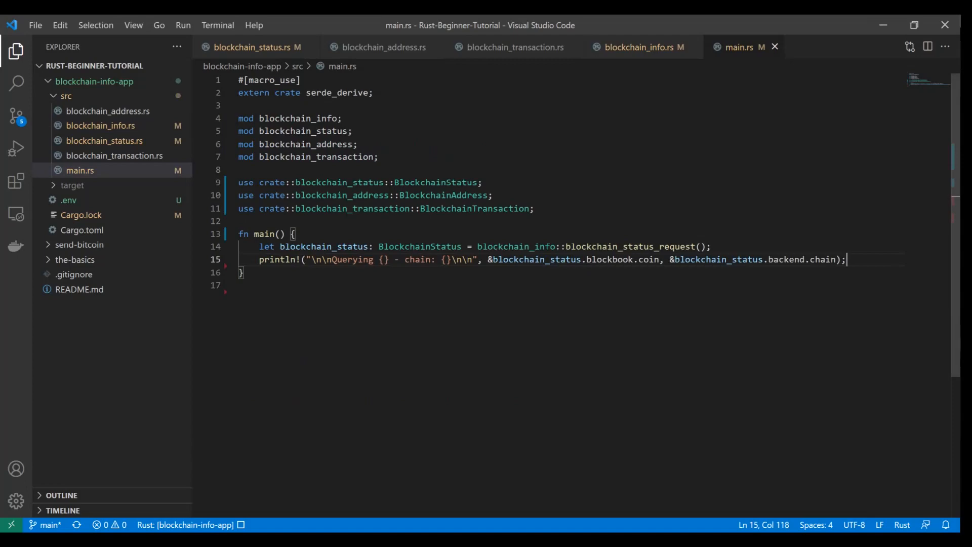
{"action": "left_click_drag", "start_coordinate": [496, 259], "coordinate": [660, 259]}
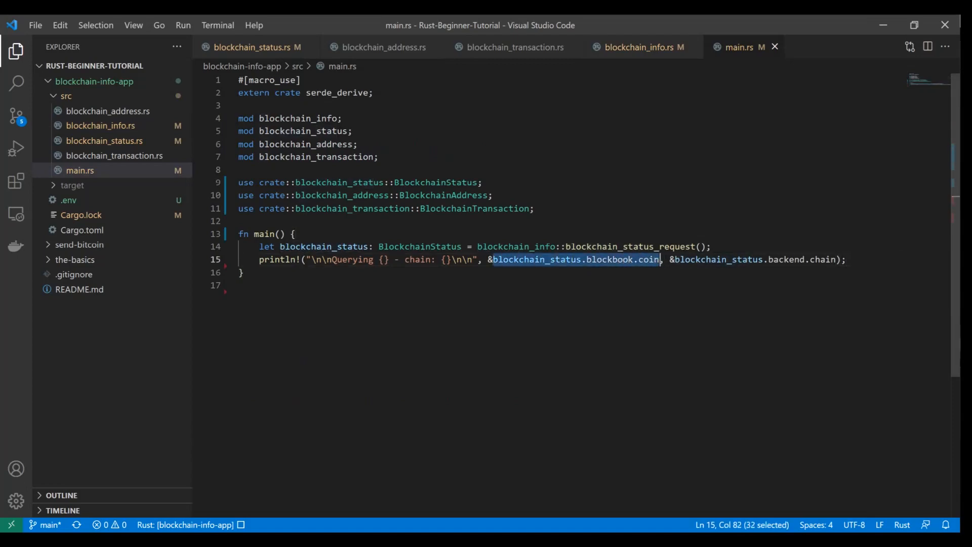